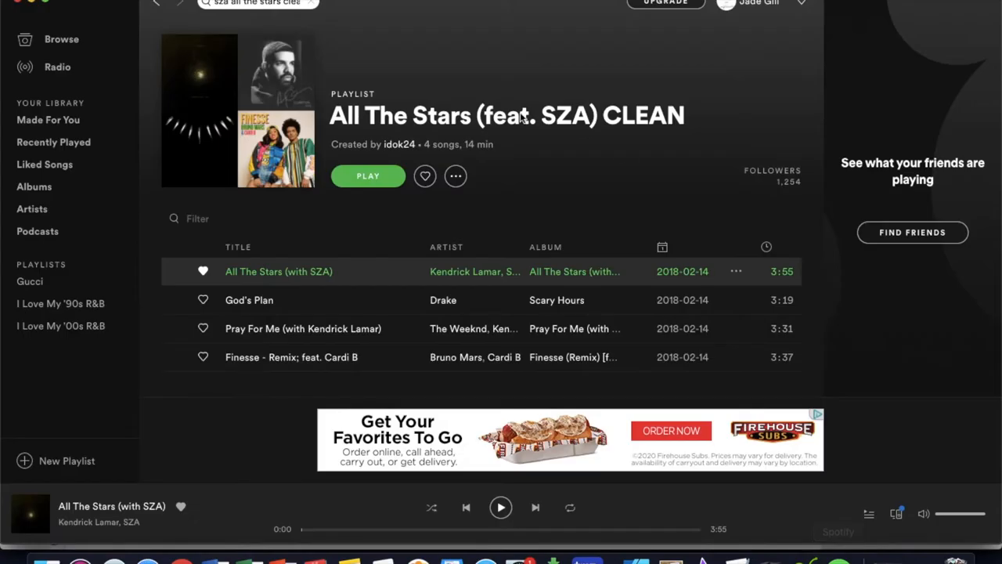
pyautogui.moveTo(602, 141)
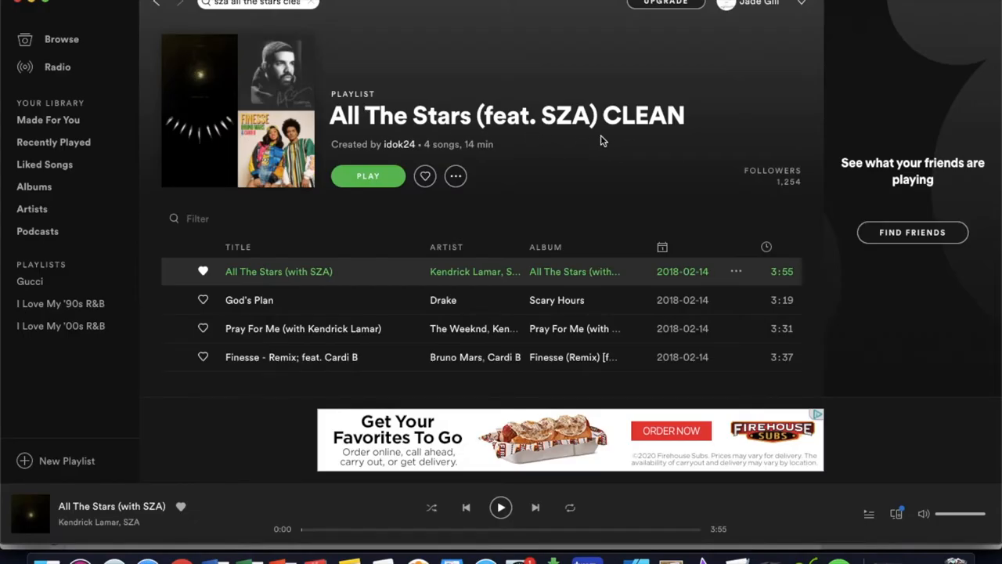
pyautogui.moveTo(618, 146)
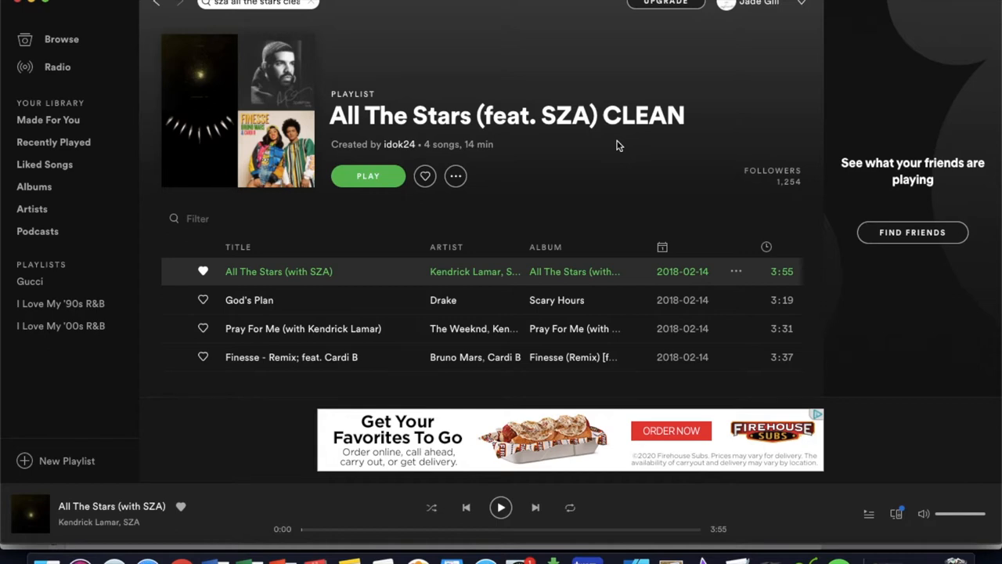
# - Bring up the repeat-icon image preview in the browser tab
pyautogui.click(735, 271)
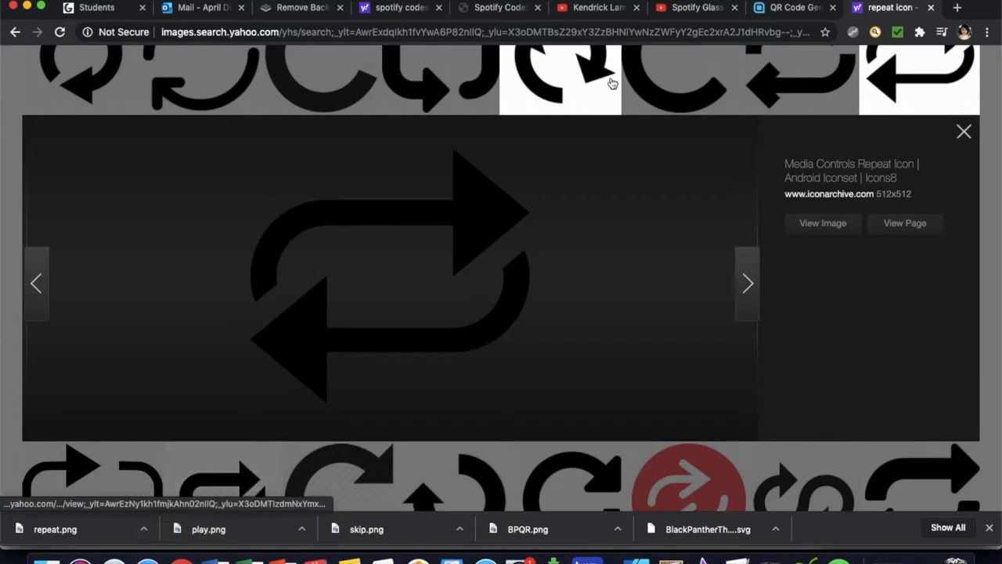
# - Generate the All The Stars Spotify code, white background, black bars, 640px SVG, and download it
pyautogui.click(497, 8)
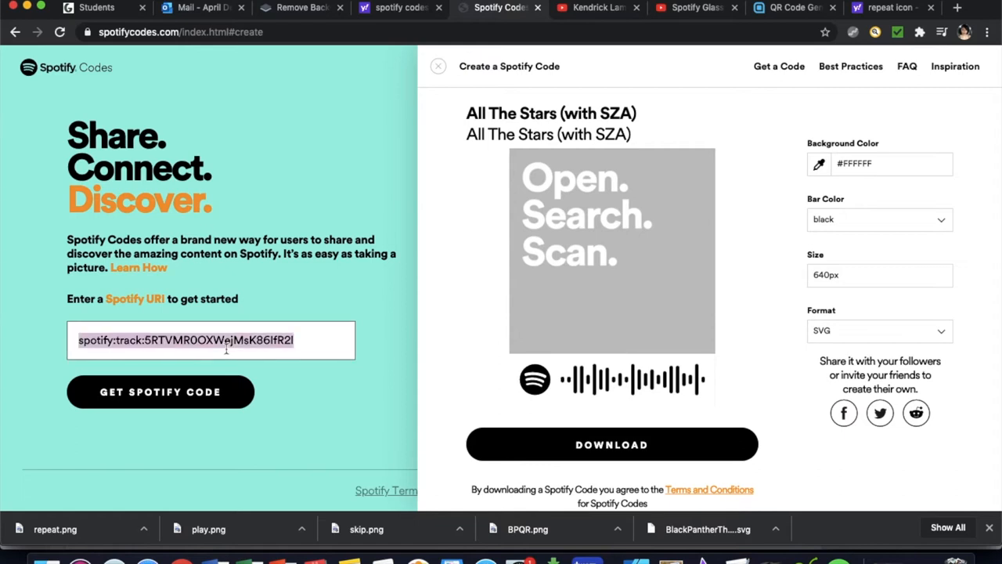
pyautogui.write('?si=j4oDW0jyQVSmbT-cm1vBlw')
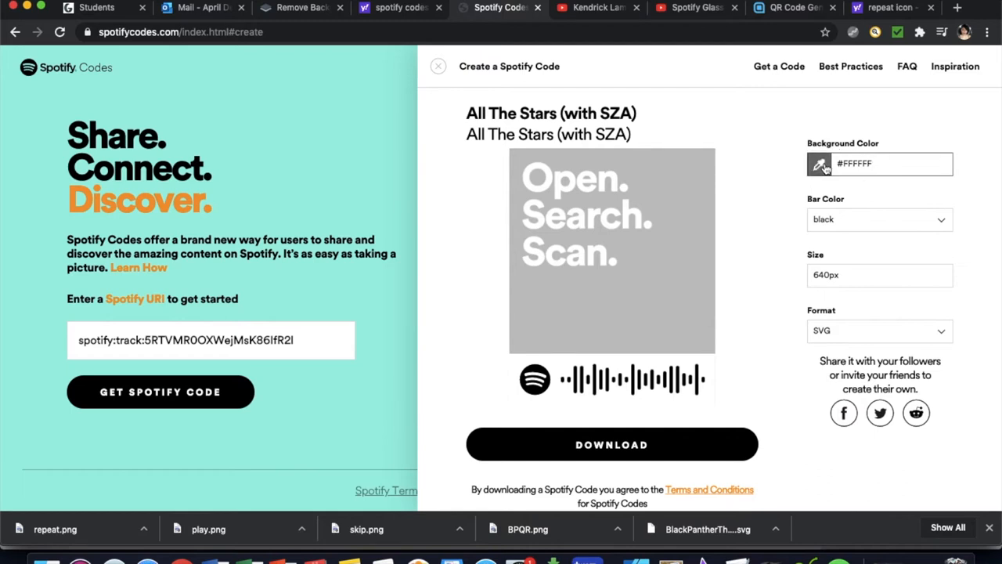
pyautogui.click(821, 165)
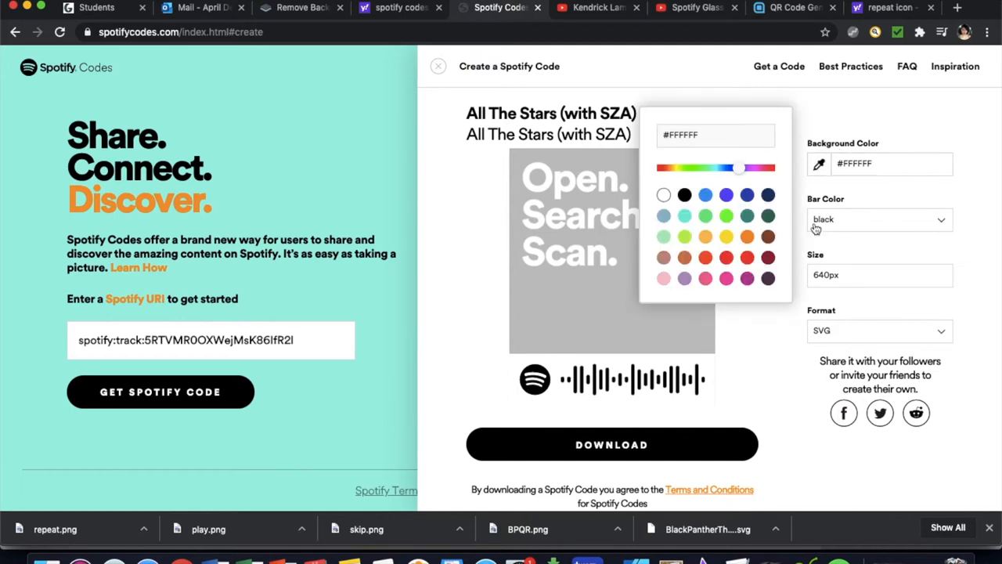
pyautogui.click(880, 219)
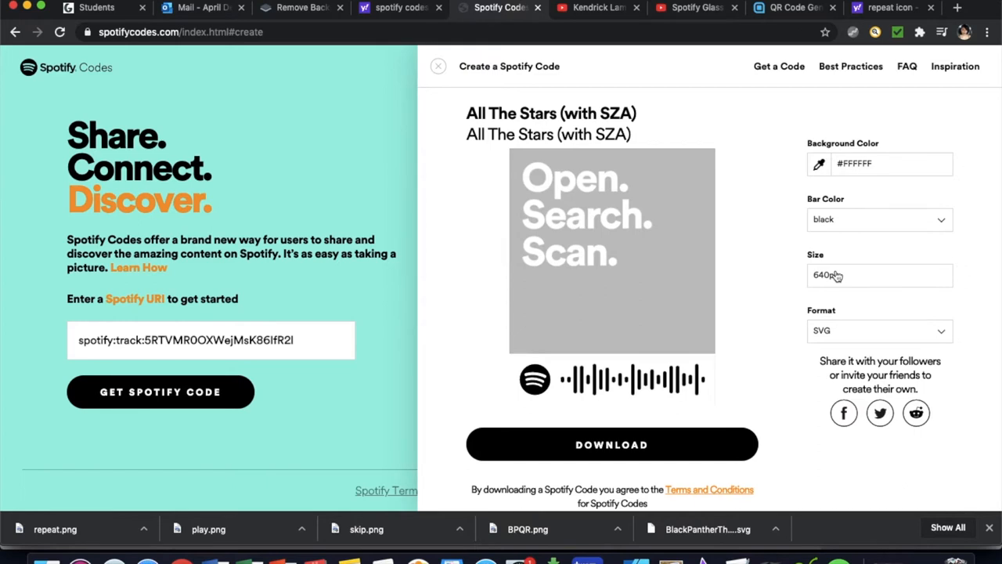
pyautogui.moveTo(826, 331)
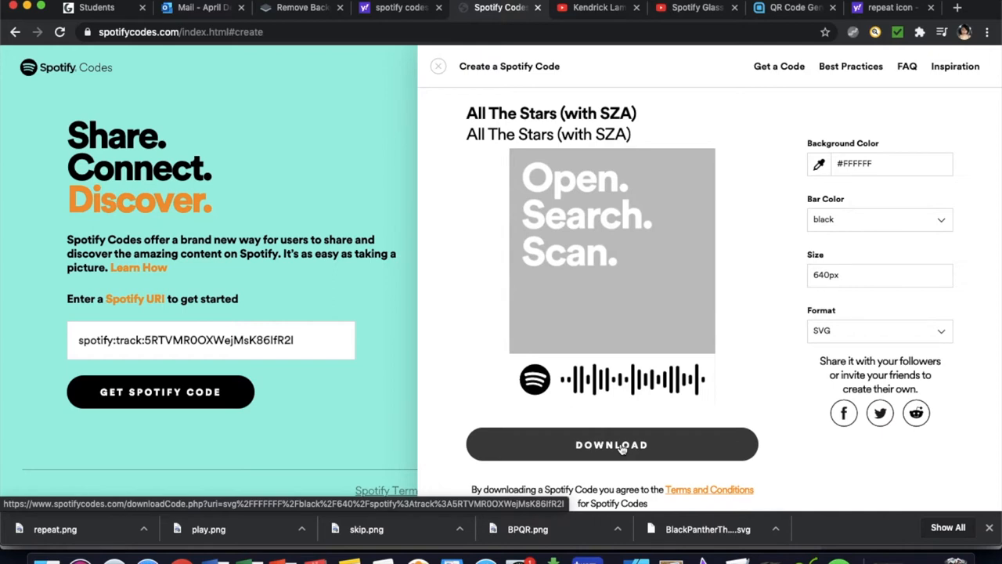
pyautogui.click(611, 445)
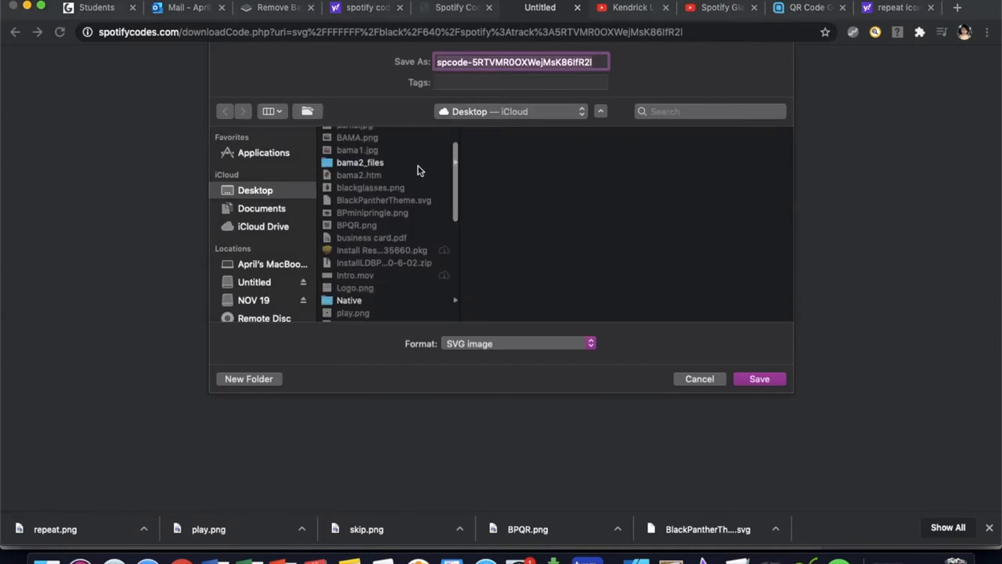
# - Save the Spotify code to the Desktop as AllTheStars.svg
pyautogui.scroll(3)
pyautogui.write('A')
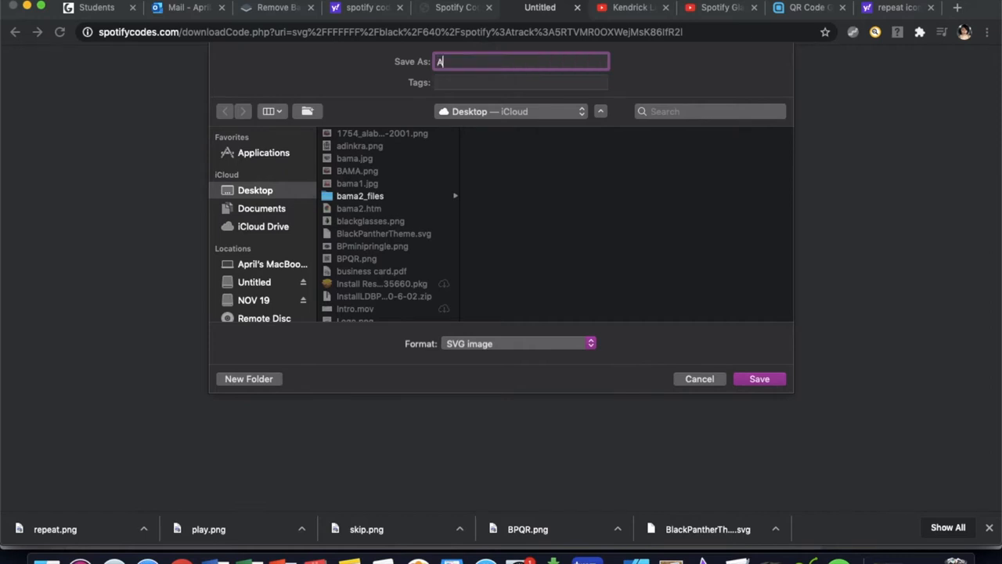
pyautogui.write('llTheStars')
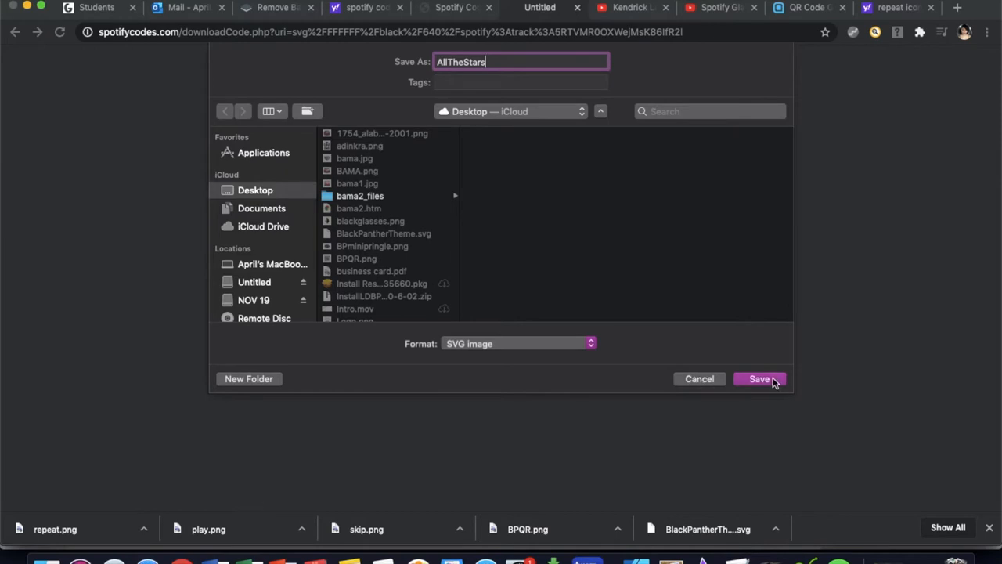
pyautogui.click(758, 379)
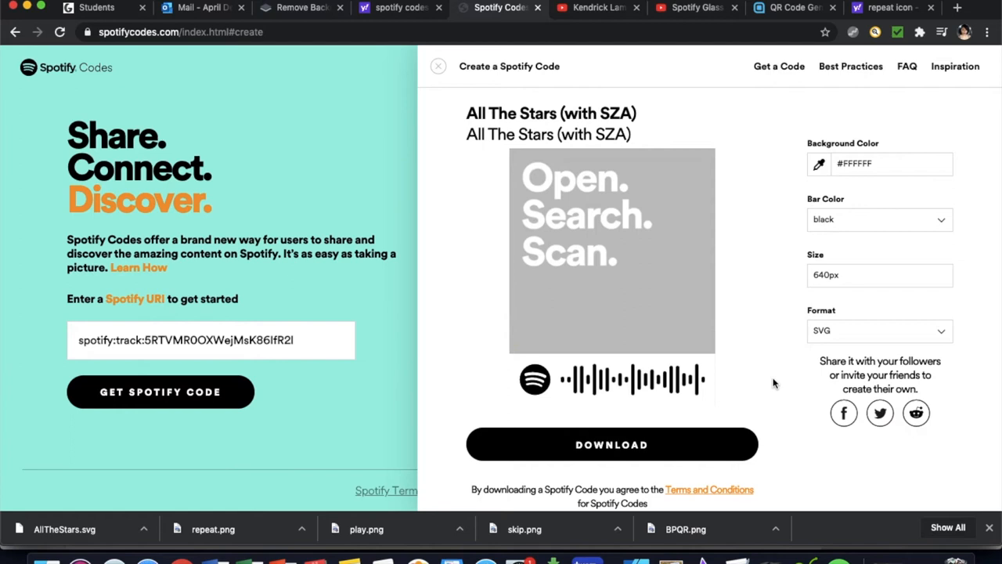
pyautogui.moveTo(996, 169)
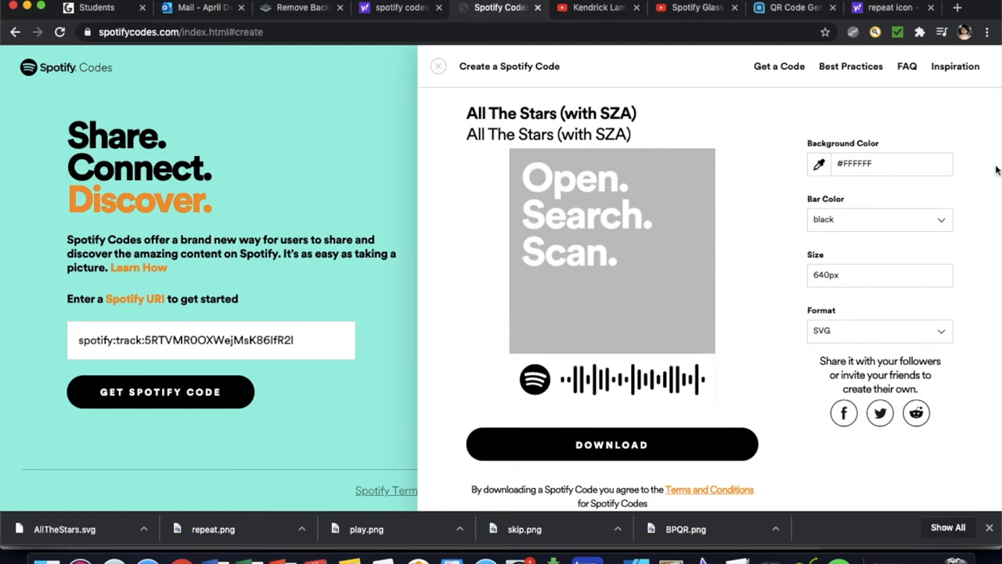
# - Close the QR generator's sign-up popup and return to the All the Stars YouTube video
pyautogui.click(790, 6)
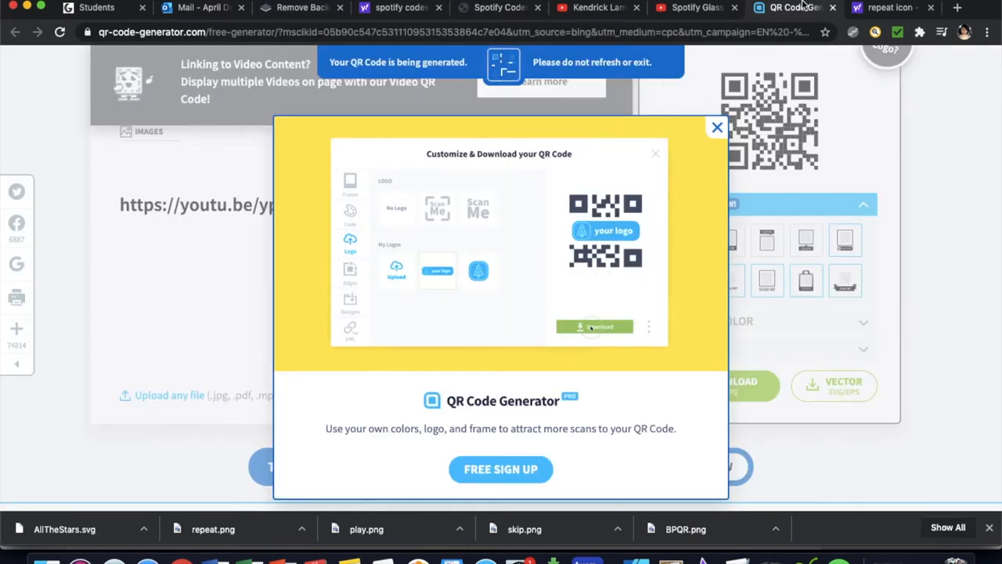
pyautogui.click(717, 127)
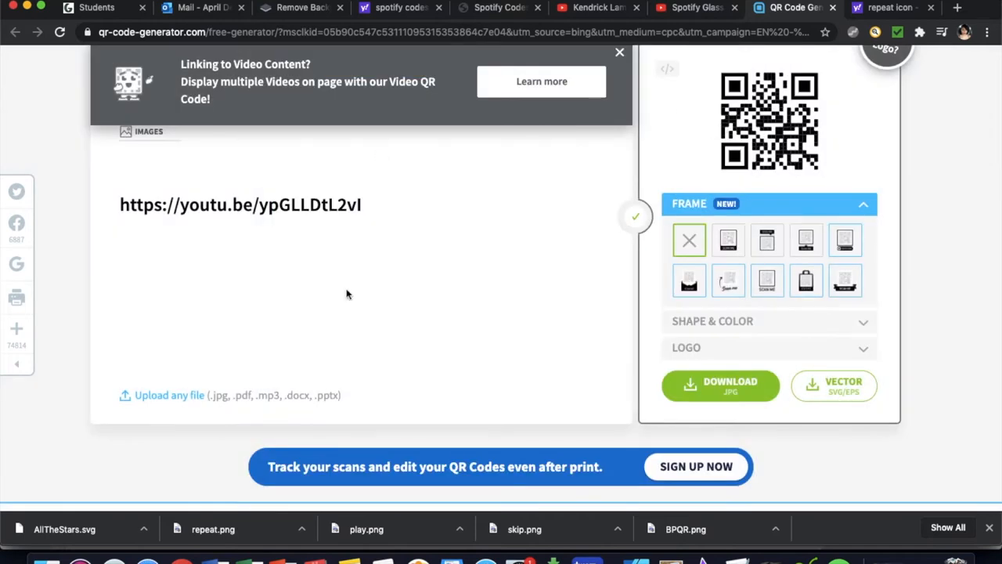
pyautogui.click(598, 7)
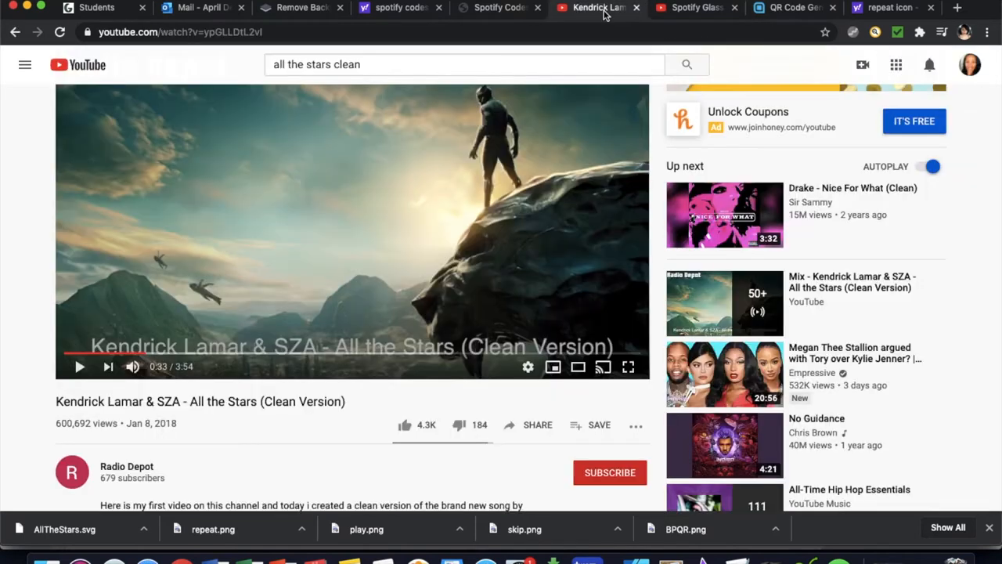
# - Copy the video's short youtu.be share link from the Share dialog
pyautogui.click(537, 424)
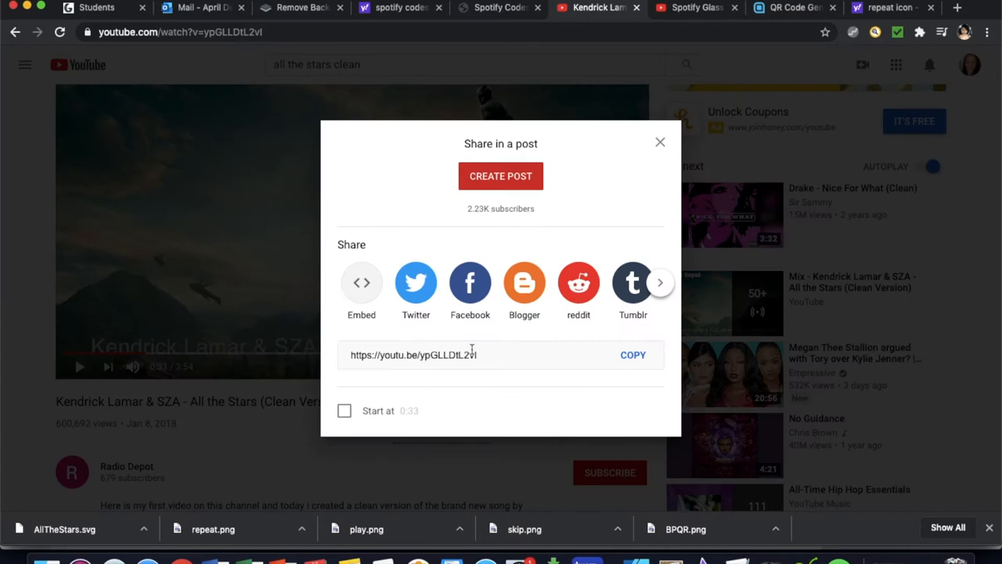
pyautogui.moveTo(548, 359)
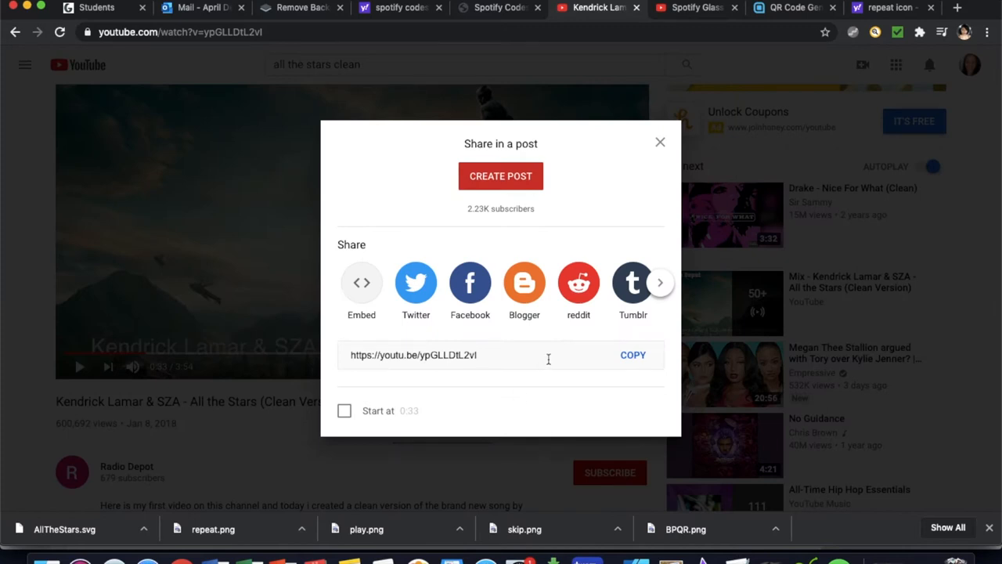
pyautogui.click(632, 354)
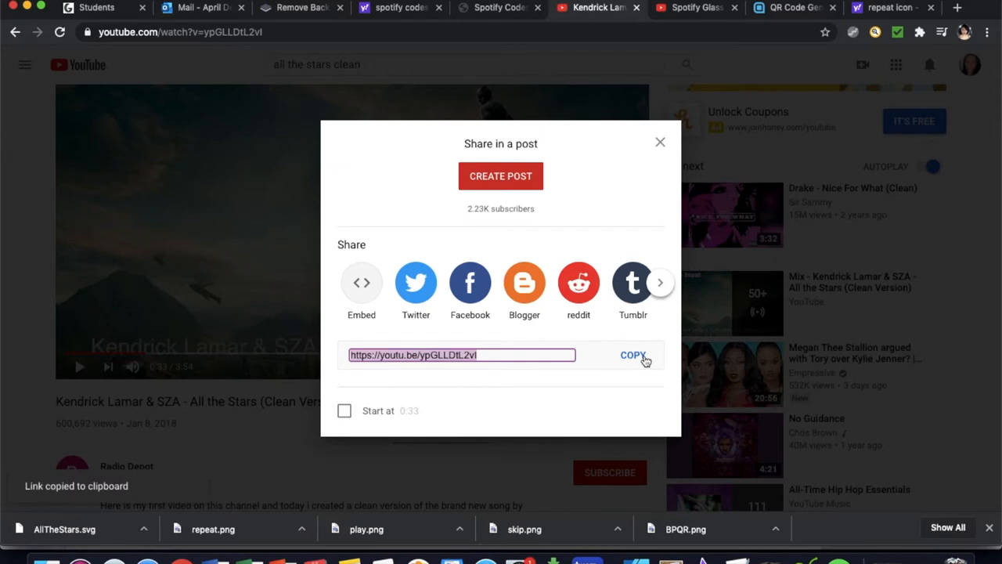
pyautogui.moveTo(30, 489)
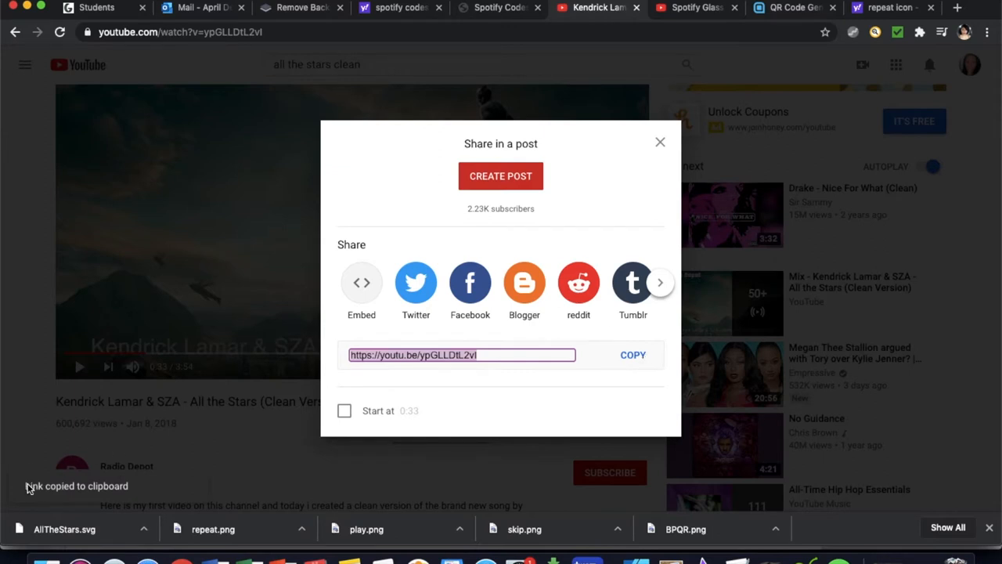
pyautogui.click(661, 141)
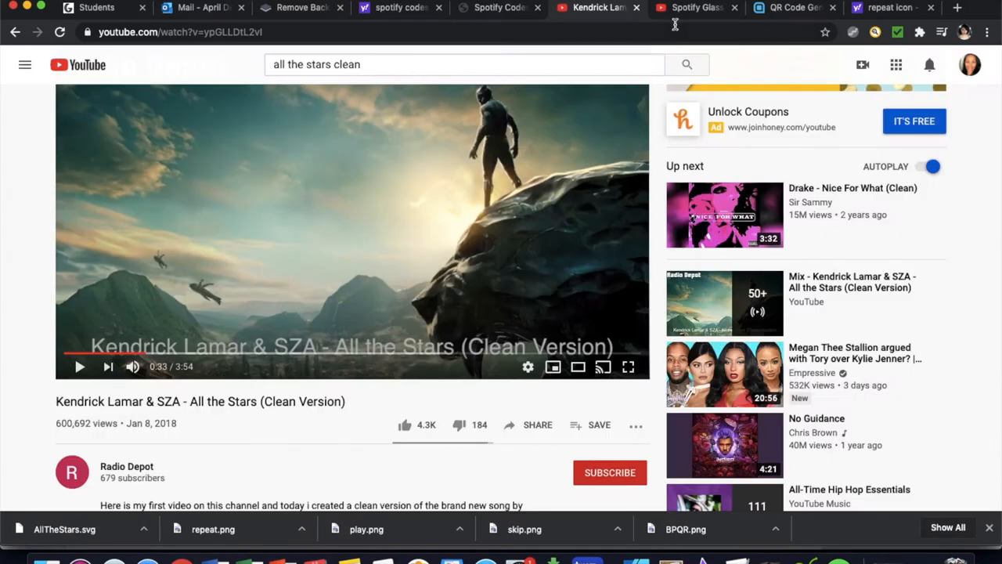
# - Paste the YouTube link into the QR Code Generator website field and download the QR code
pyautogui.click(791, 6)
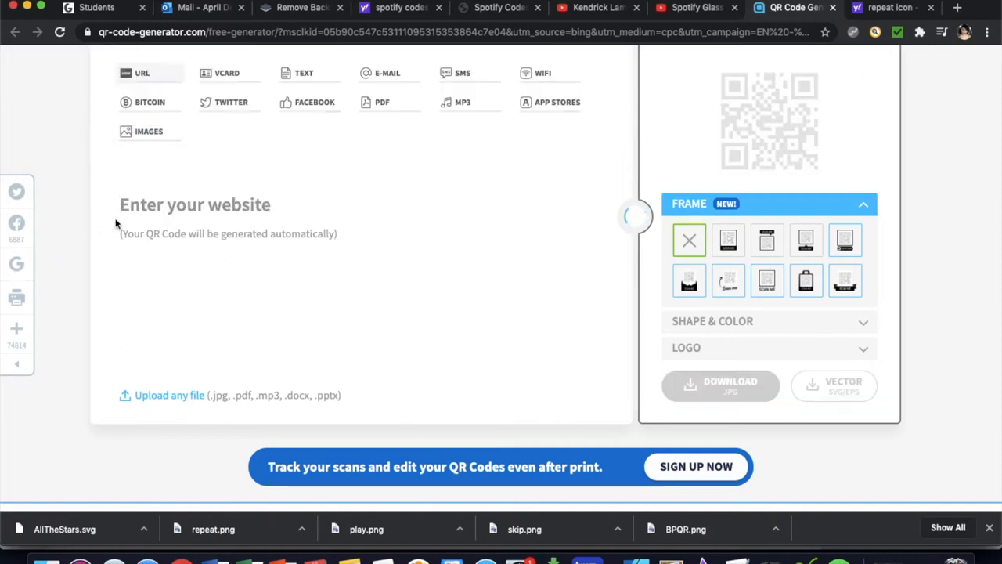
pyautogui.rightClick(194, 203)
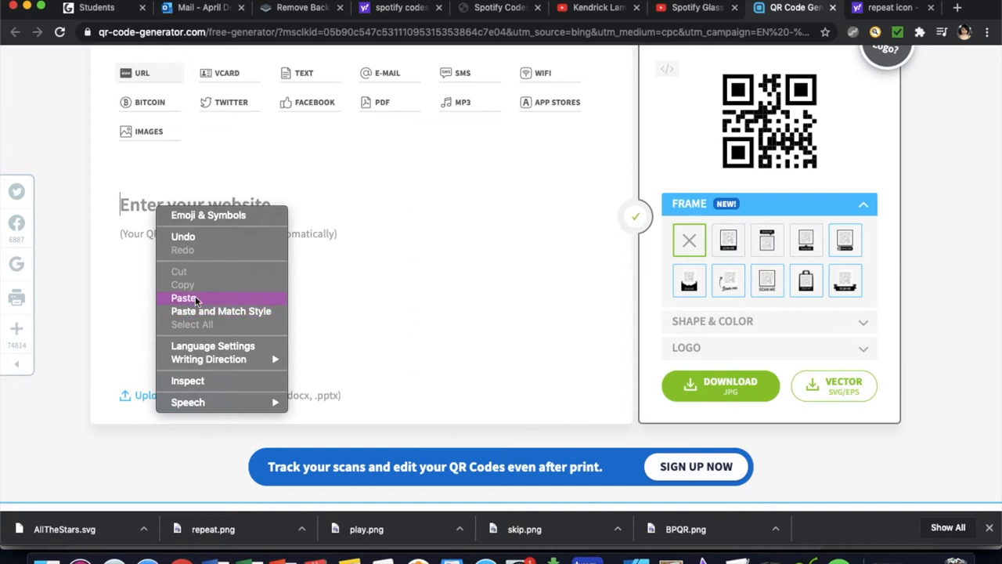
pyautogui.click(183, 298)
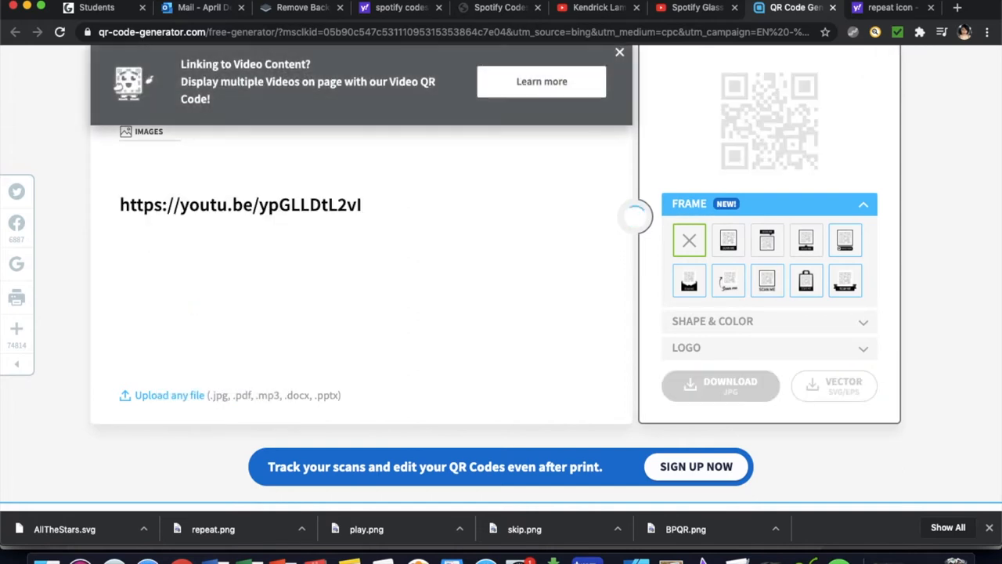
pyautogui.scroll(3)
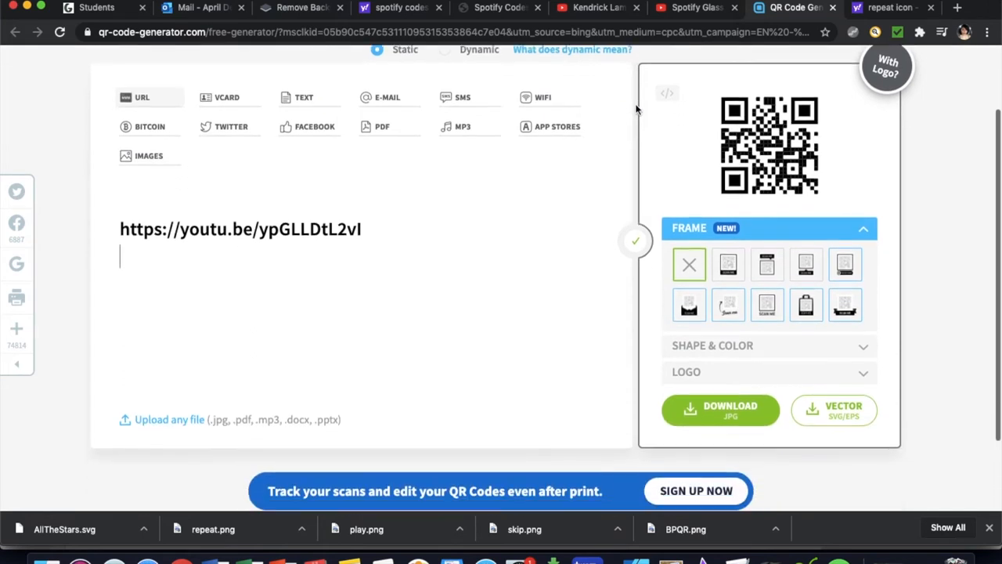
pyautogui.click(720, 411)
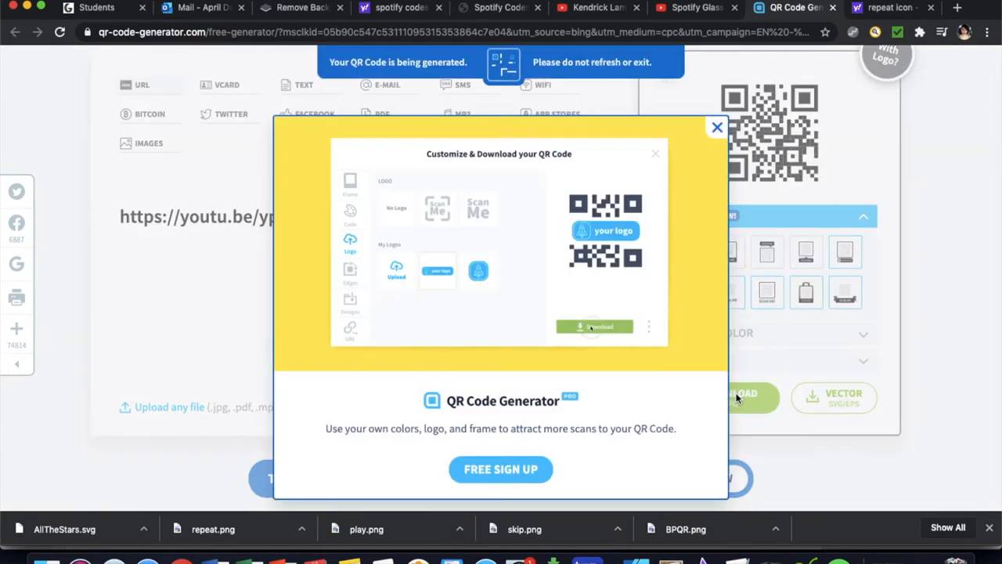
pyautogui.moveTo(536, 457)
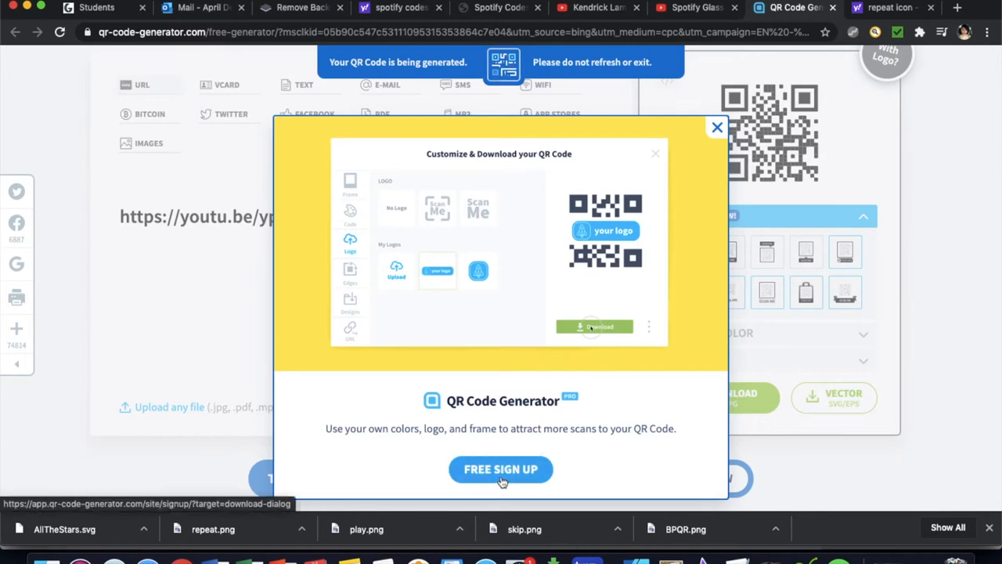
pyautogui.moveTo(717, 129)
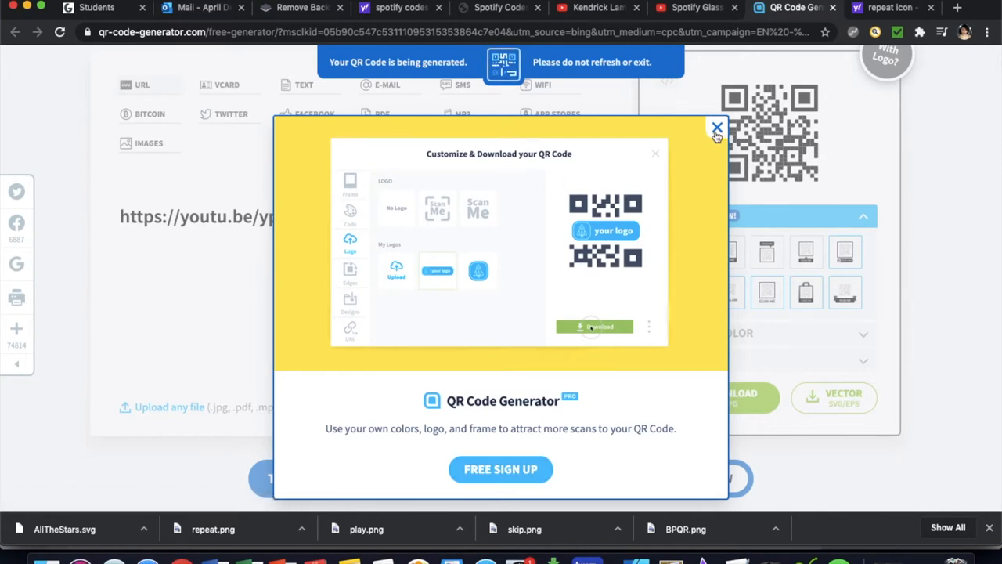
# - Re-download the QR code as BPQR.png, dismiss the extra save prompt and sign-up popup
pyautogui.click(716, 127)
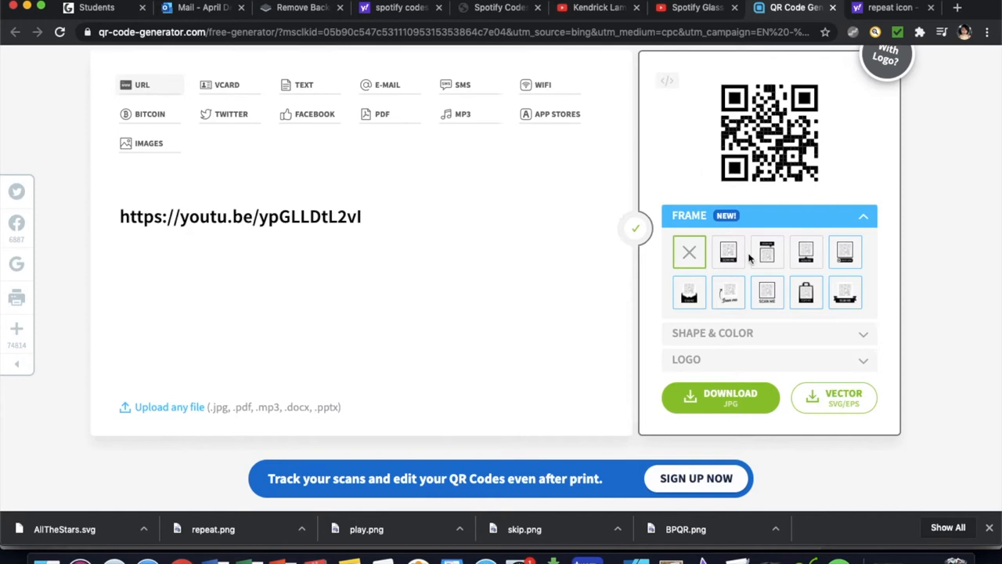
pyautogui.click(721, 398)
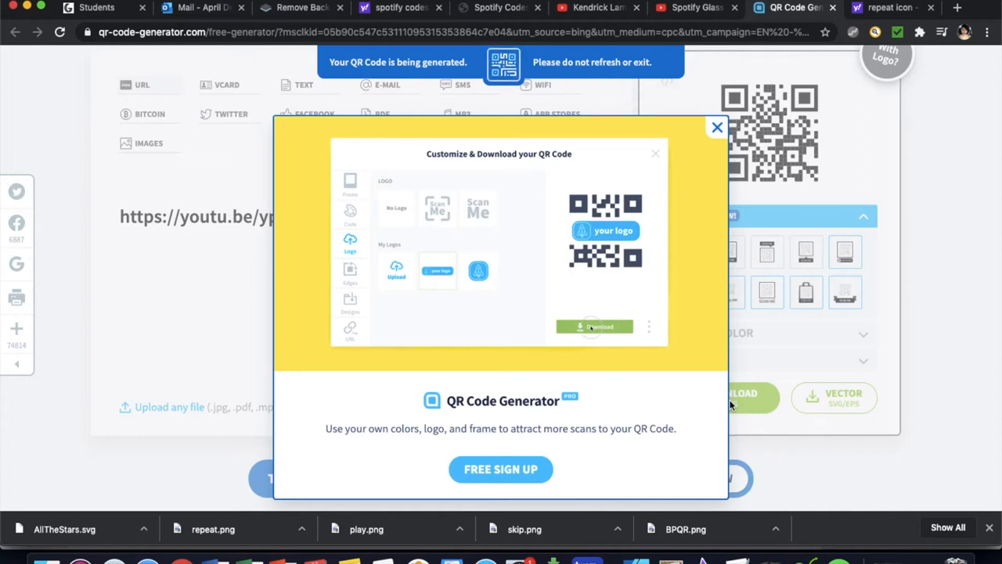
pyautogui.click(704, 529)
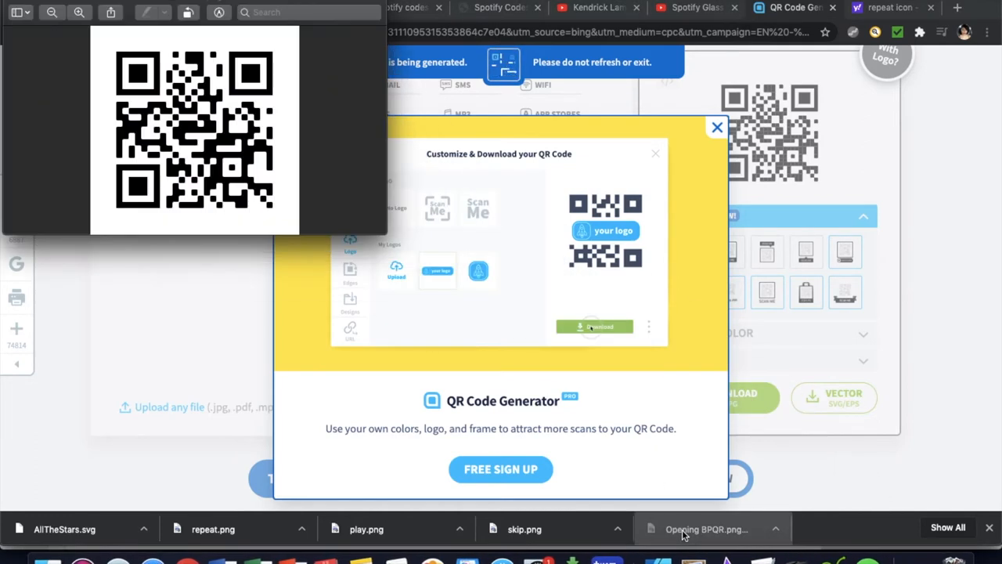
pyautogui.click(595, 327)
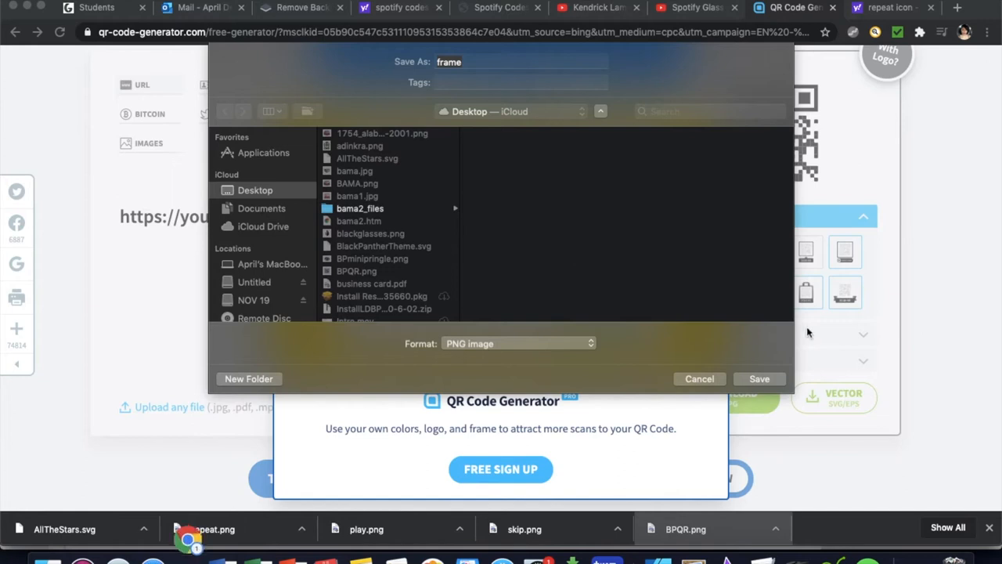
pyautogui.moveTo(699, 379)
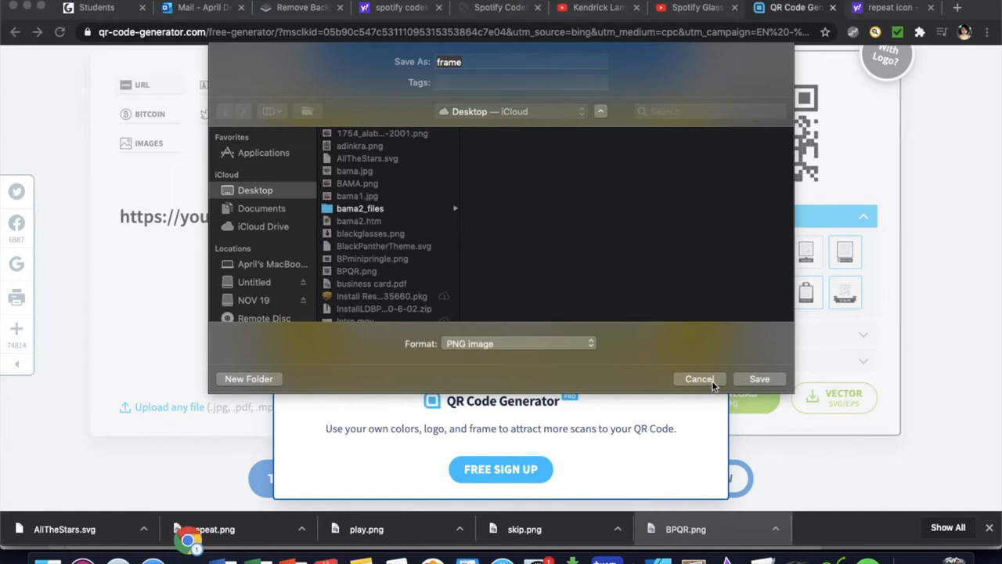
pyautogui.click(758, 377)
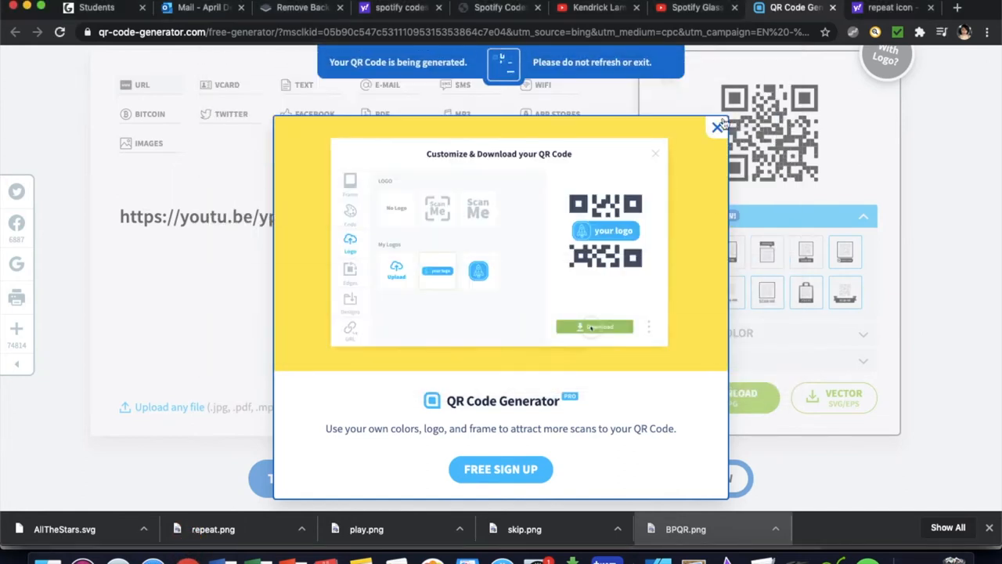
pyautogui.click(717, 125)
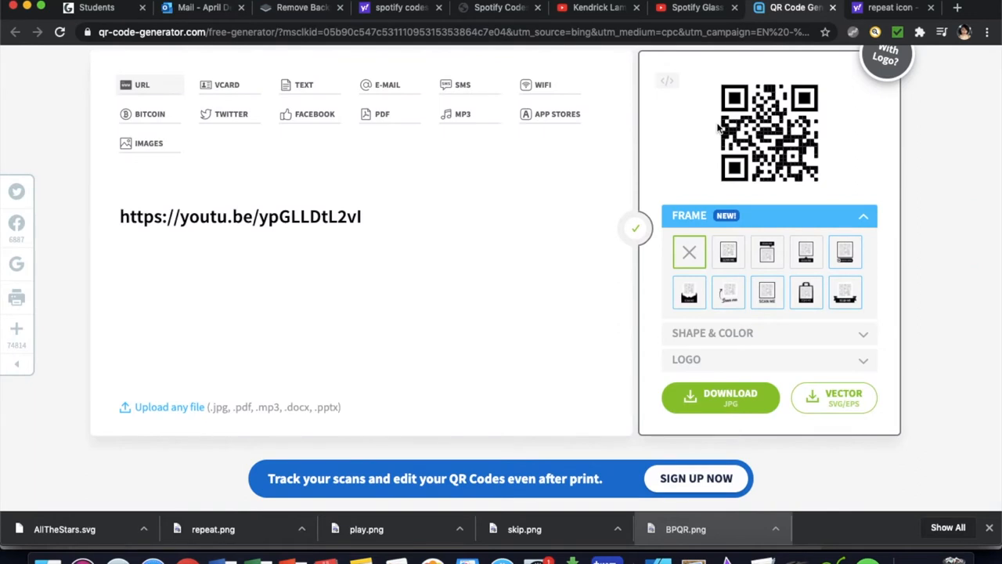
pyautogui.moveTo(719, 137)
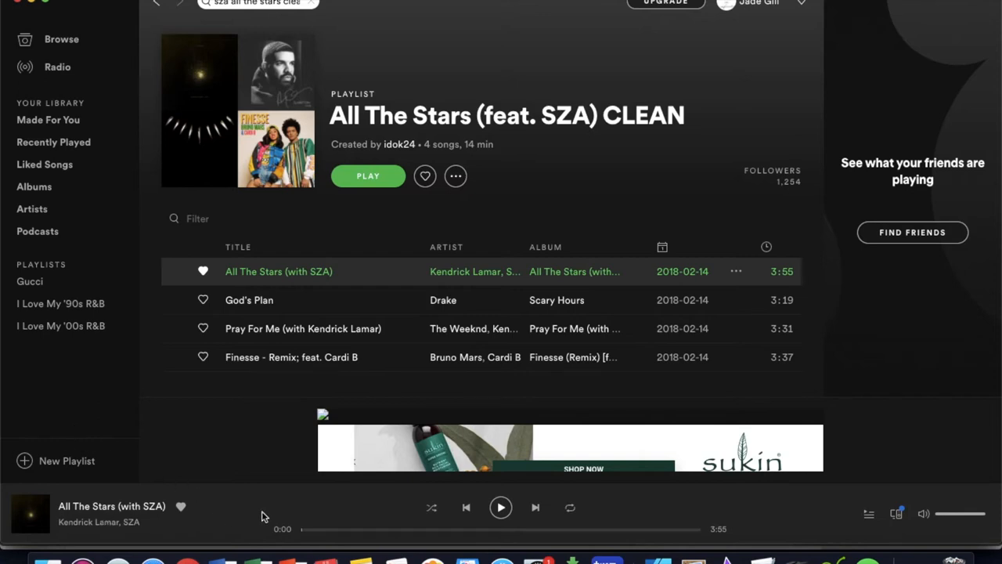
pyautogui.moveTo(523, 508)
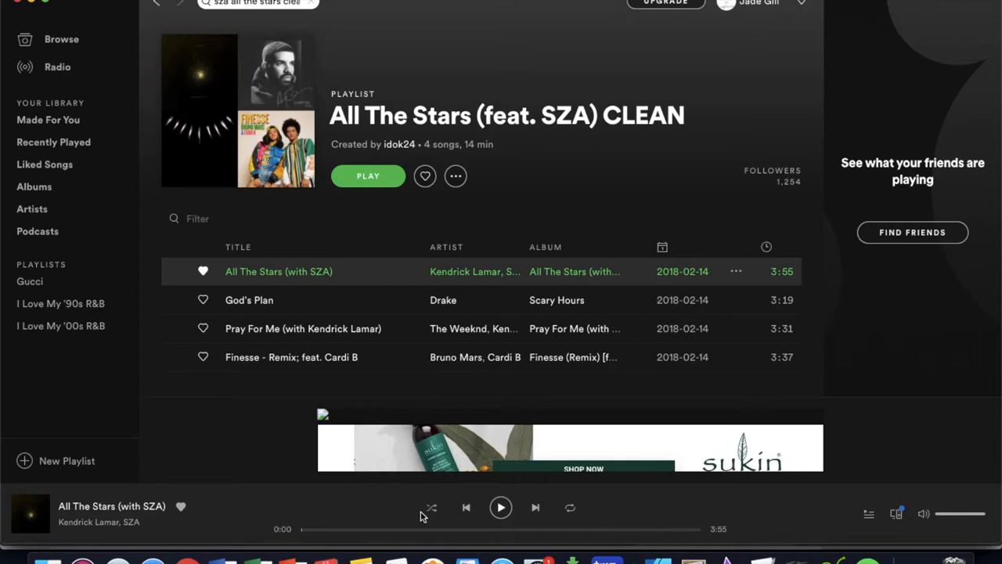
pyautogui.moveTo(561, 514)
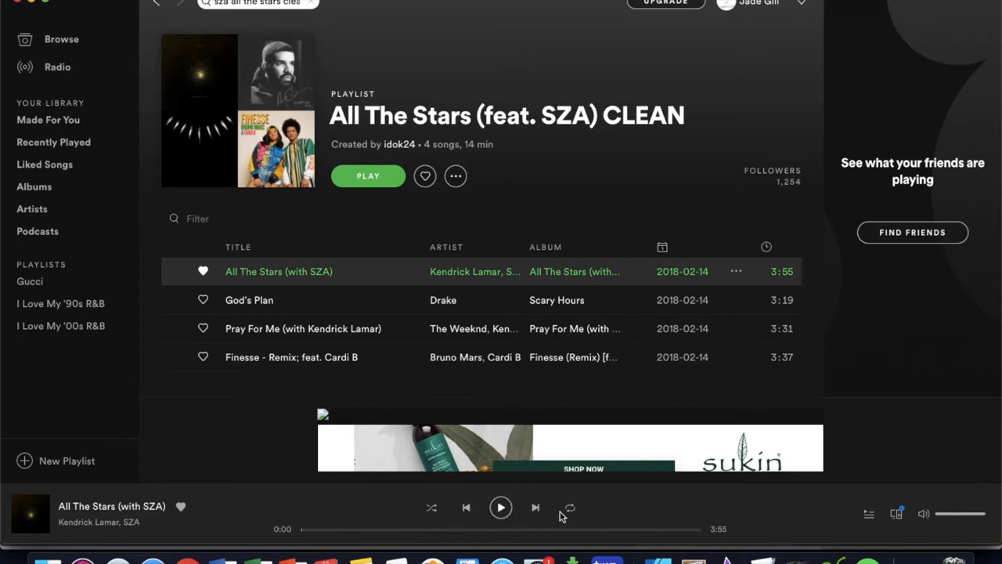
pyautogui.moveTo(551, 501)
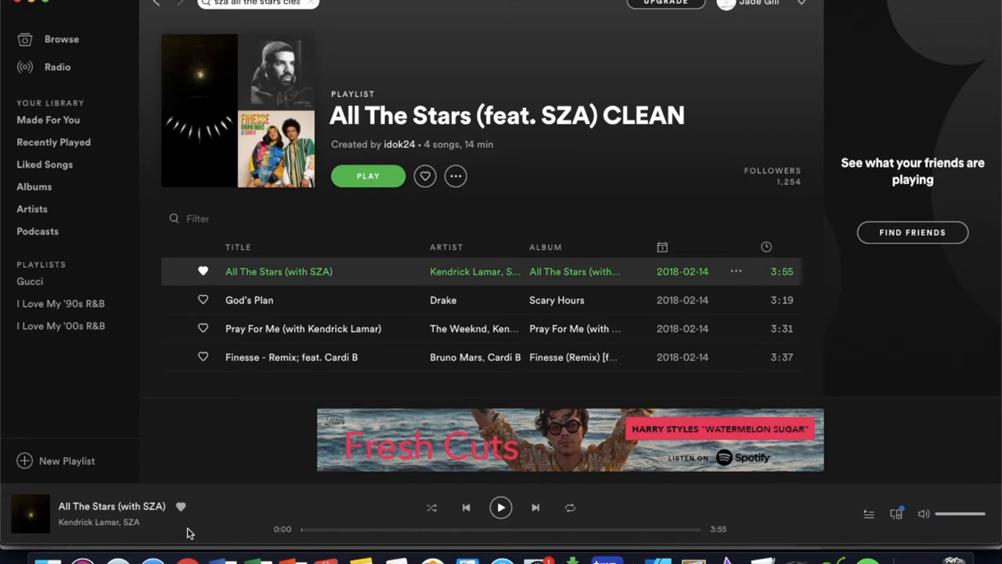
pyautogui.moveTo(216, 442)
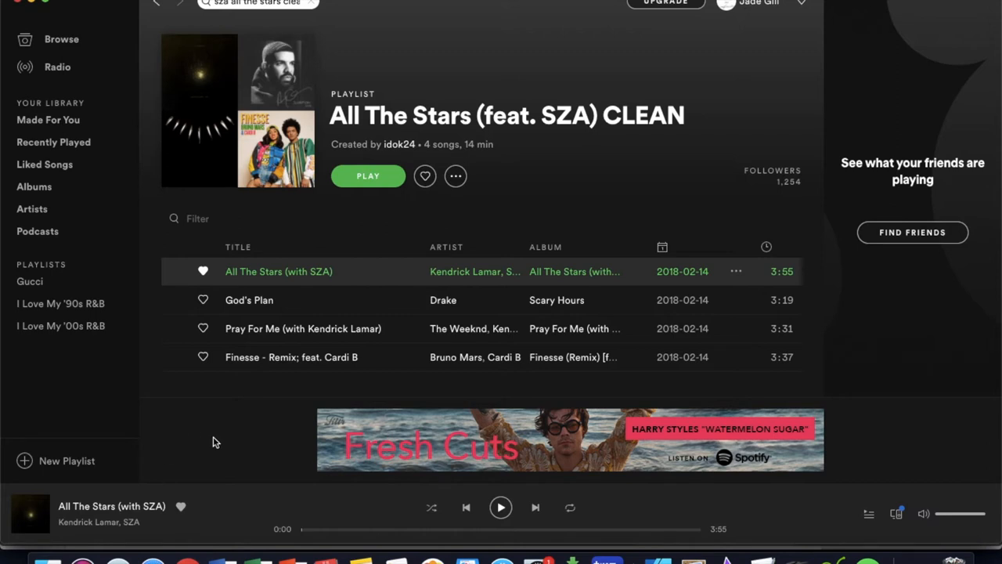
pyautogui.moveTo(437, 477)
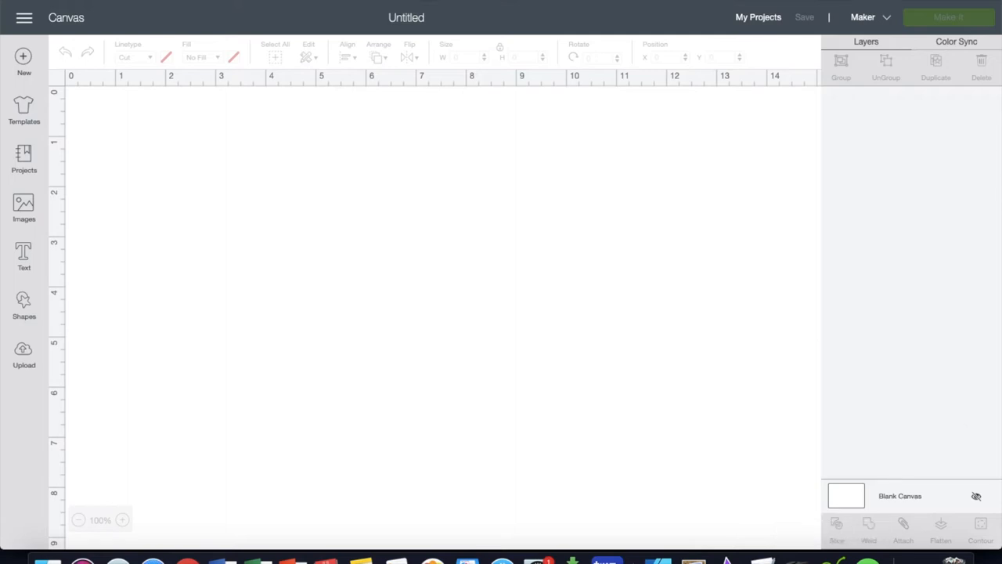
pyautogui.moveTo(53, 423)
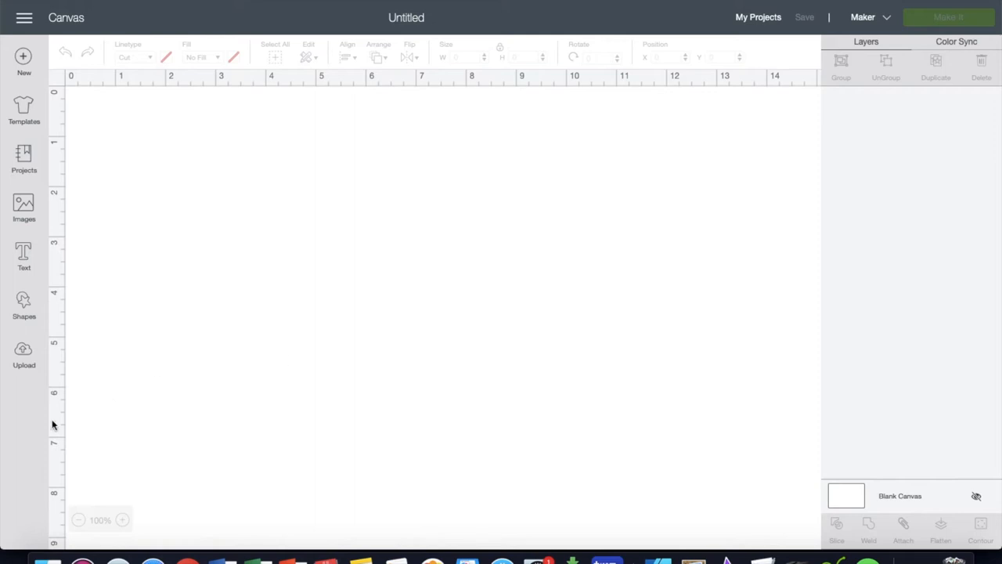
# - Add a square from Shapes and resize it to 8 by 10 inches as the plaque base
pyautogui.click(24, 304)
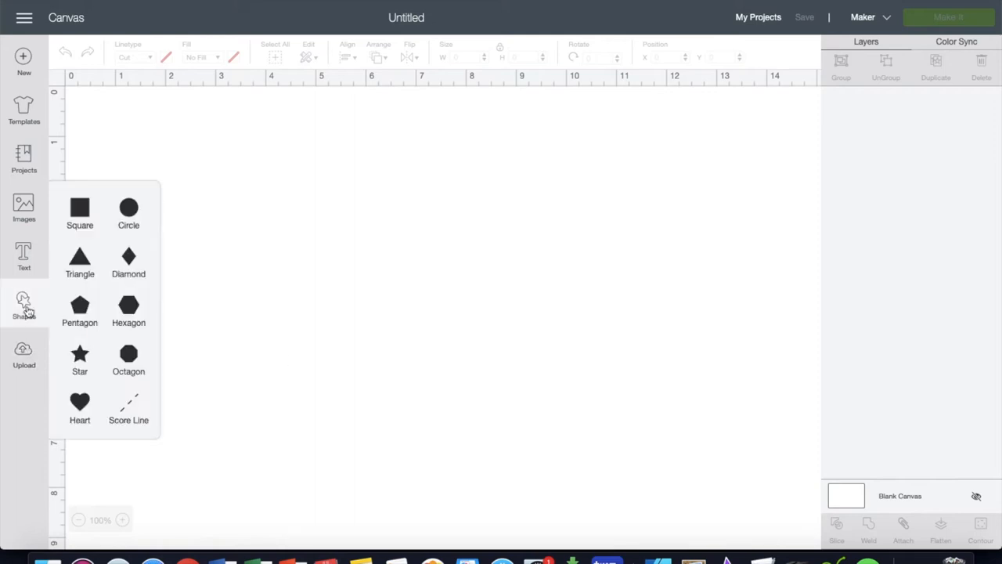
pyautogui.moveTo(87, 216)
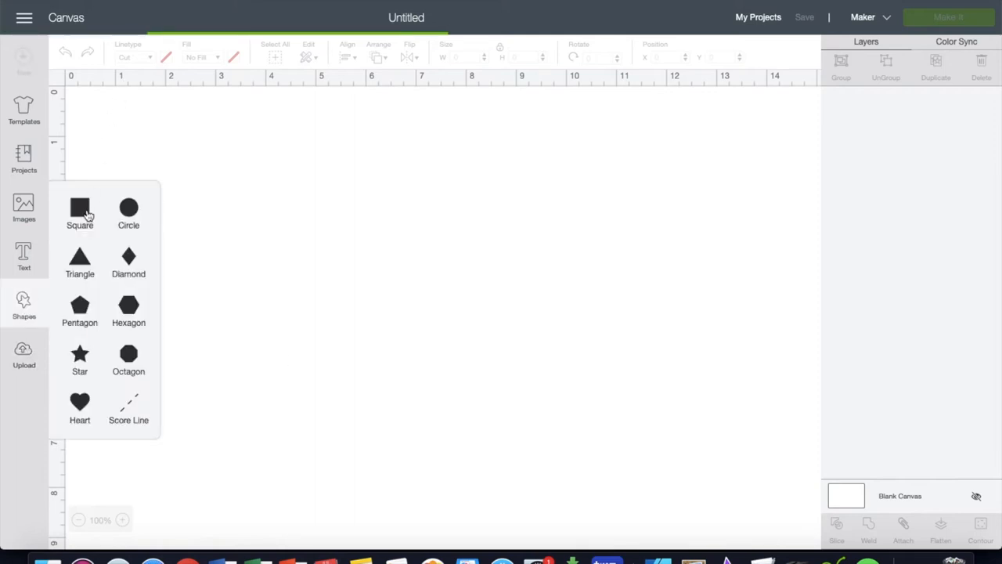
pyautogui.click(78, 206)
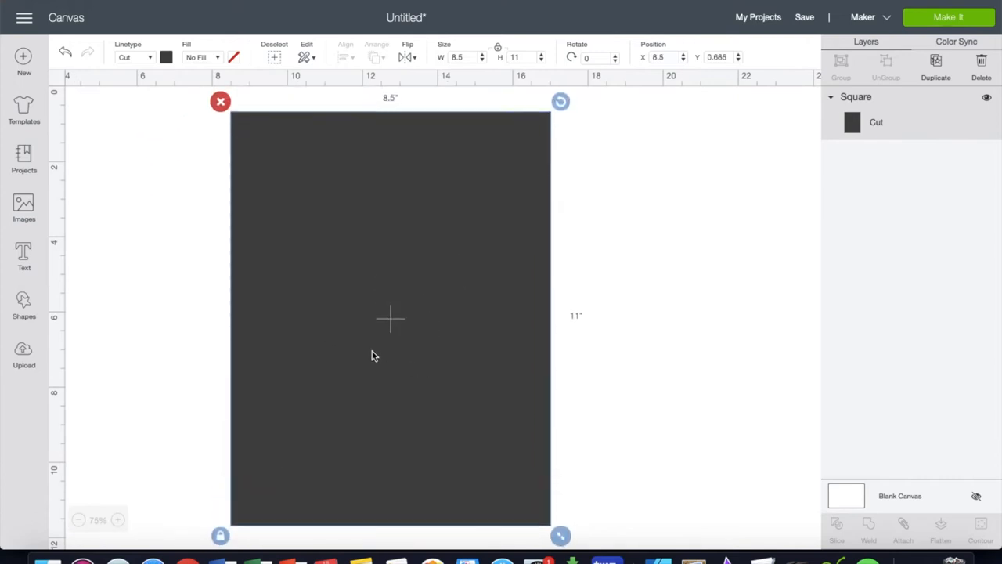
pyautogui.click(462, 56)
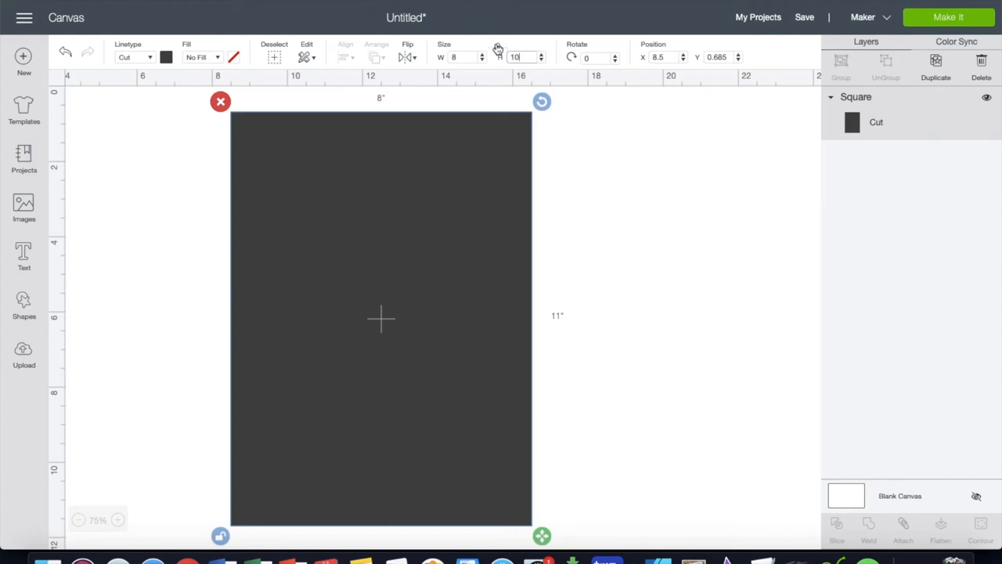
pyautogui.click(614, 224)
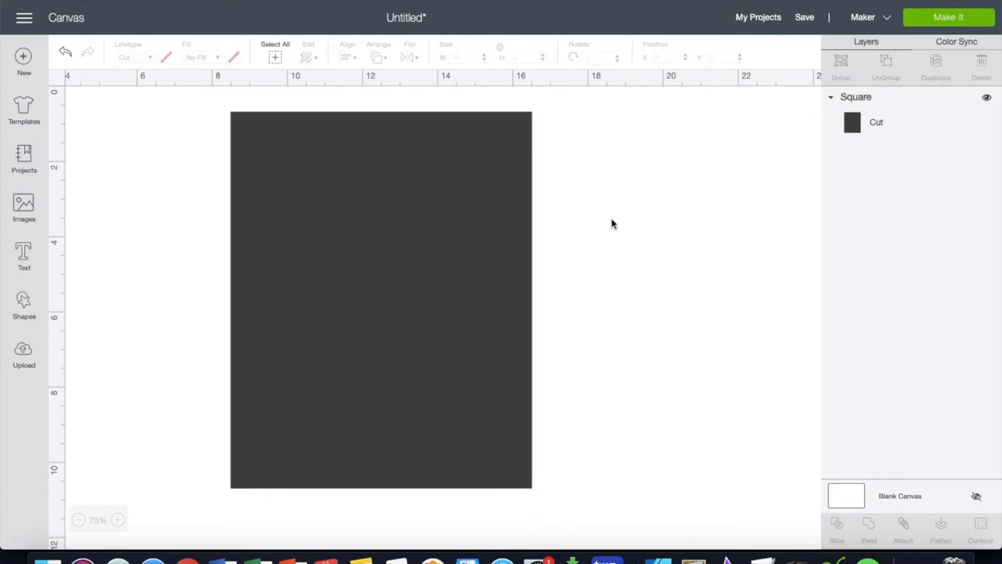
pyautogui.click(380, 298)
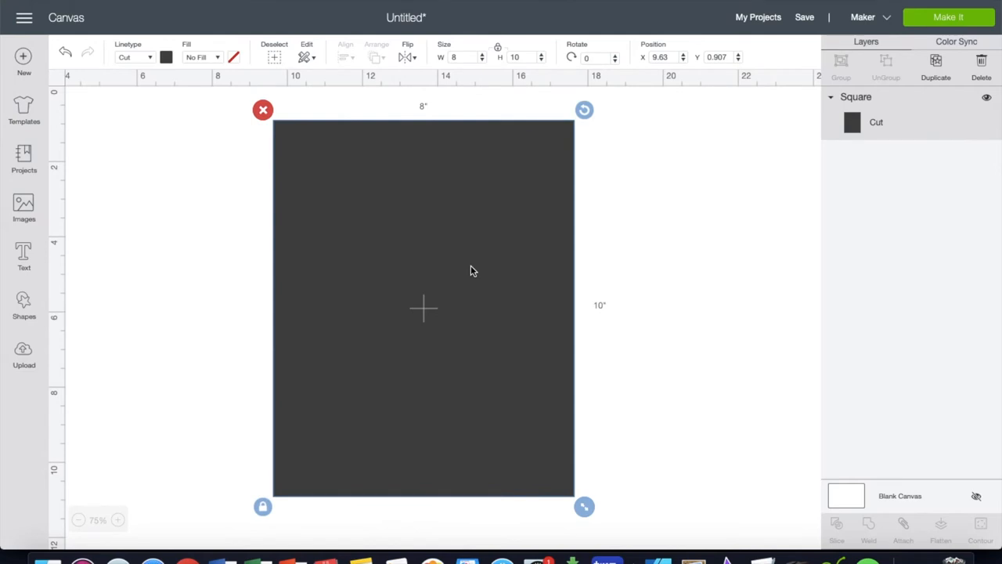
pyautogui.moveTo(25, 360)
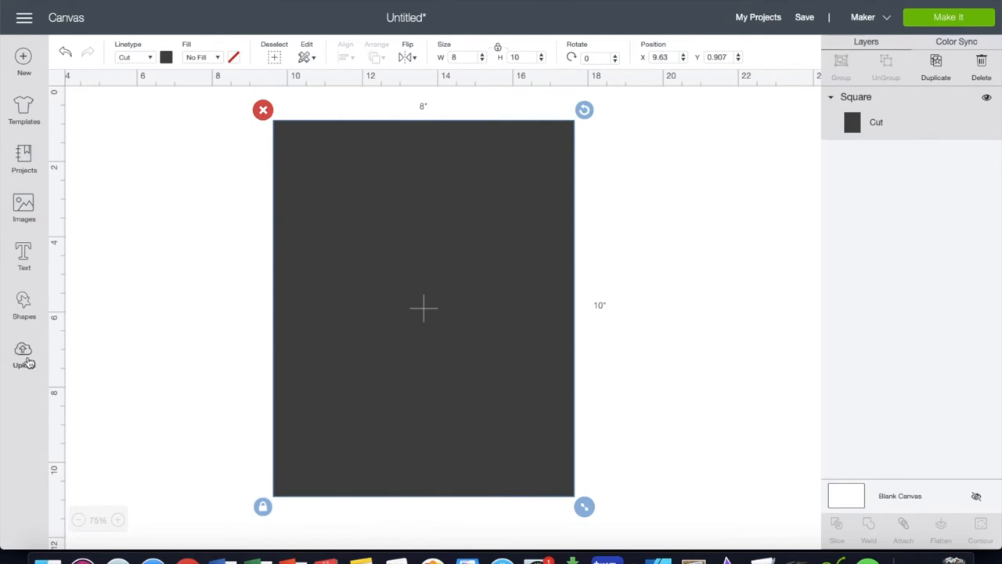
# - Insert the uploaded 'purpblackpanther' poster and shrink it to about 4.7 by 6.1 inches on the rectangle
pyautogui.click(23, 354)
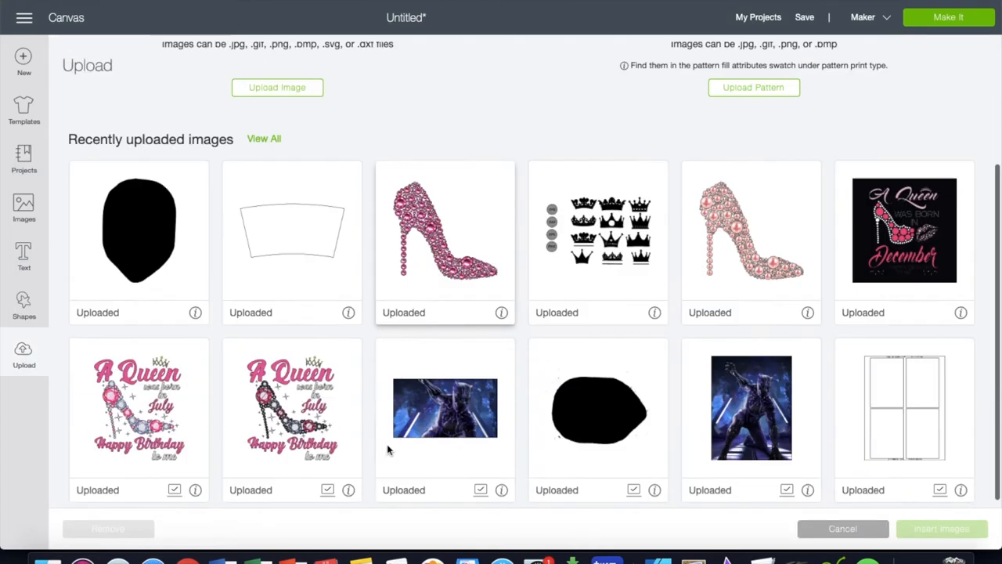
pyautogui.click(752, 399)
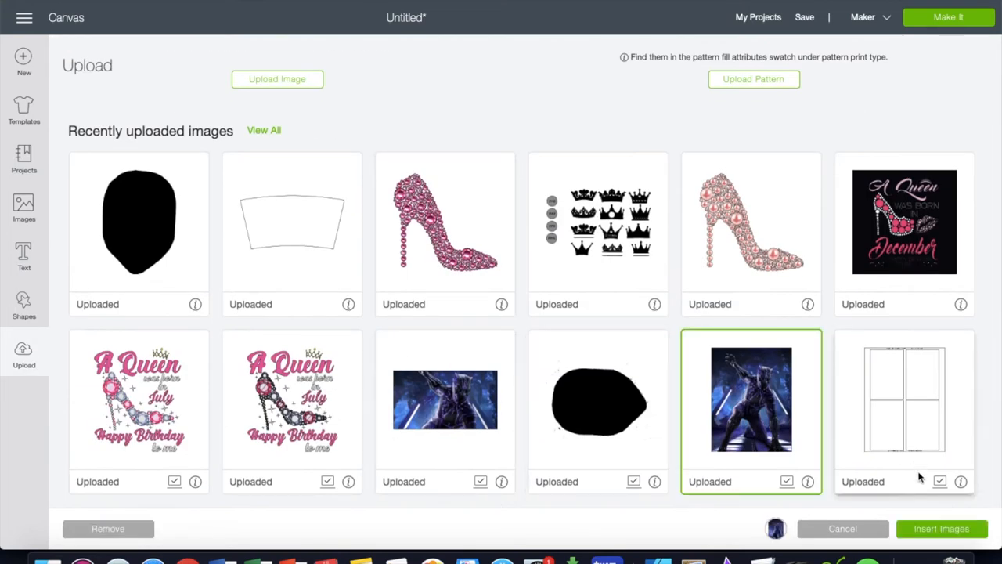
pyautogui.click(941, 529)
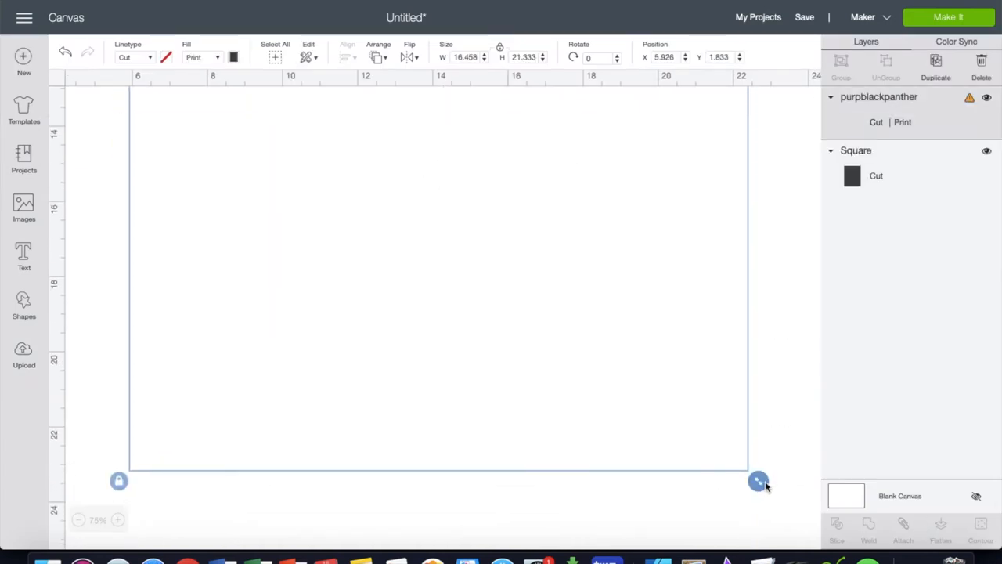
pyautogui.moveTo(758, 480); pyautogui.dragTo(491, 337)
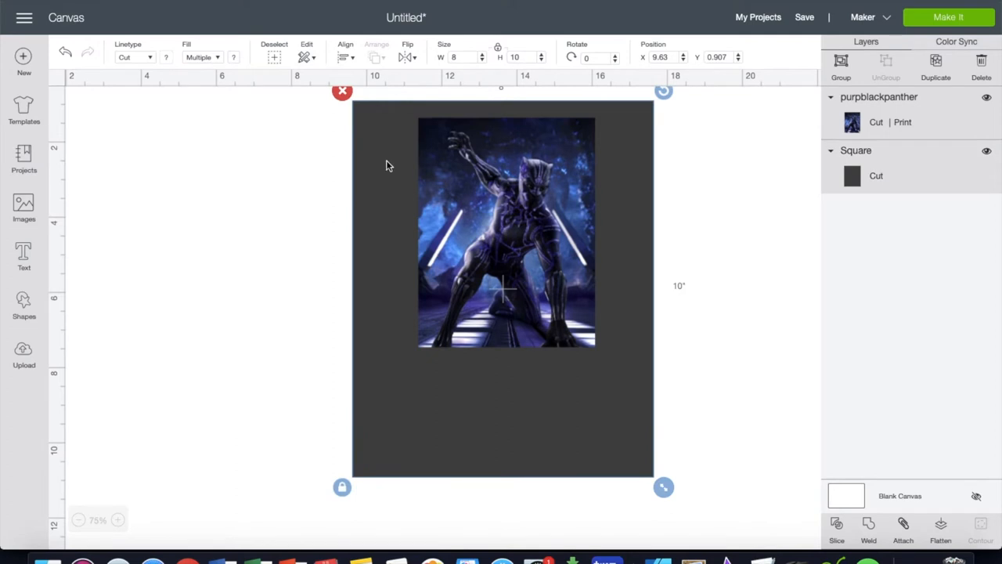
pyautogui.click(344, 51)
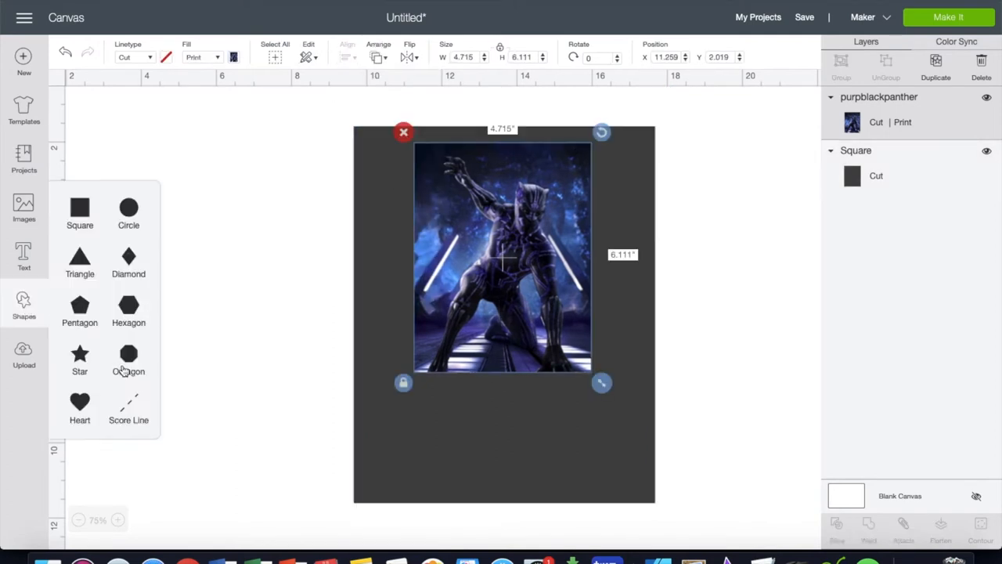
# - Add a square and flatten it into a thin line about 2.9 inches wide beside the poster
pyautogui.click(78, 210)
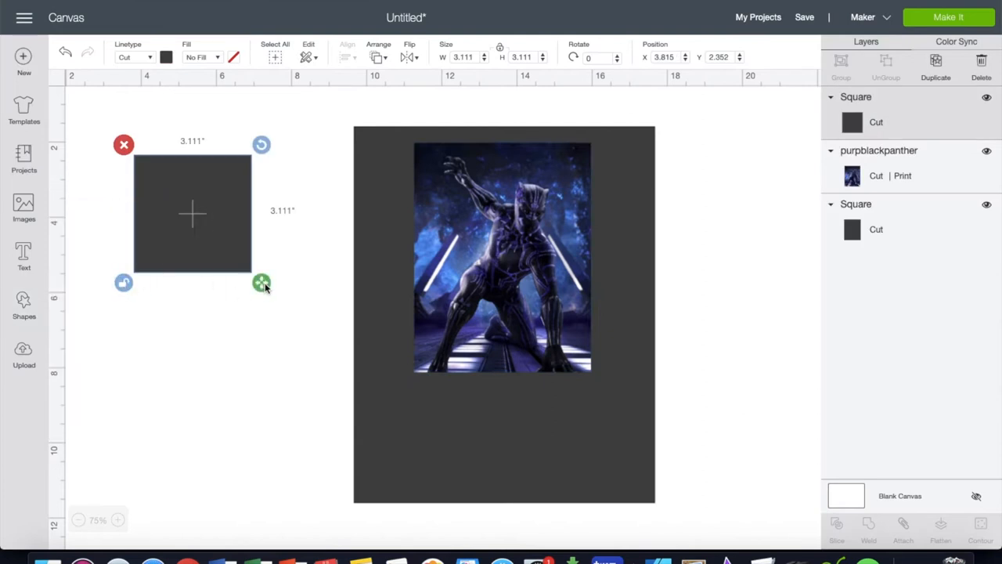
pyautogui.moveTo(261, 281); pyautogui.dragTo(255, 169)
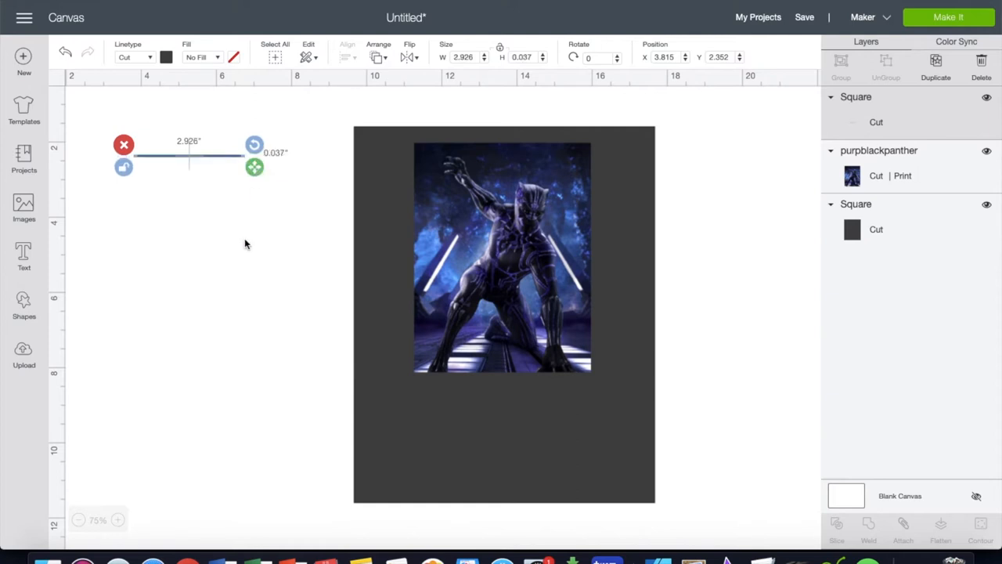
pyautogui.click(246, 245)
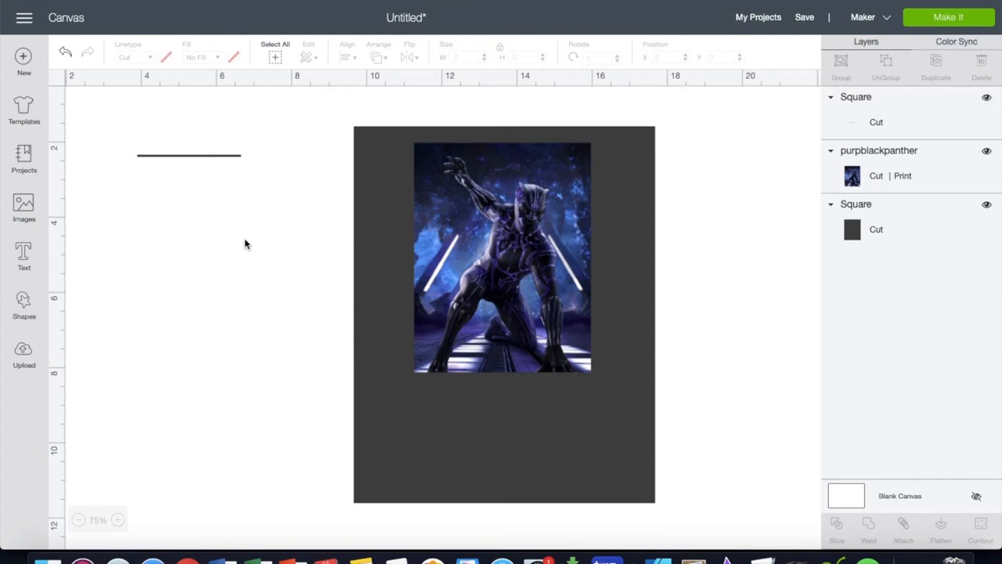
pyautogui.moveTo(216, 157)
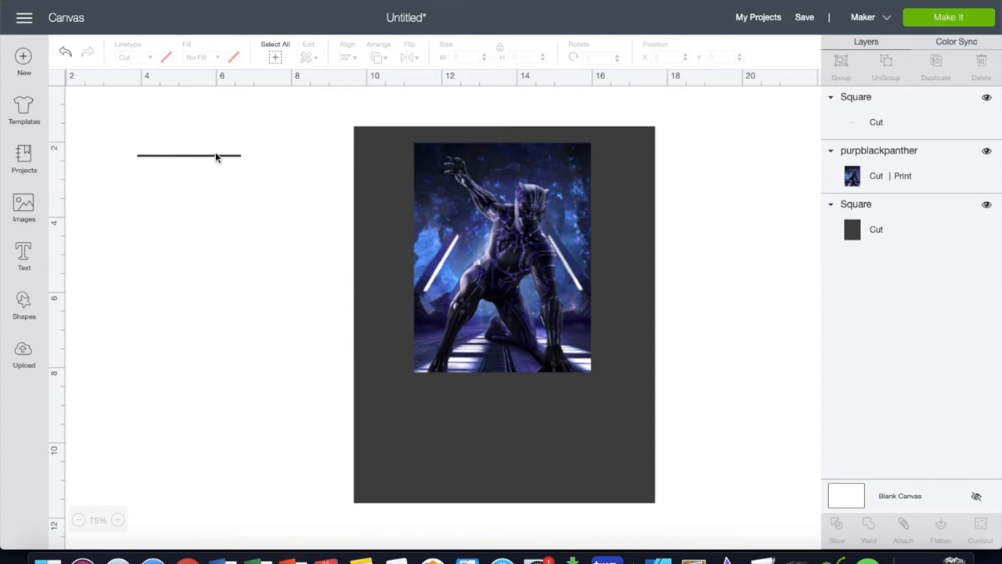
pyautogui.moveTo(157, 163)
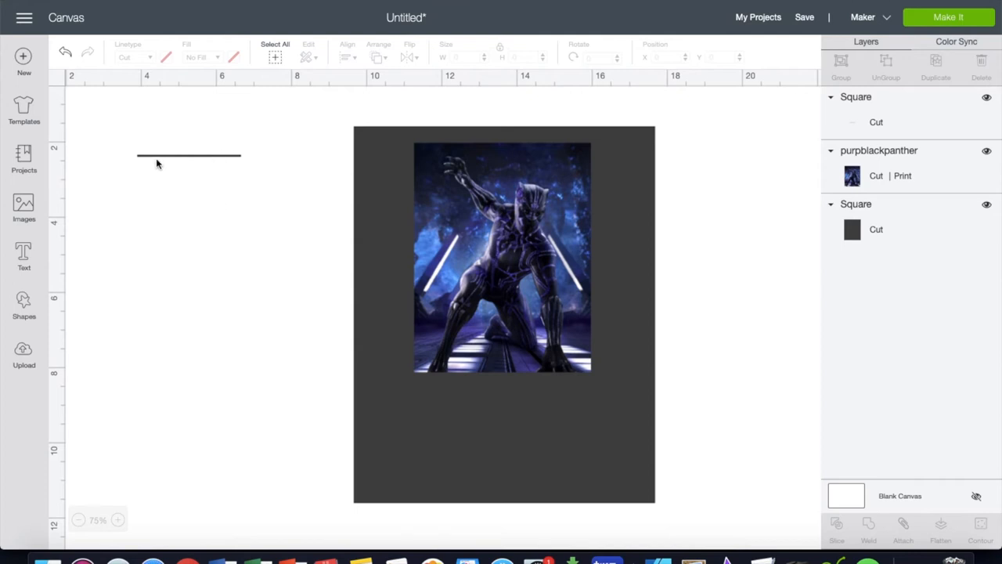
# - Upload the play icon file as a Complex cut image without erasing
pyautogui.click(23, 354)
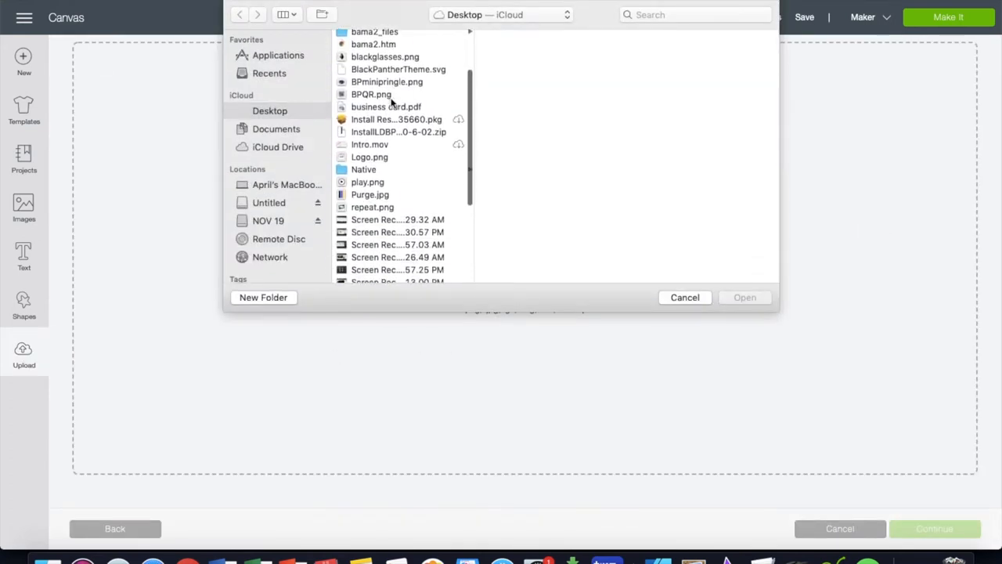
pyautogui.click(742, 297)
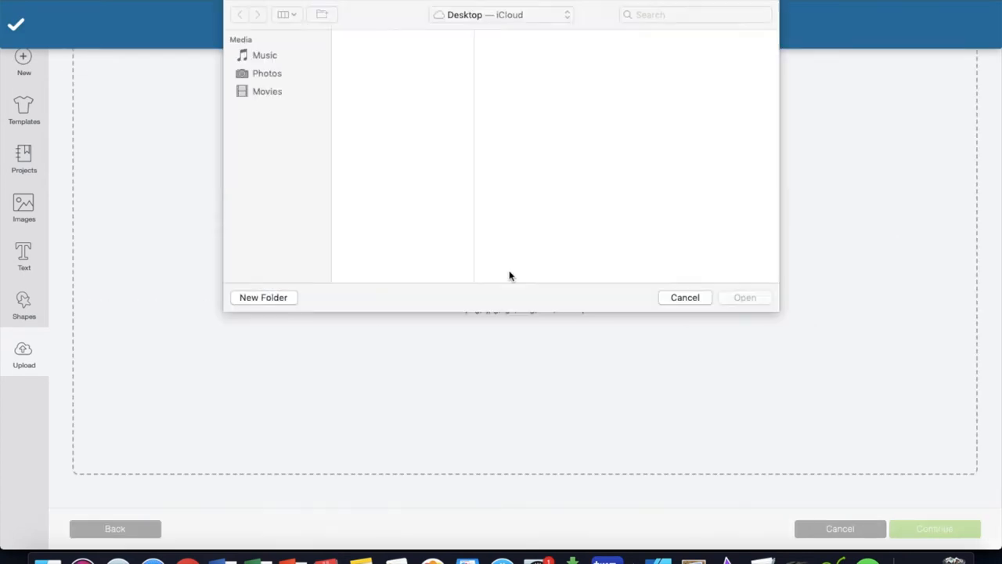
pyautogui.click(743, 298)
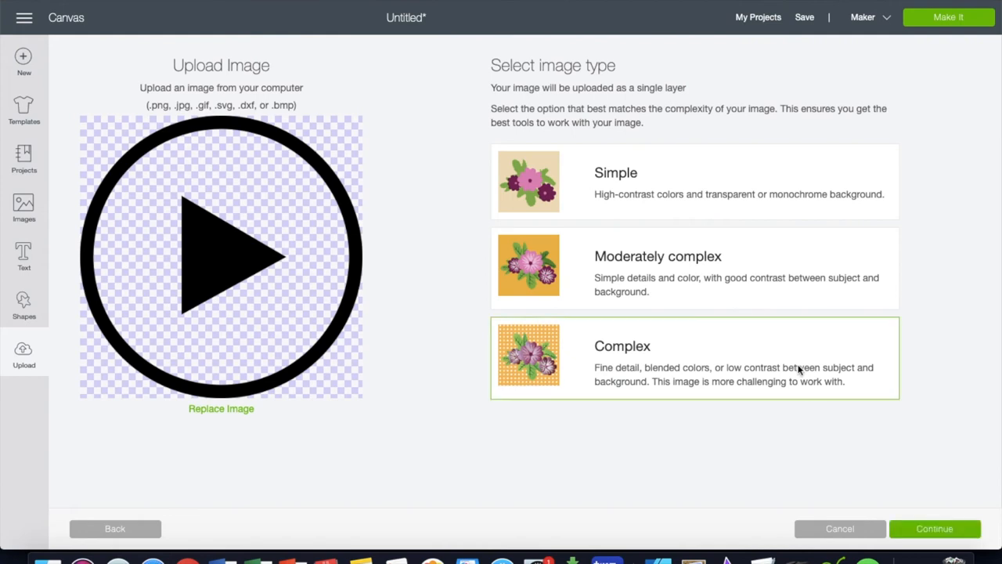
pyautogui.click(934, 529)
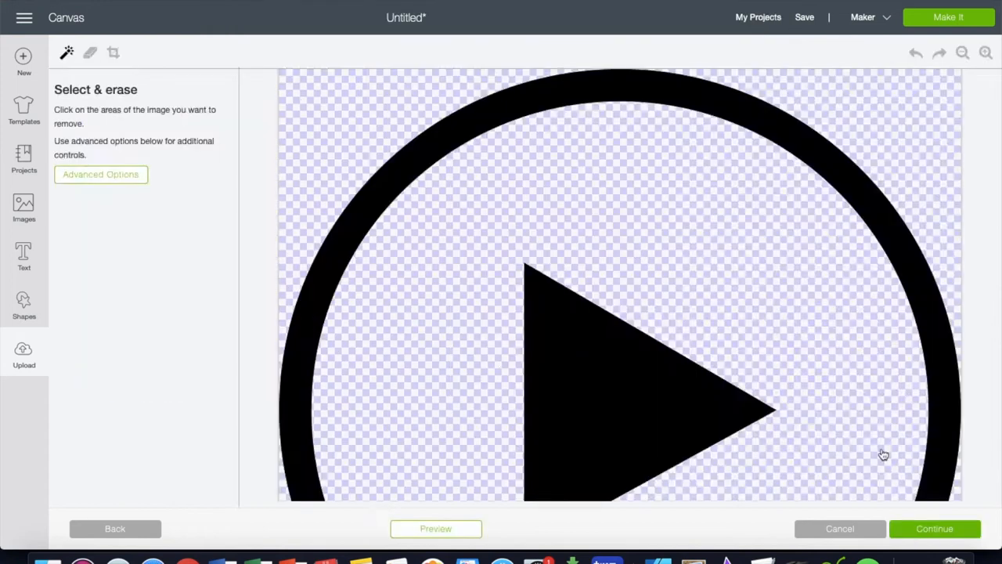
pyautogui.click(933, 529)
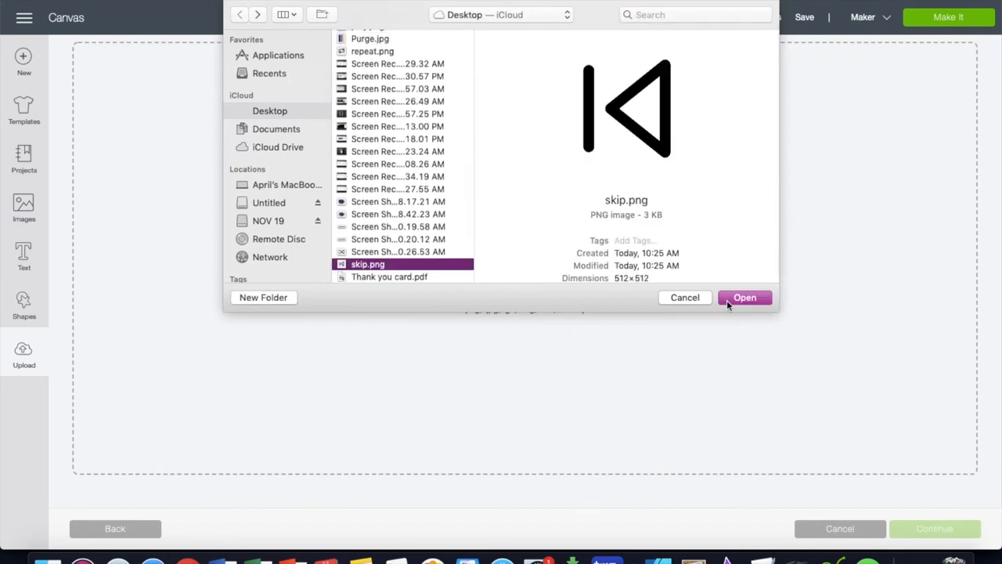
# - Upload the skip and shuffle icon files as Complex cut images
pyautogui.click(746, 298)
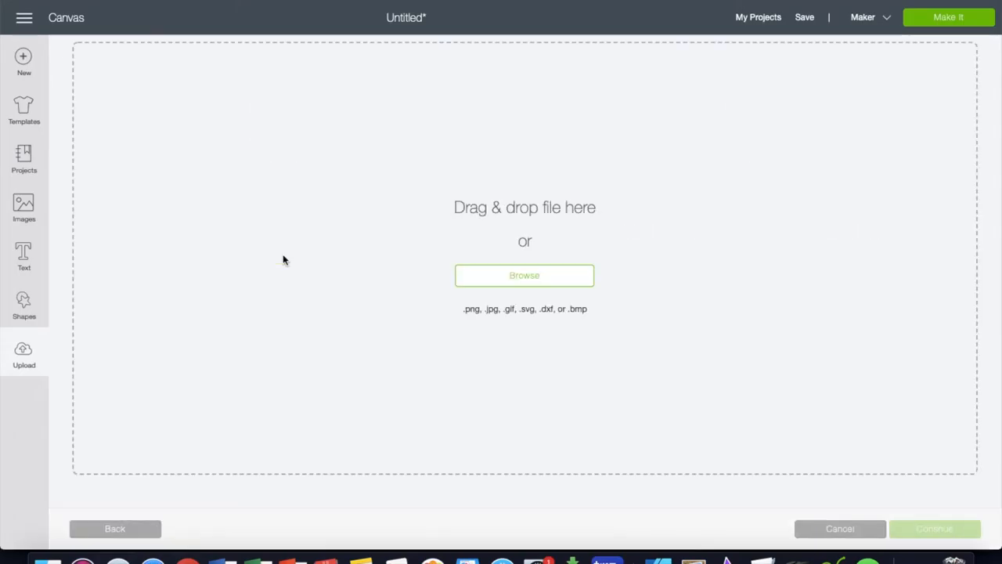
pyautogui.click(523, 275)
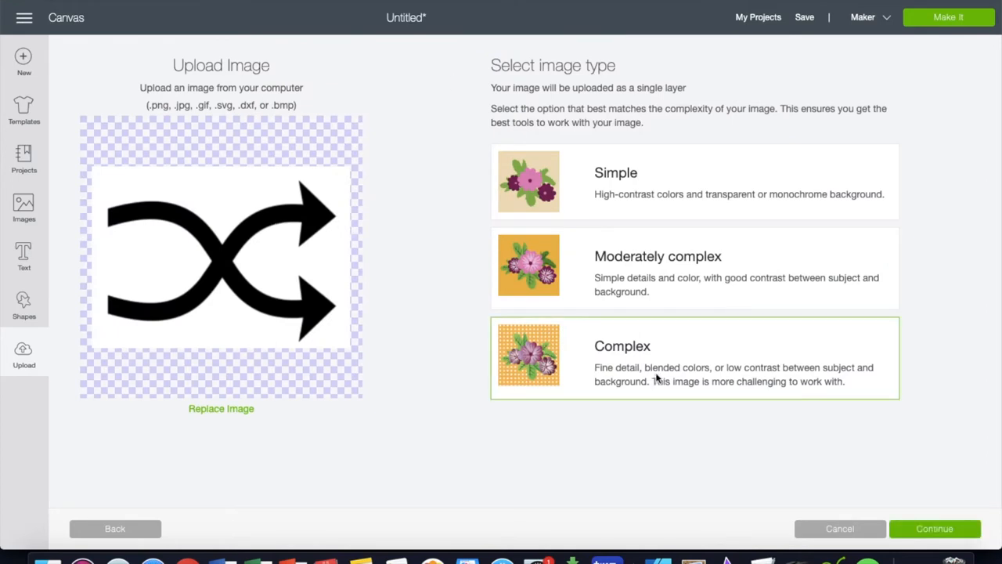
pyautogui.click(934, 529)
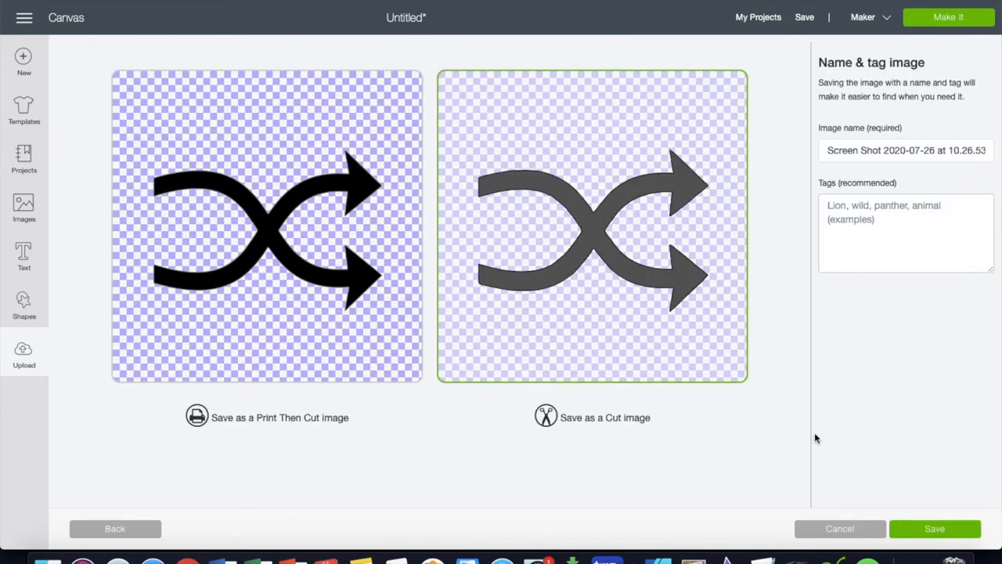
pyautogui.click(935, 530)
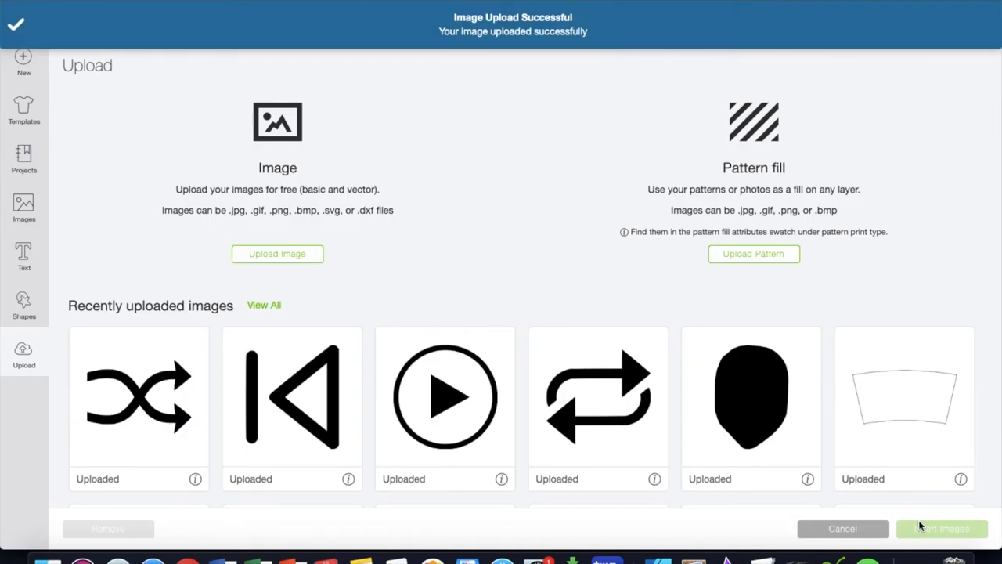
# - Insert the shuffle, skip, play and repeat icons onto the canvas and shrink the large play icon
pyautogui.click(138, 395)
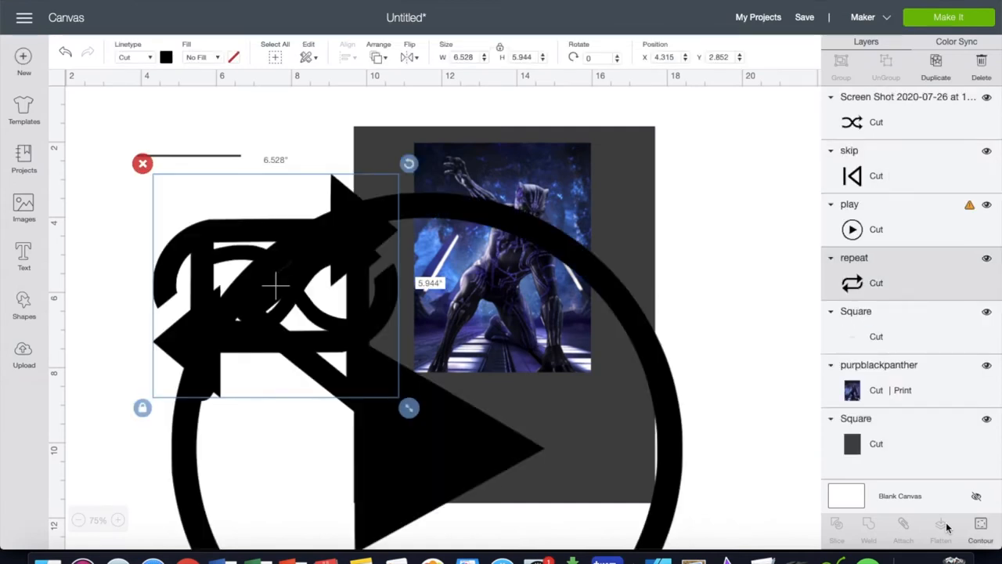
pyautogui.moveTo(698, 278)
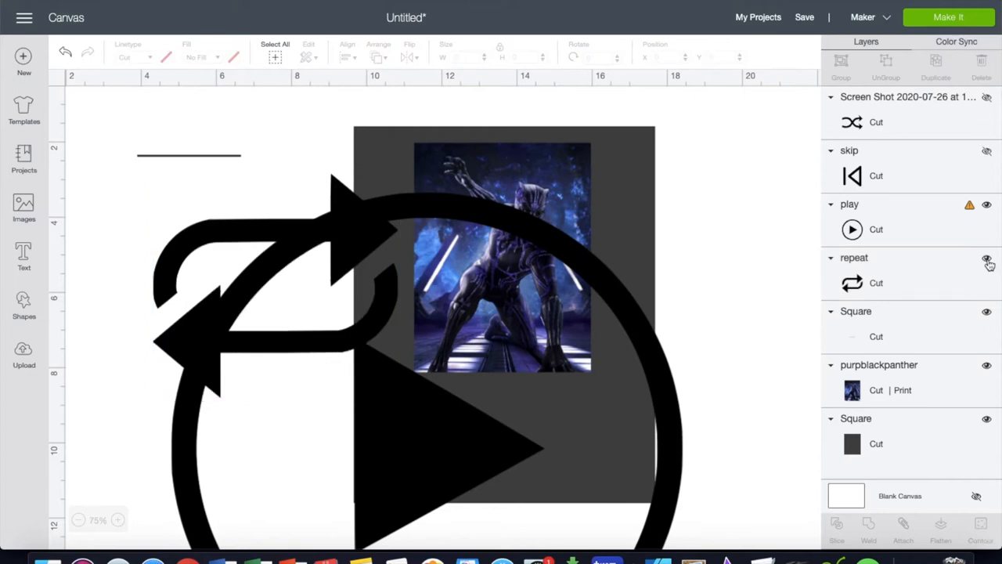
pyautogui.click(987, 258)
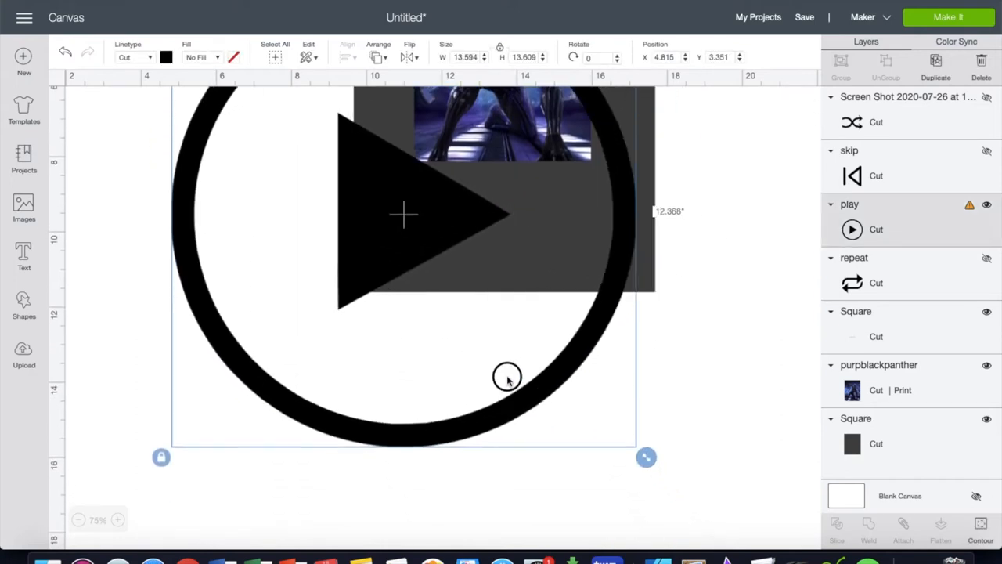
pyautogui.moveTo(645, 457); pyautogui.dragTo(447, 404)
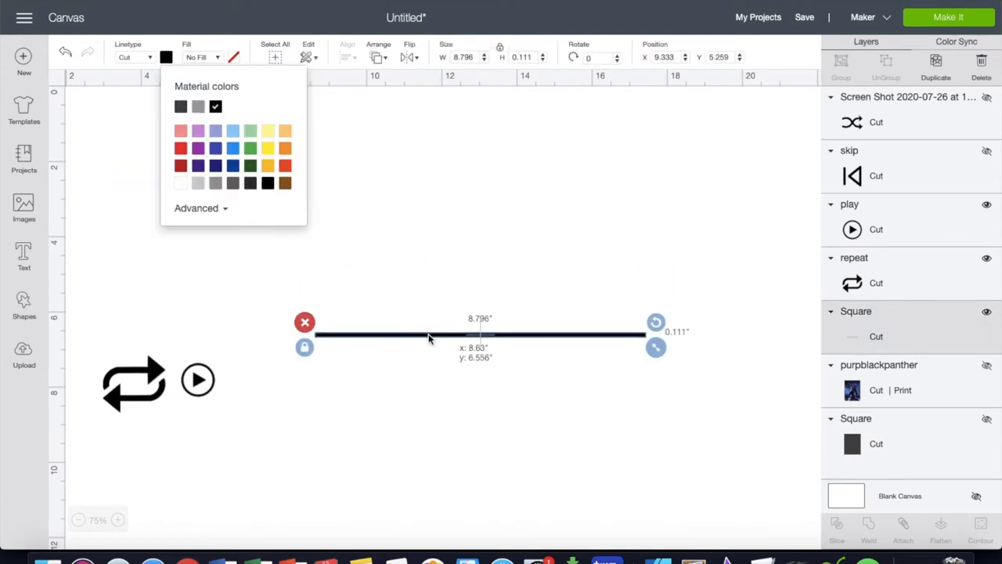
# - Duplicate the skip icon to the right of play and shrink shuffle at the row's left end
pyautogui.click(426, 386)
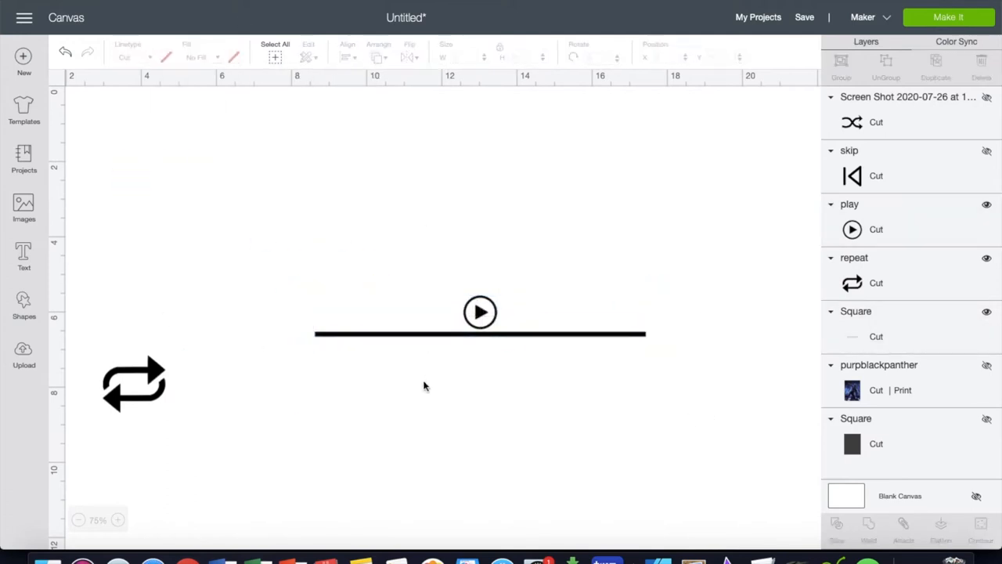
pyautogui.rightClick(184, 157)
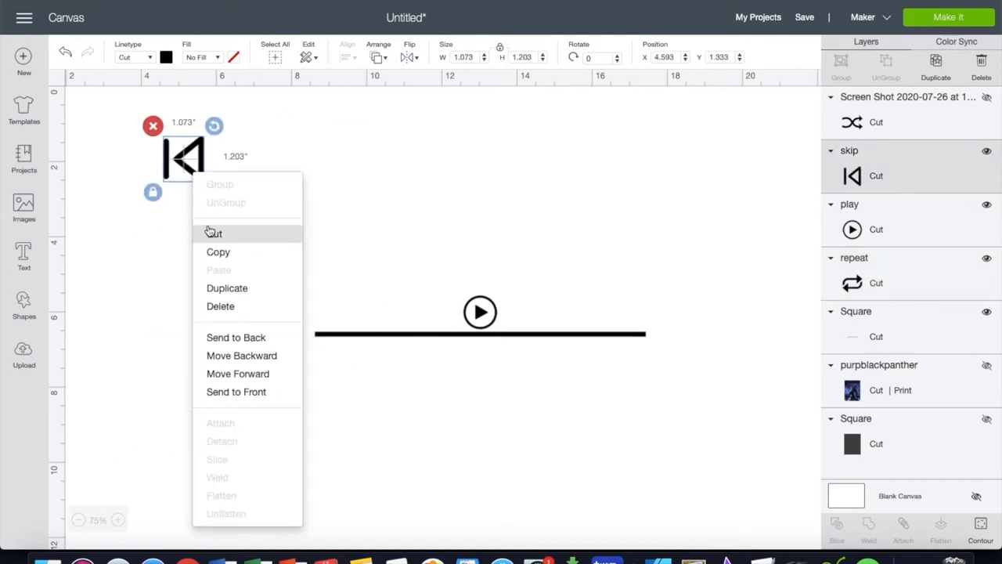
pyautogui.click(227, 288)
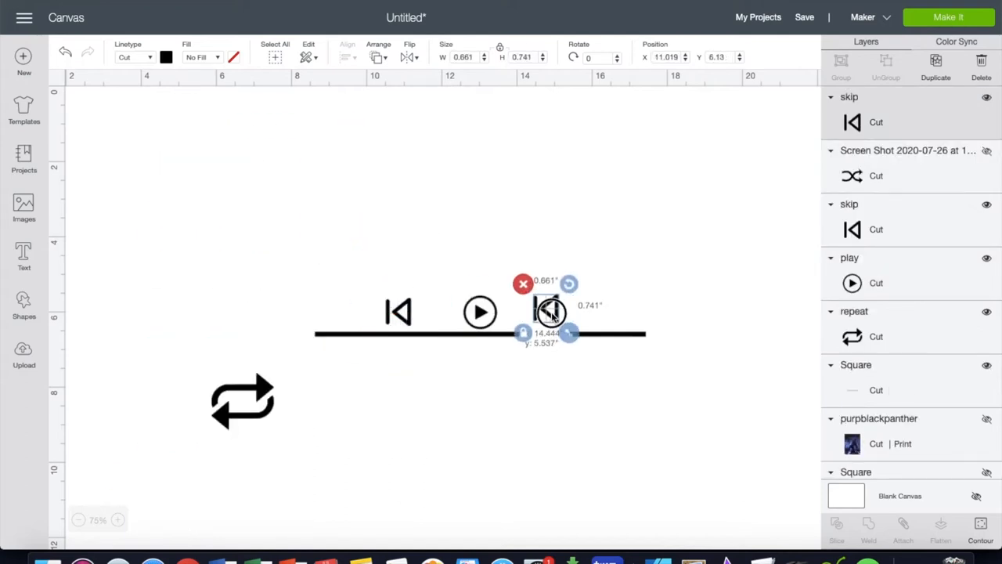
pyautogui.moveTo(548, 313); pyautogui.dragTo(227, 391)
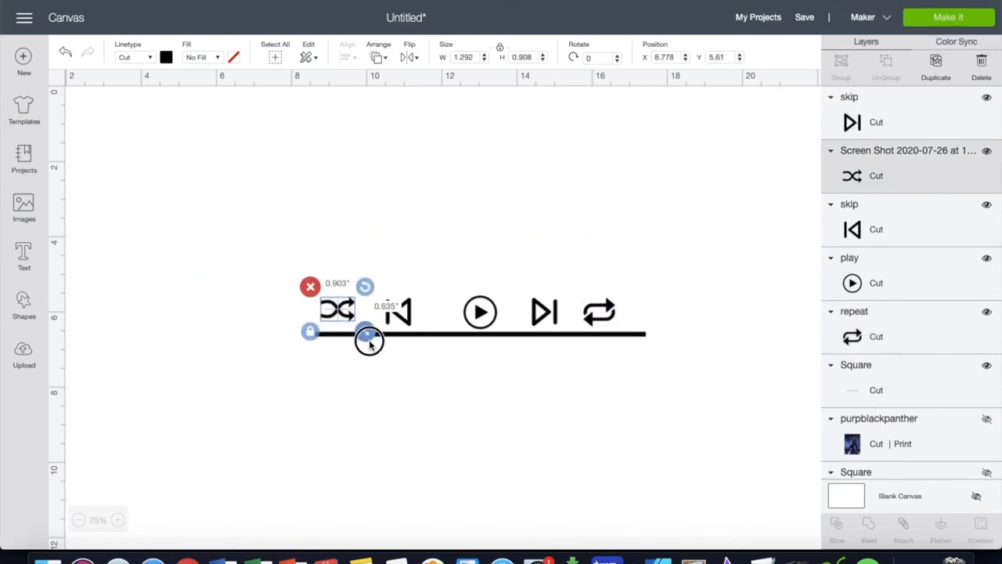
pyautogui.moveTo(368, 341); pyautogui.dragTo(352, 316)
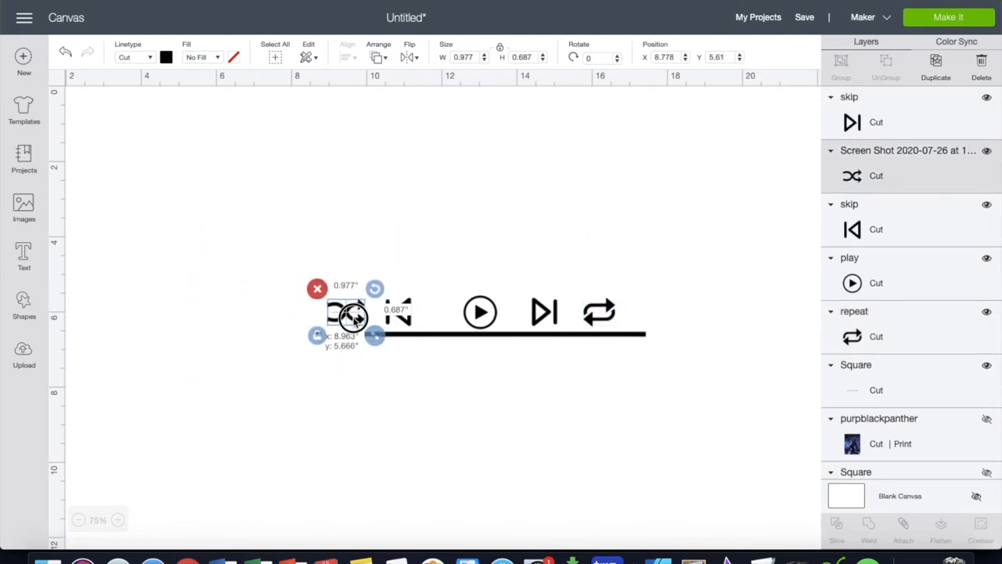
pyautogui.moveTo(352, 317); pyautogui.dragTo(344, 311)
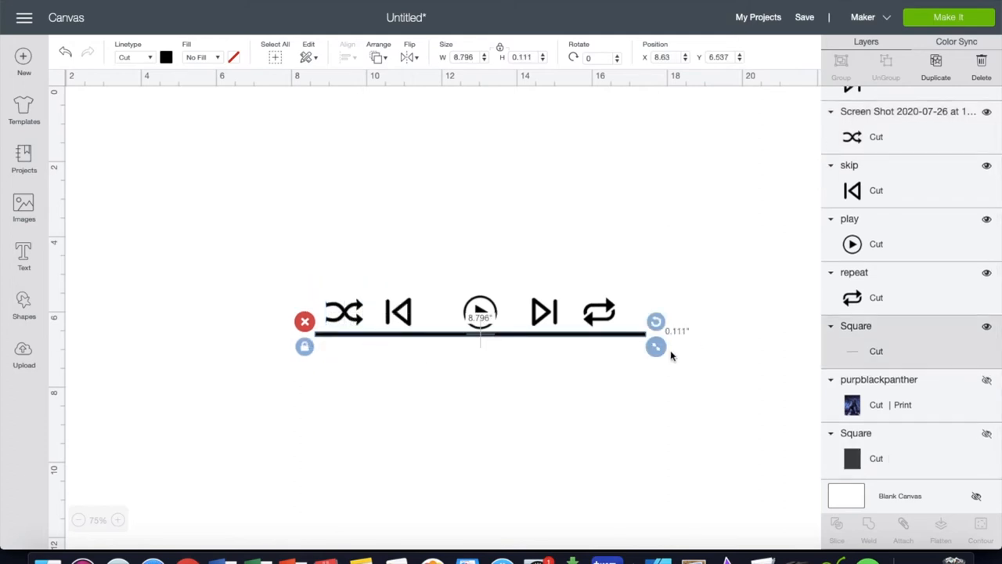
# - Widen the progress line to about 12.2 inches and move it below the icon row
pyautogui.moveTo(656, 346); pyautogui.dragTo(760, 347)
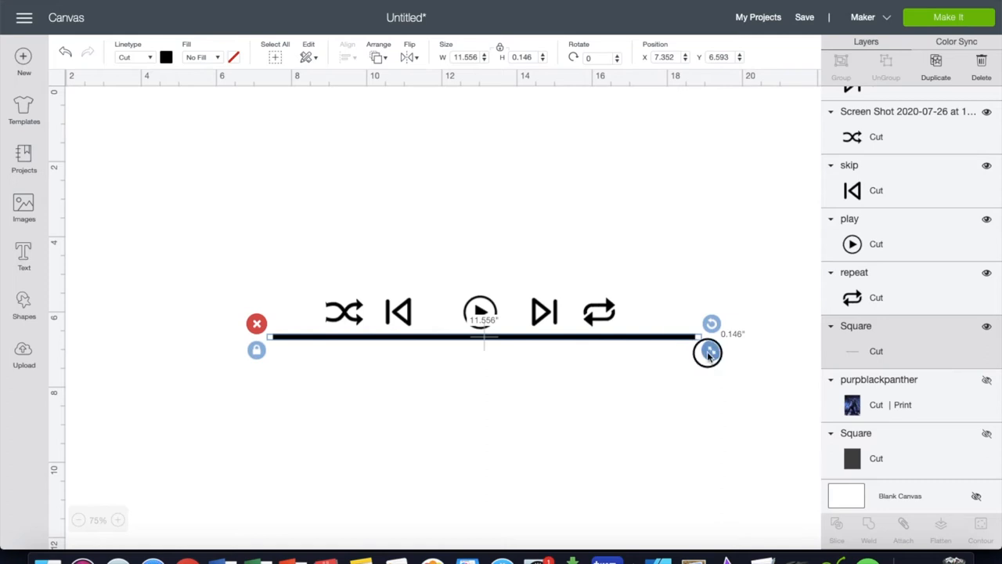
pyautogui.moveTo(708, 352); pyautogui.dragTo(692, 336)
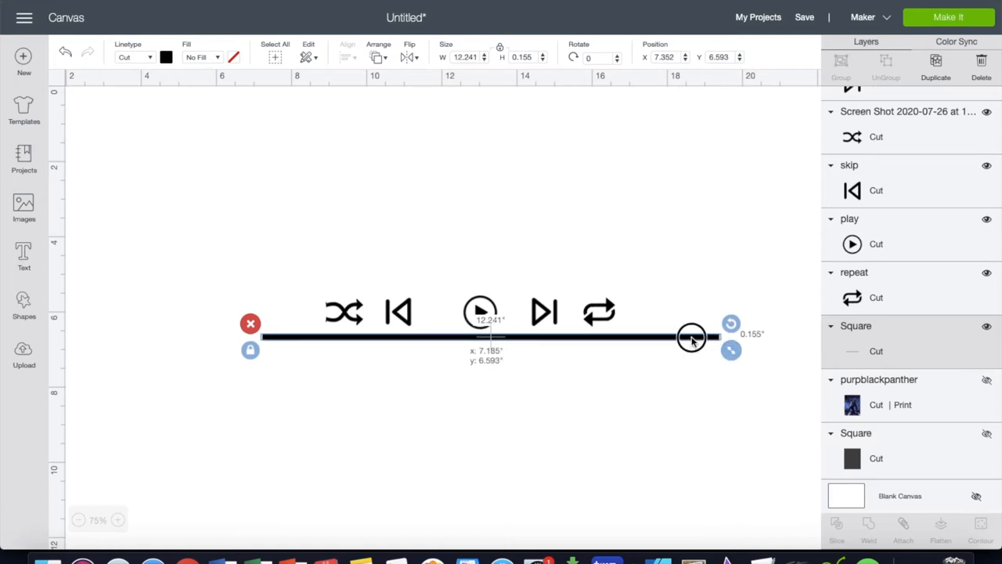
pyautogui.moveTo(692, 337); pyautogui.dragTo(676, 337)
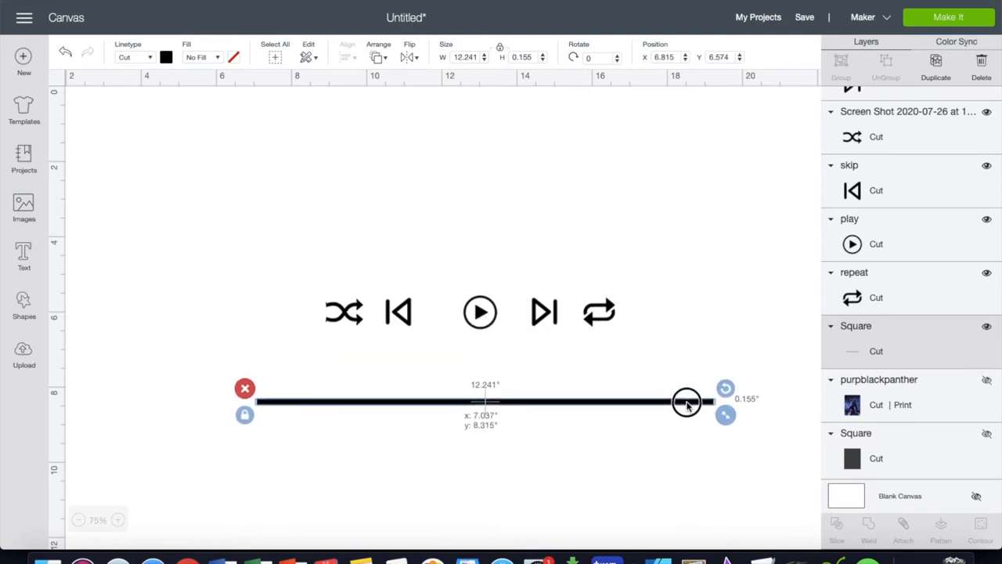
pyautogui.click(688, 369)
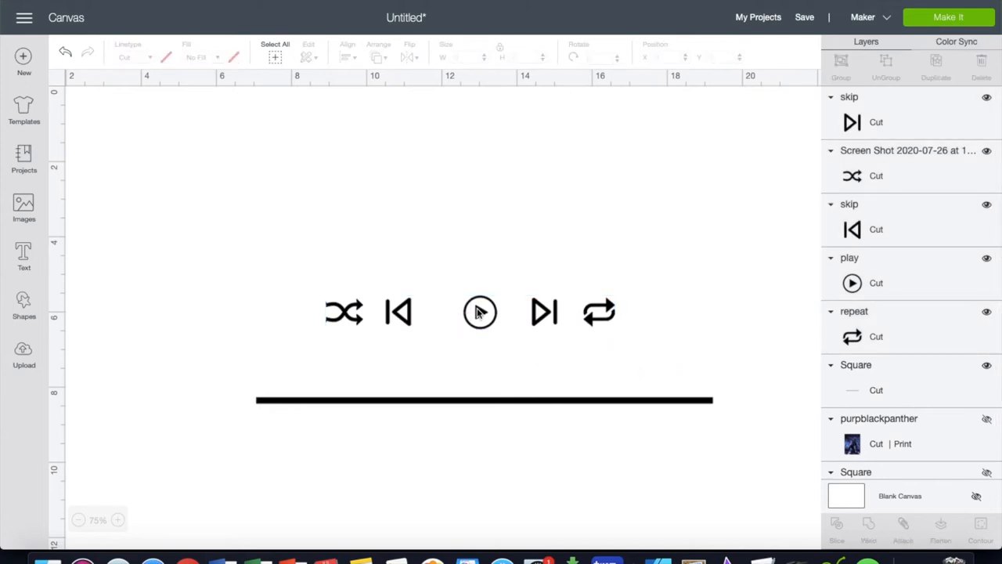
pyautogui.click(479, 311)
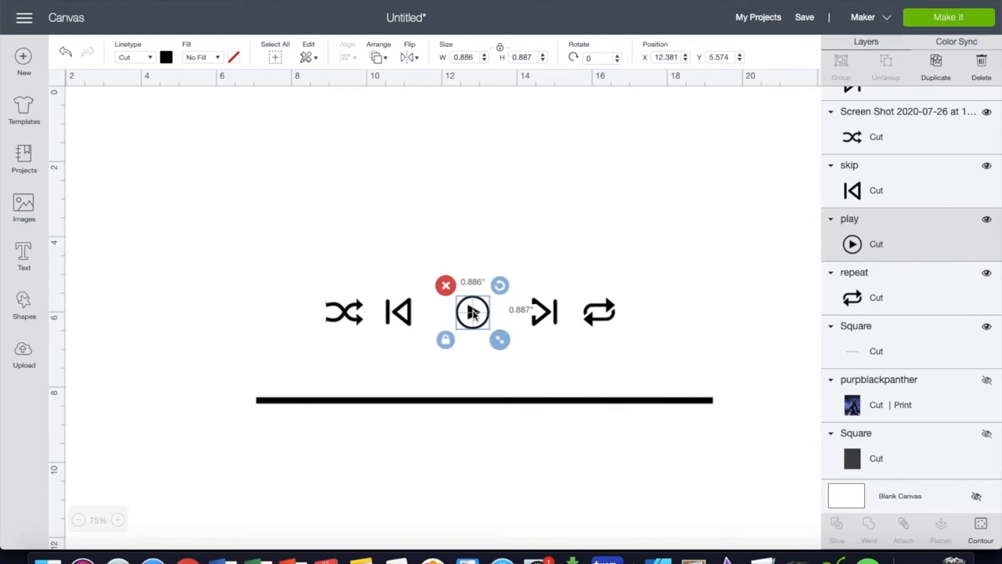
pyautogui.click(295, 279)
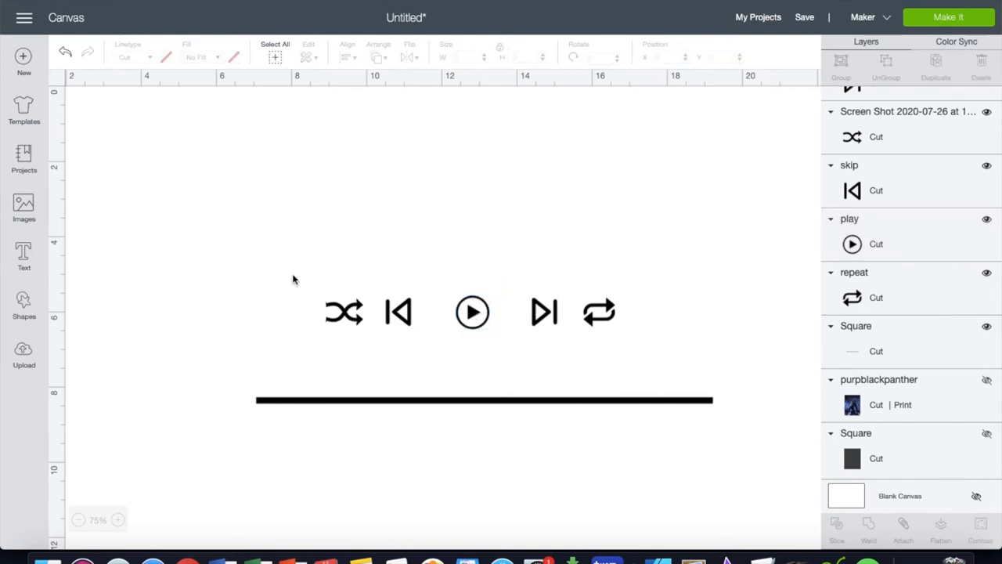
# - Flatten the five player icons into one layer and settle the row just above the line
pyautogui.click(473, 312)
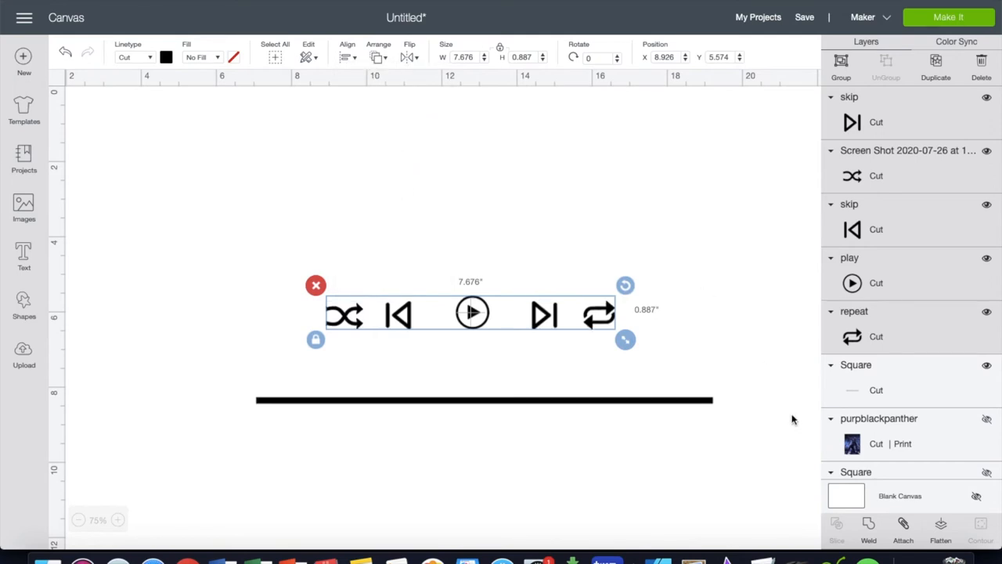
pyautogui.click(841, 65)
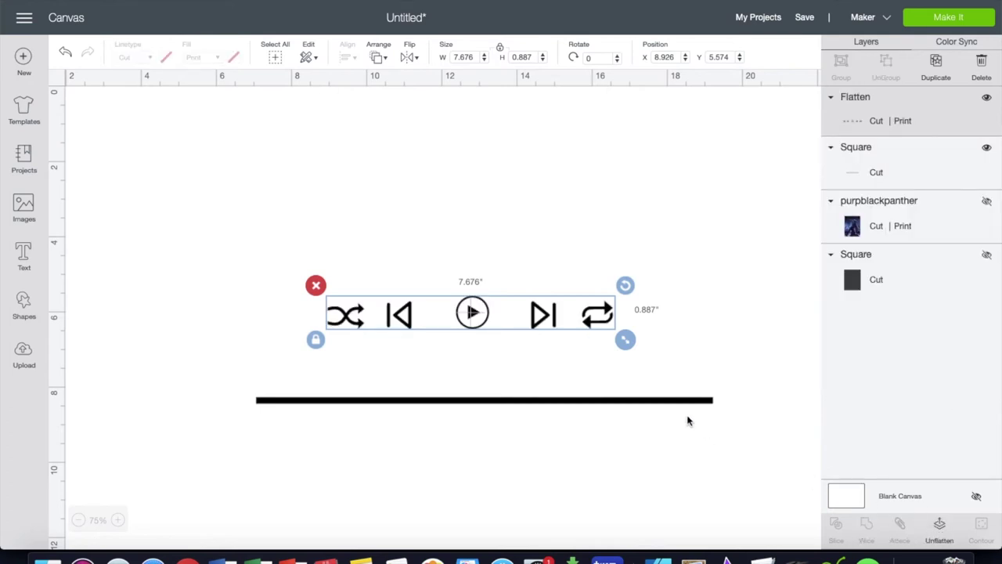
pyautogui.moveTo(470, 313); pyautogui.dragTo(516, 336)
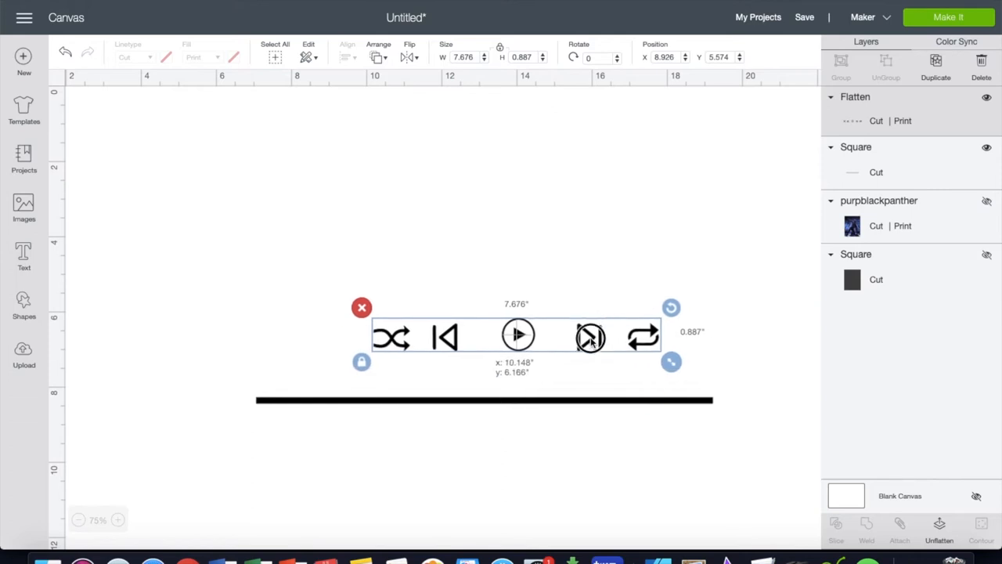
pyautogui.moveTo(517, 332); pyautogui.dragTo(488, 373)
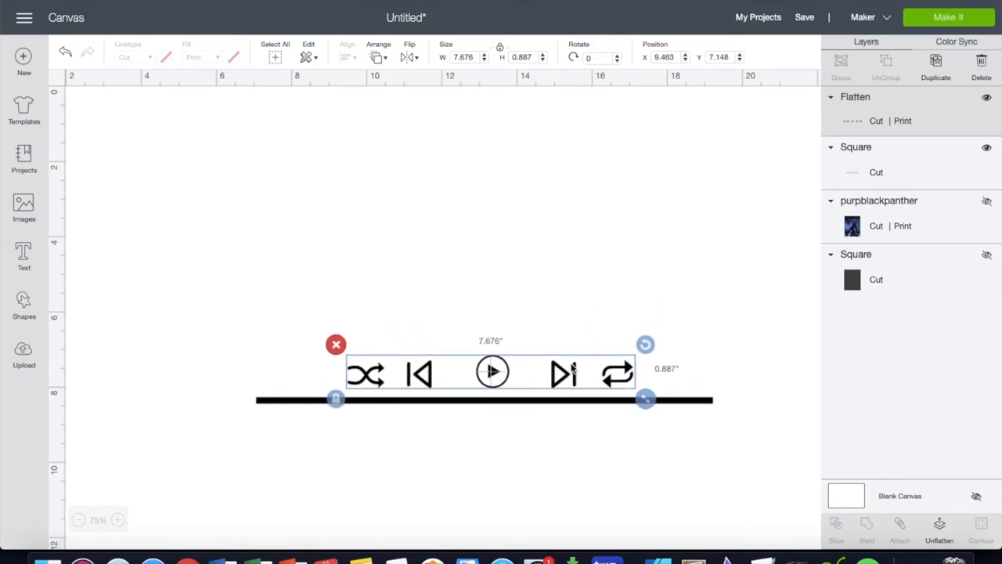
pyautogui.moveTo(645, 399); pyautogui.dragTo(723, 413)
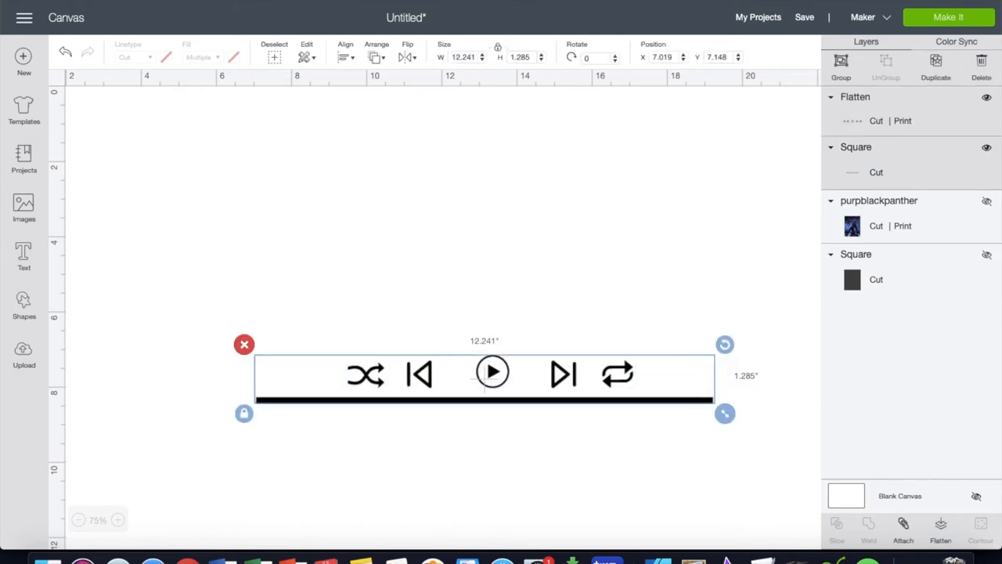
# - Center the icon row horizontally over the line, group them and flatten into one print layer
pyautogui.click(344, 56)
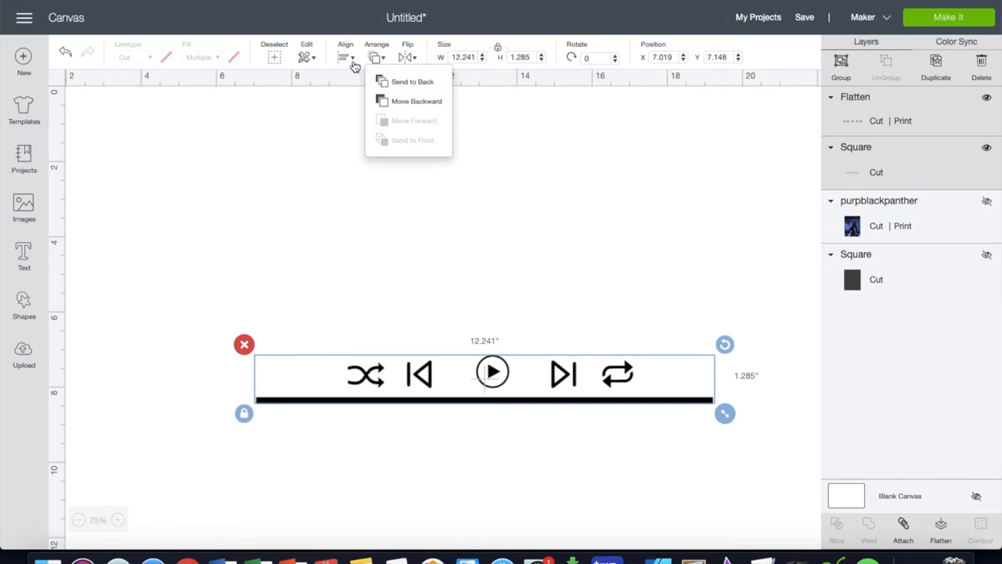
pyautogui.click(345, 50)
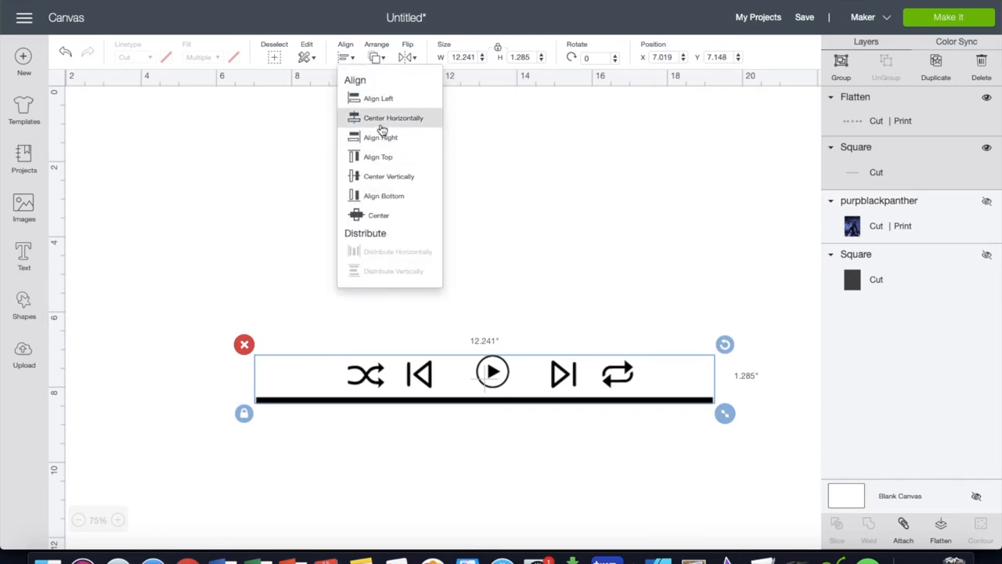
pyautogui.click(391, 117)
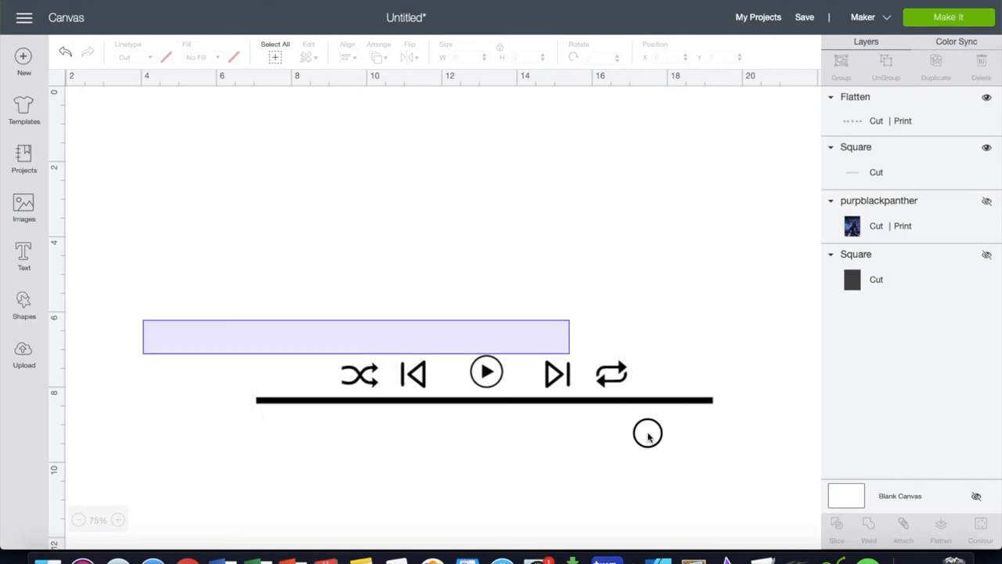
pyautogui.click(485, 374)
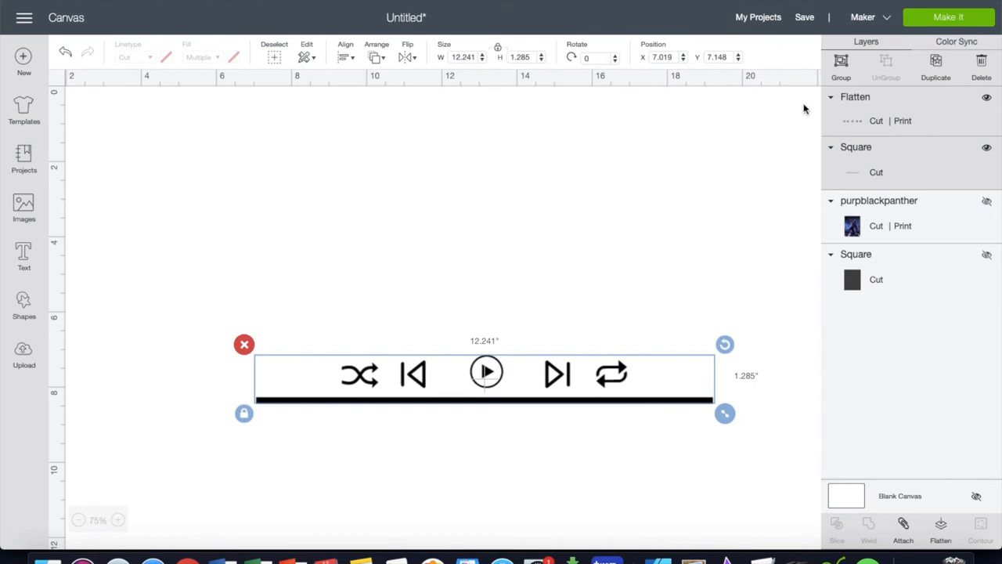
pyautogui.moveTo(853, 64)
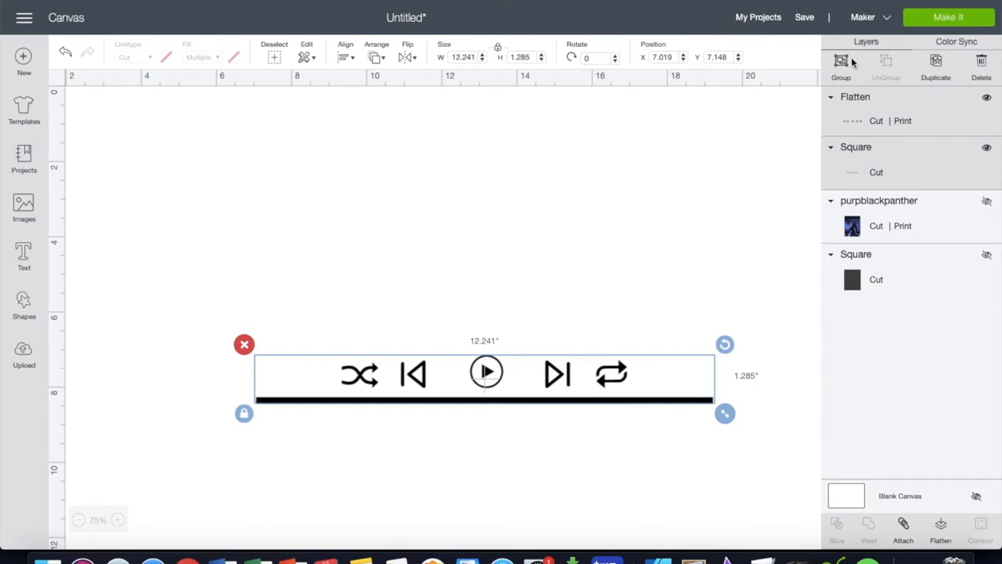
pyautogui.click(839, 66)
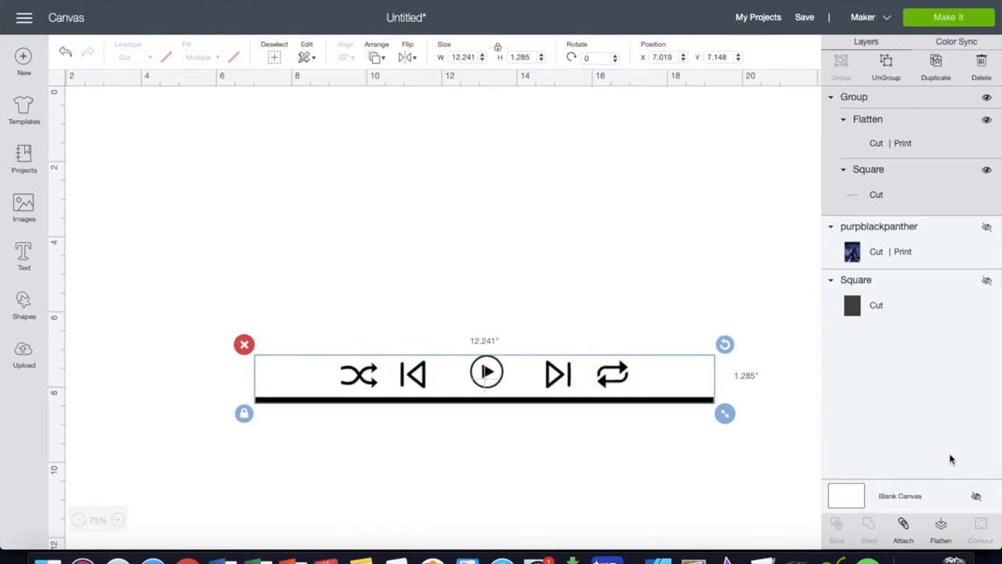
pyautogui.click(939, 530)
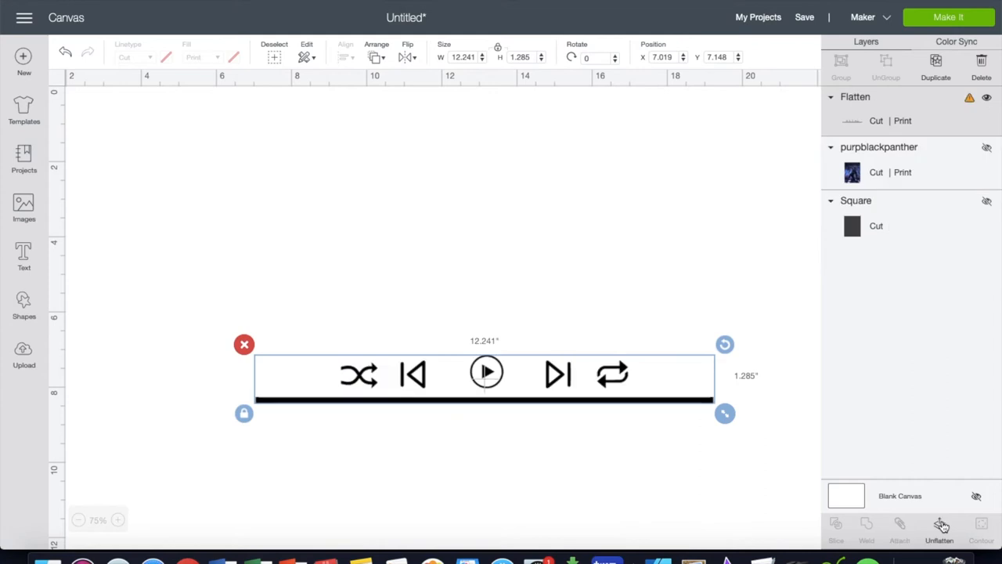
pyautogui.click(751, 468)
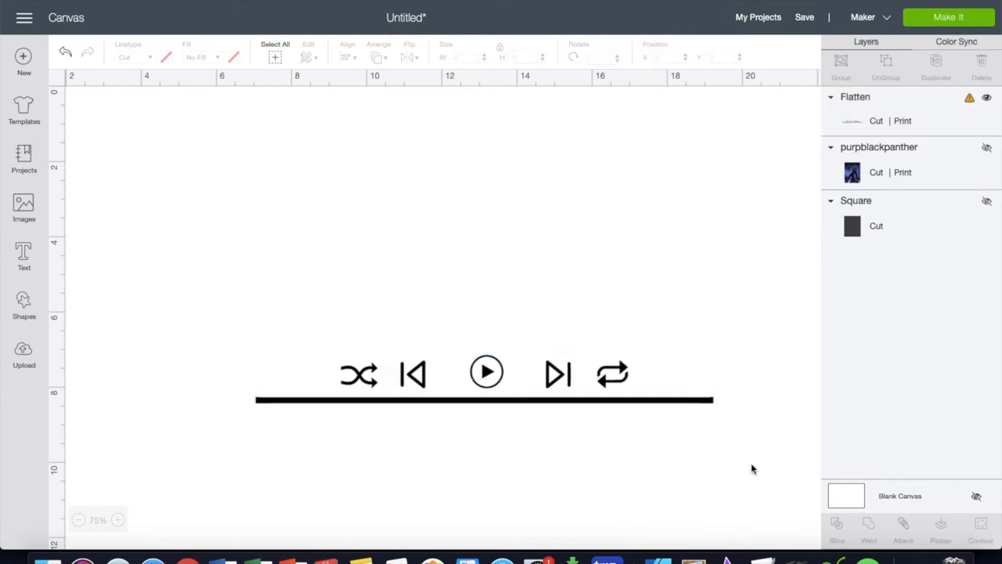
pyautogui.moveTo(121, 305)
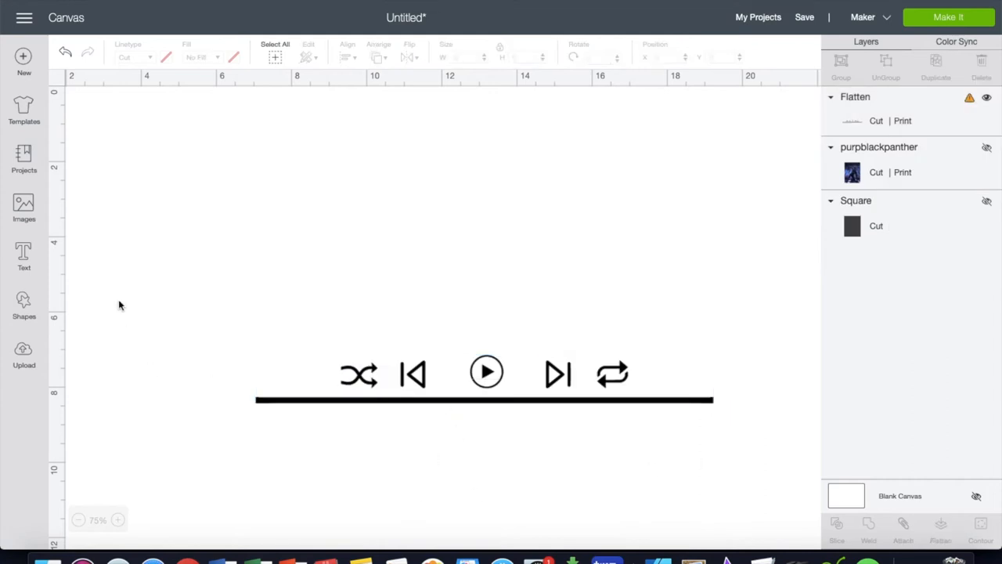
# - Add a 0:00 time label as text and shrink it small
pyautogui.click(24, 253)
pyautogui.write('0')
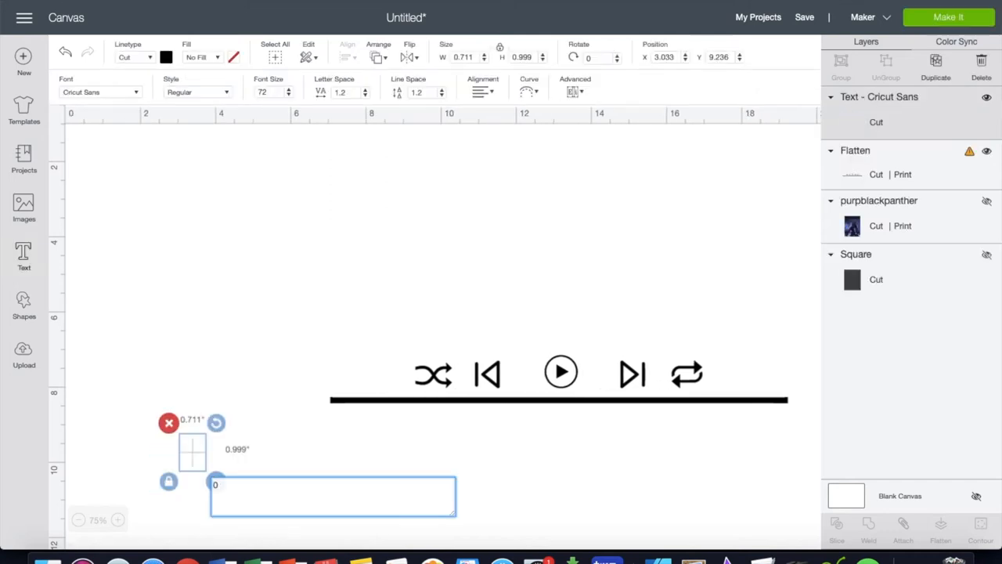
pyautogui.write(':00')
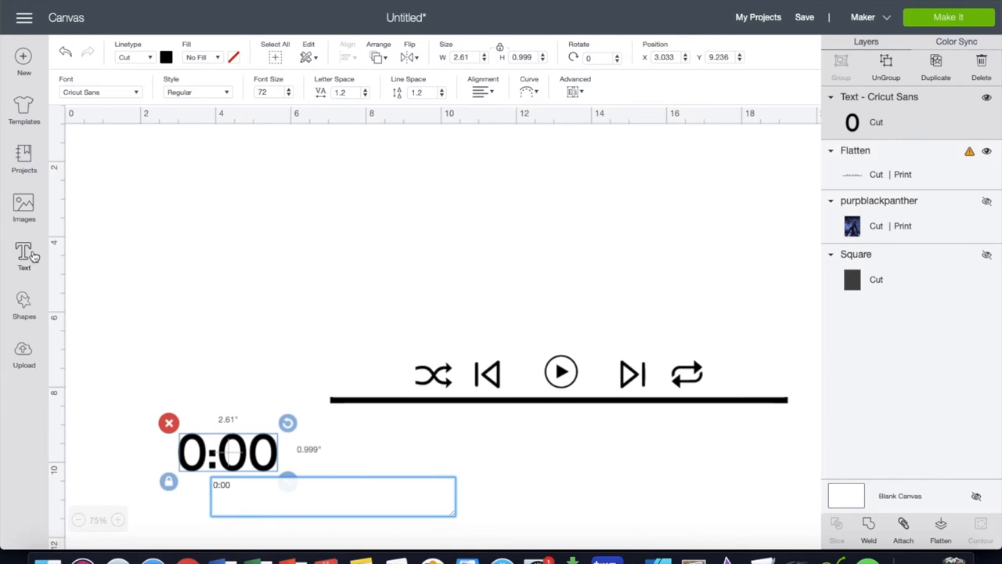
pyautogui.click(376, 454)
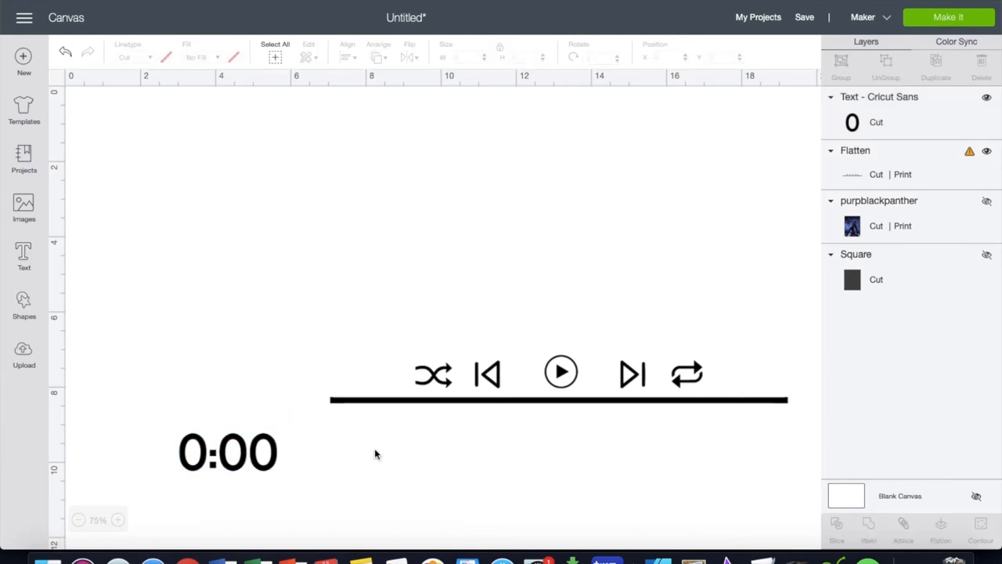
pyautogui.click(227, 451)
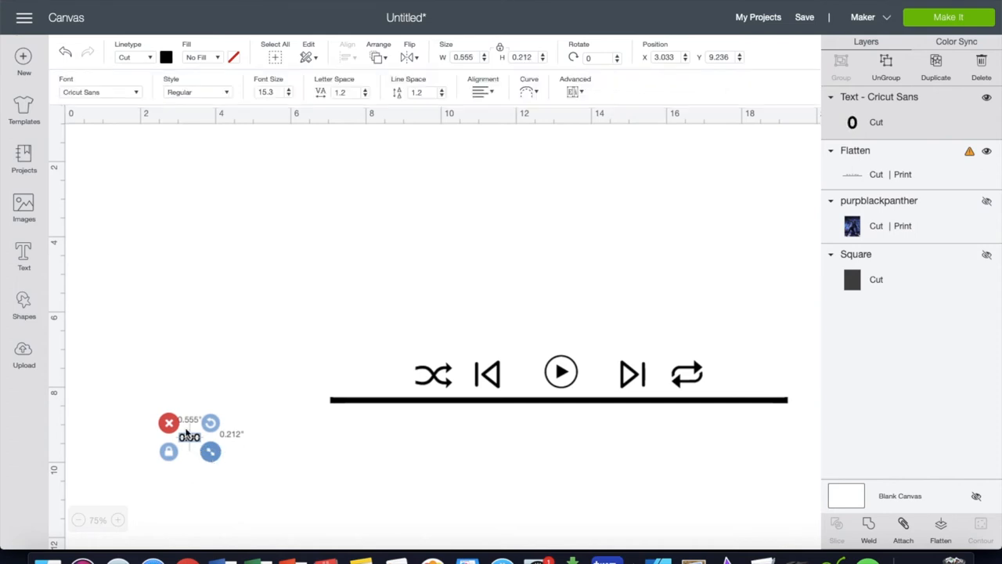
# - Duplicate the 0:00 label and edit the copy into the 3:55 track length
pyautogui.rightClick(189, 435)
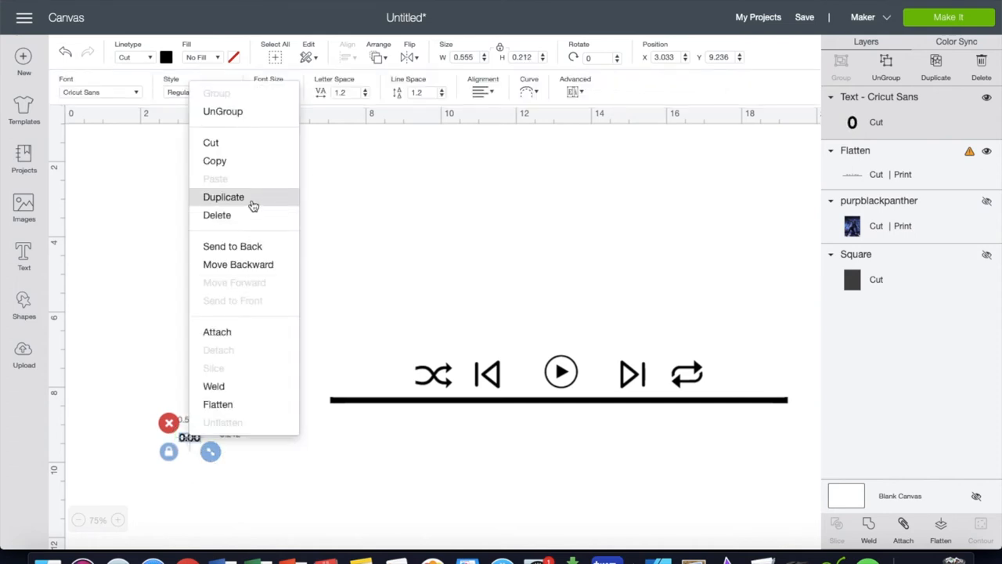
pyautogui.click(222, 197)
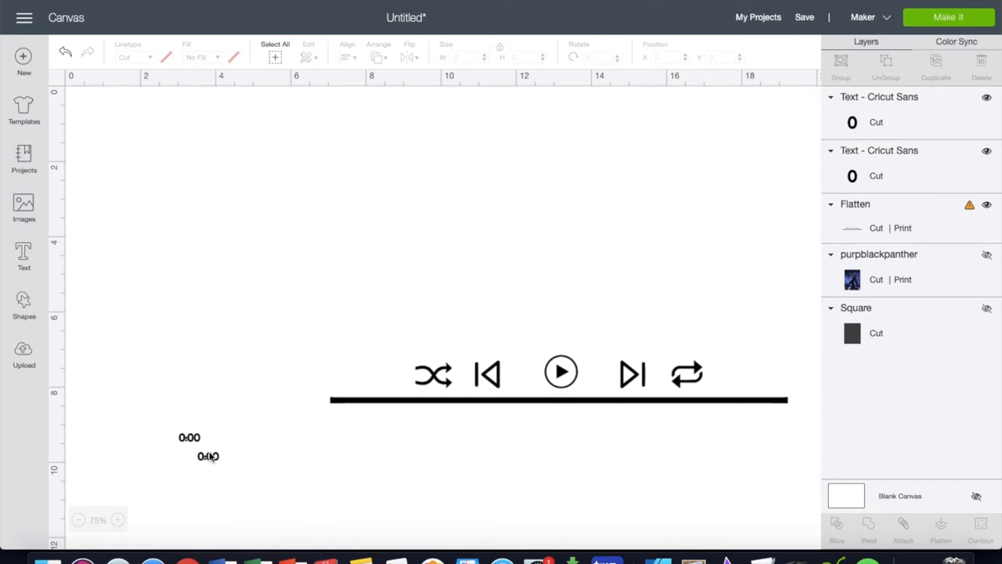
pyautogui.moveTo(251, 446)
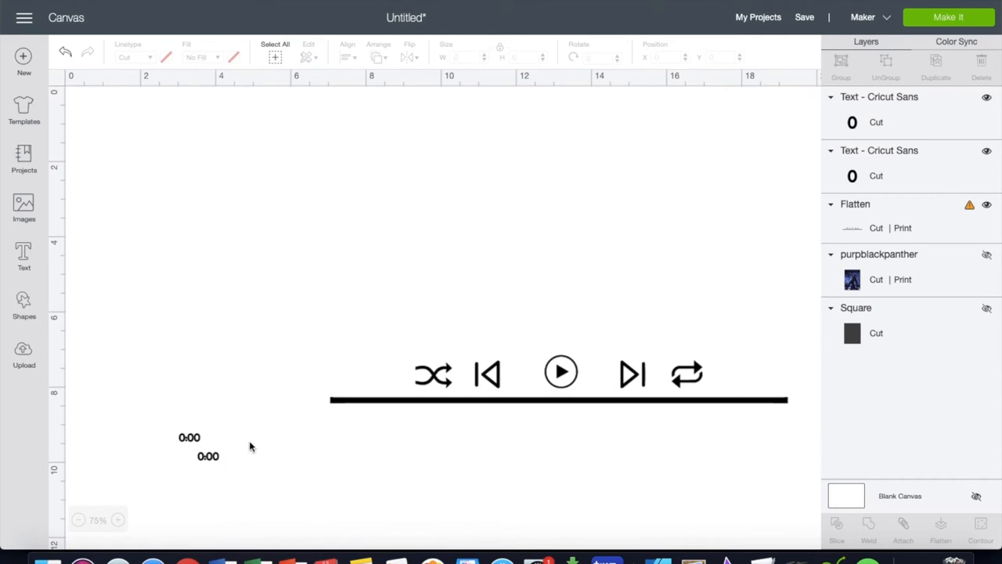
pyautogui.moveTo(175, 471)
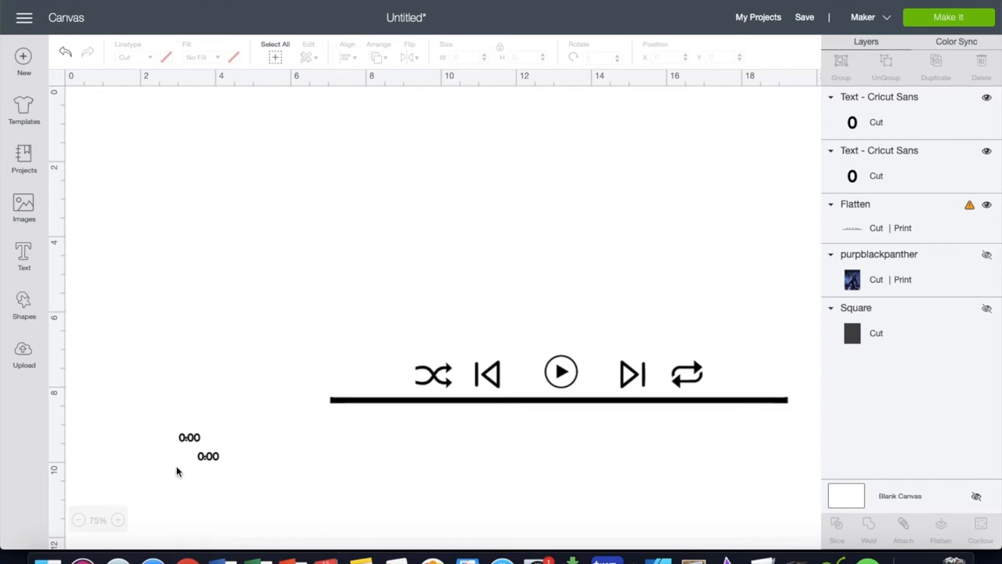
pyautogui.click(208, 456)
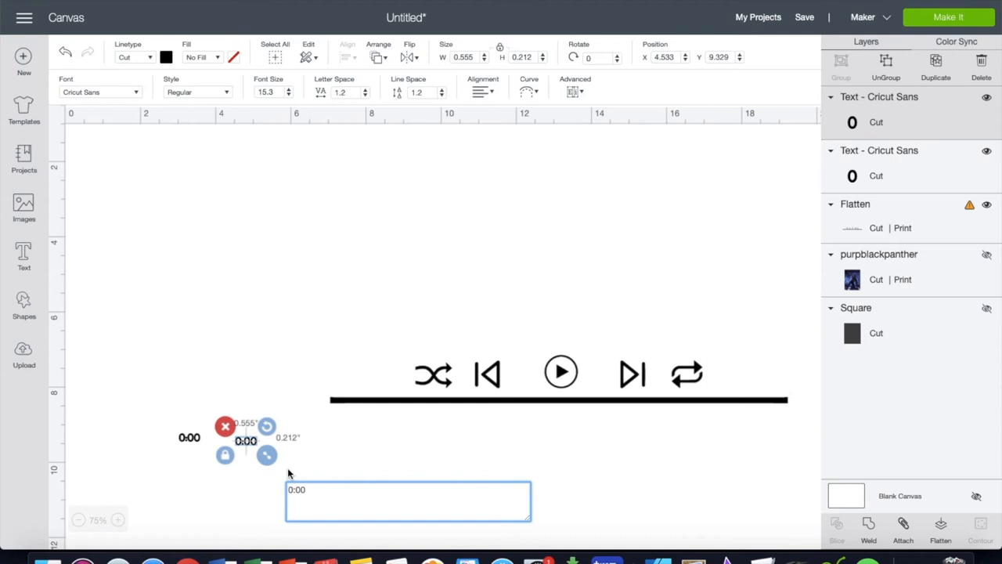
pyautogui.moveTo(263, 496)
pyautogui.write('3')
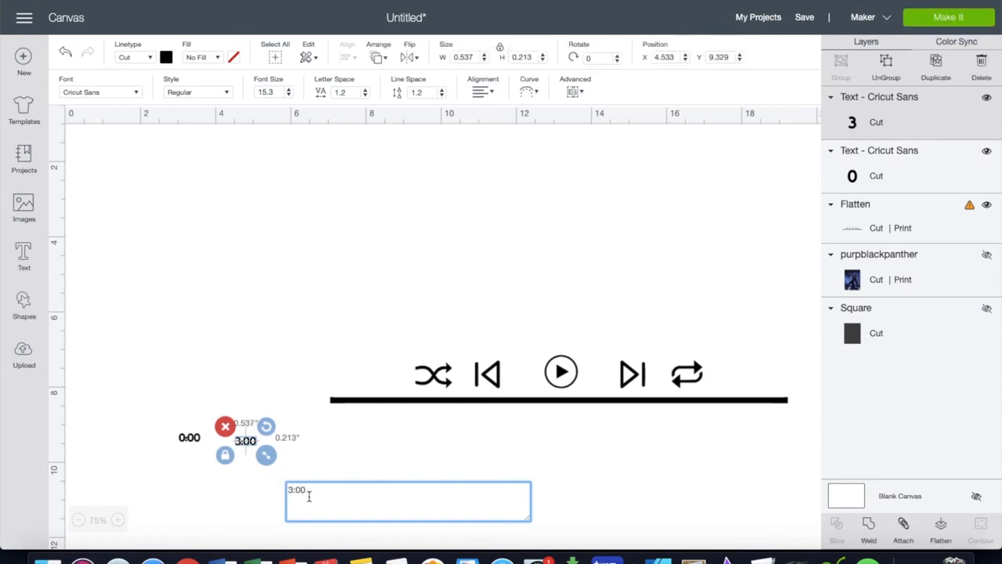
pyautogui.click(404, 461)
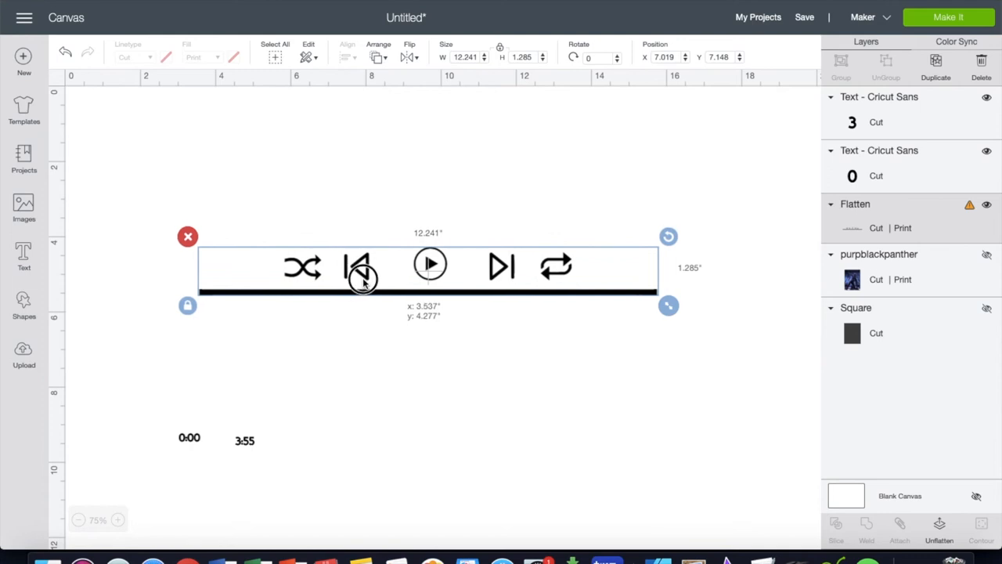
# - Move 0:00 to the progress line's left end and select it with the controls graphic
pyautogui.click(187, 437)
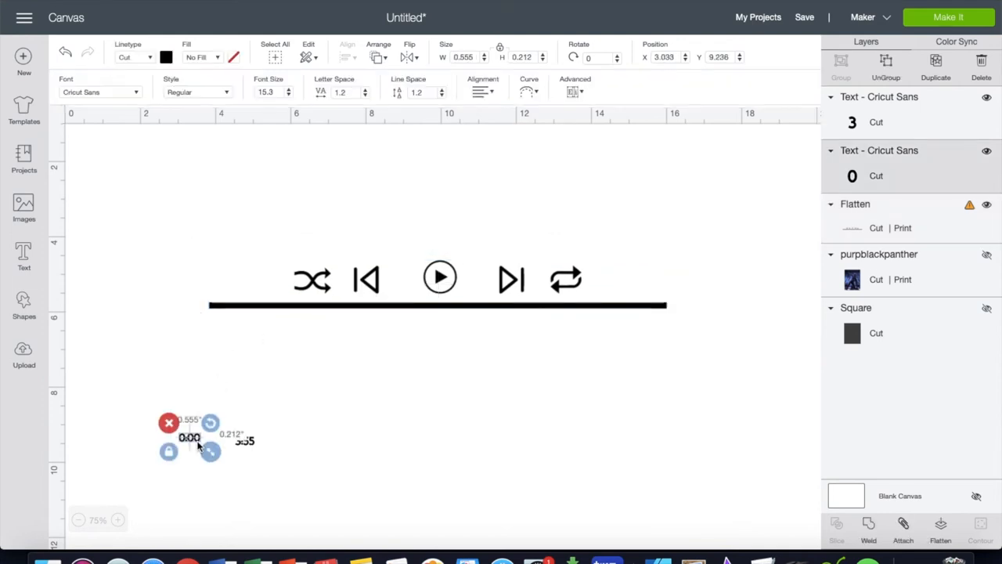
pyautogui.moveTo(189, 437); pyautogui.dragTo(190, 305)
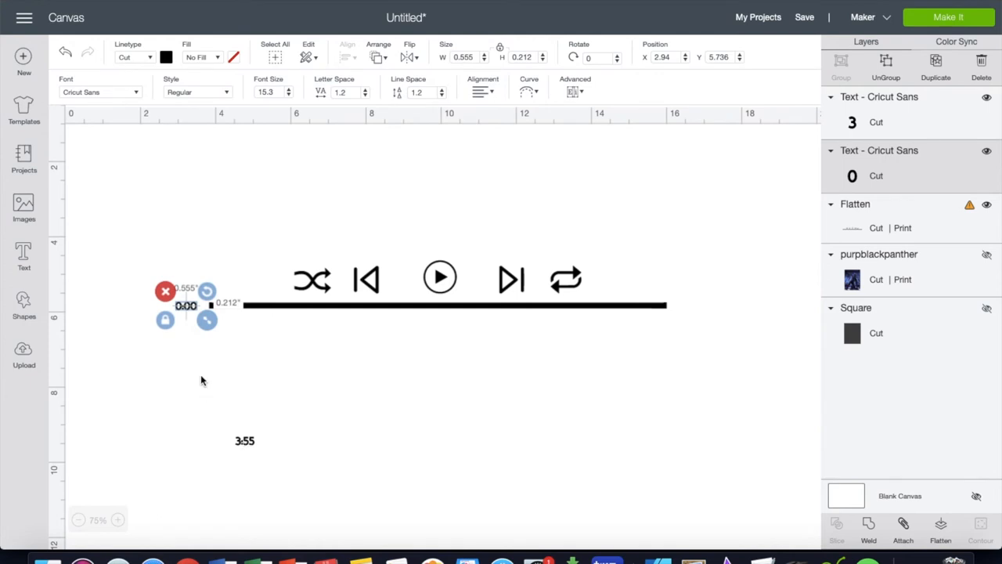
pyautogui.click(439, 279)
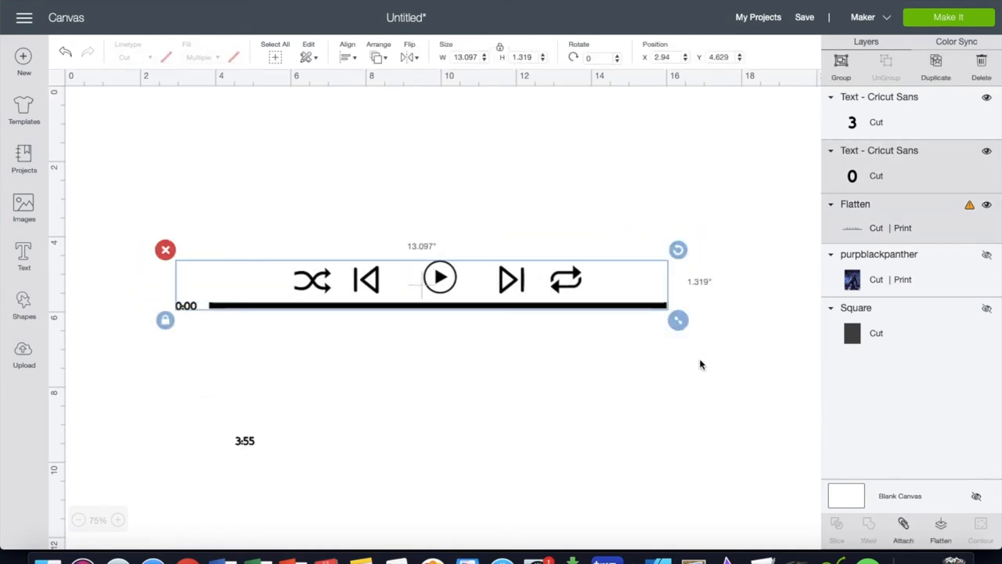
pyautogui.moveTo(354, 61)
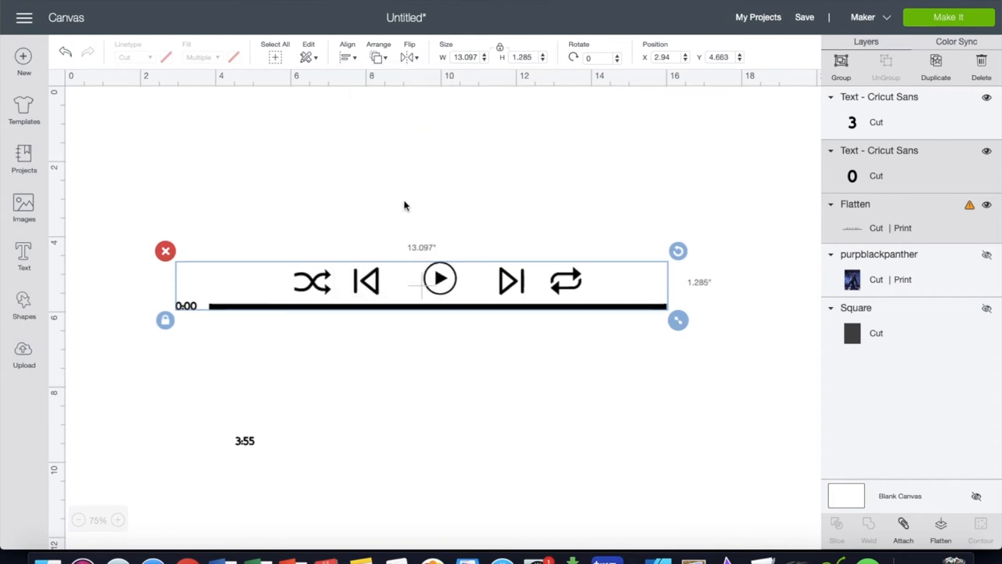
pyautogui.moveTo(905, 540)
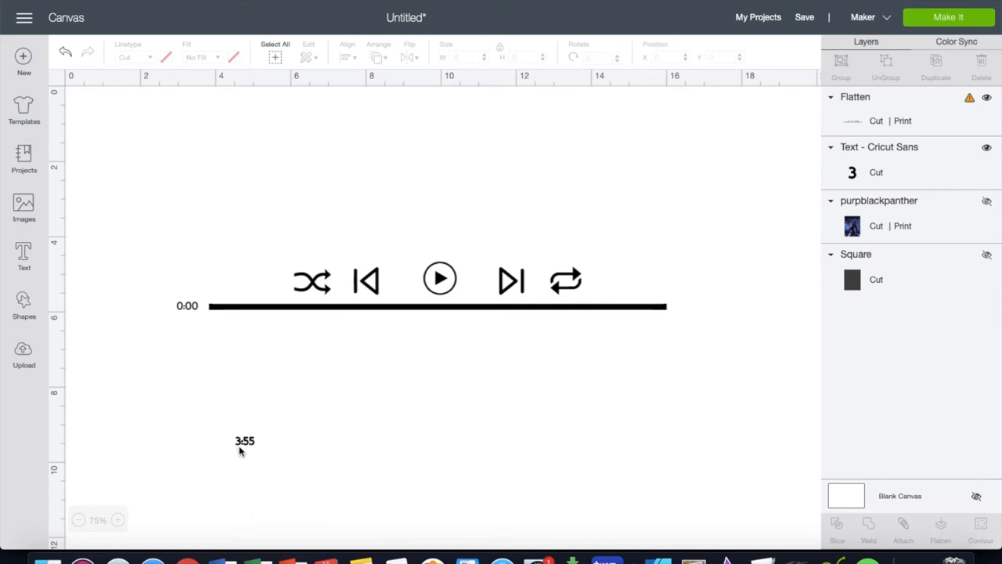
pyautogui.moveTo(324, 437)
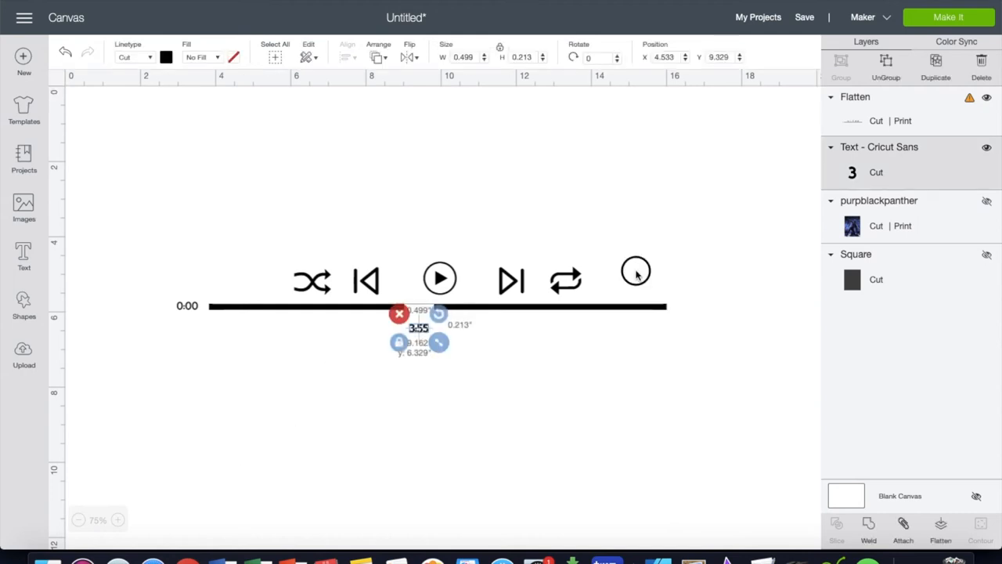
# - Move 3:55 to the line's right end and select it with the controls and 0:00
pyautogui.moveTo(419, 327); pyautogui.dragTo(692, 306)
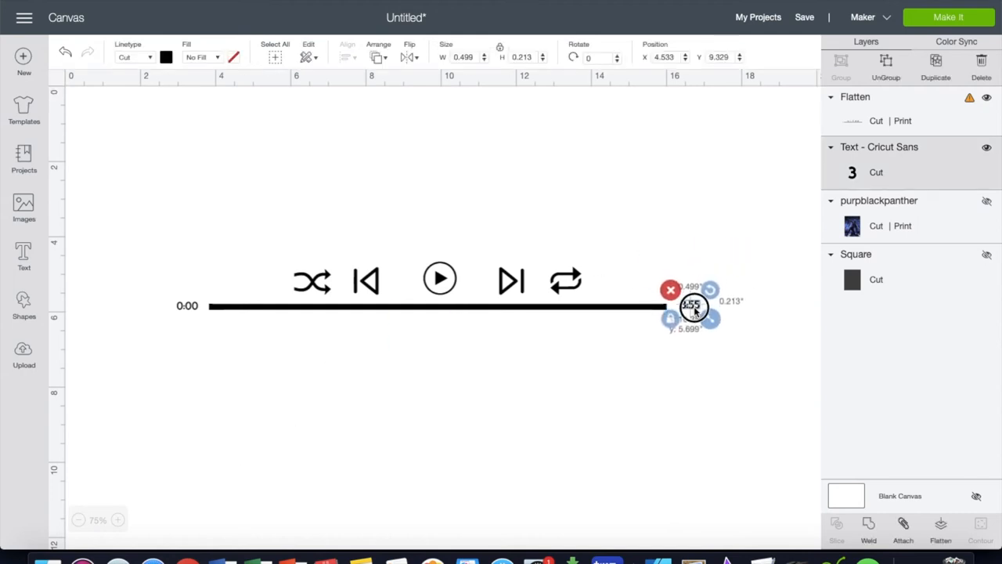
pyautogui.doubleClick(692, 305)
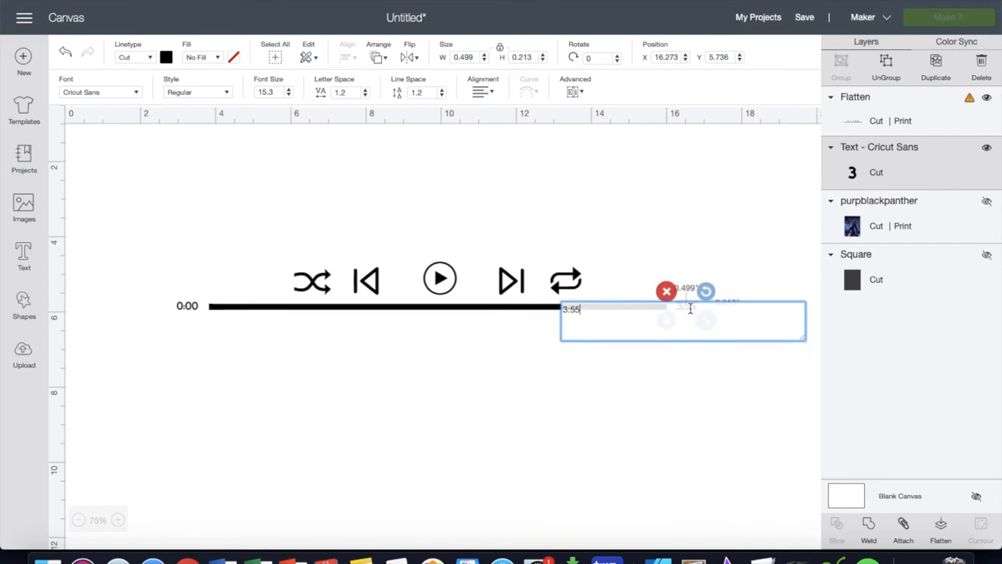
pyautogui.click(391, 430)
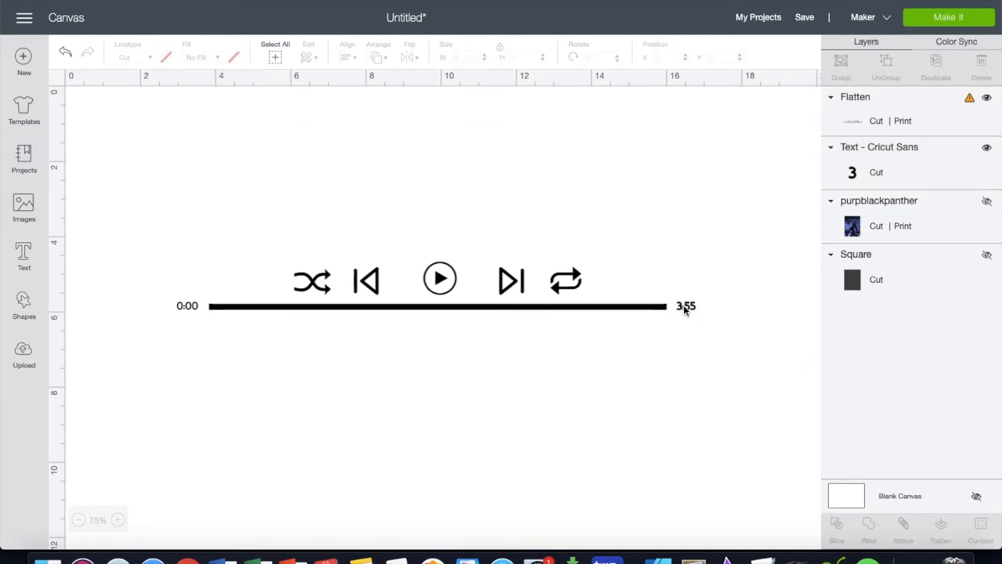
pyautogui.click(438, 295)
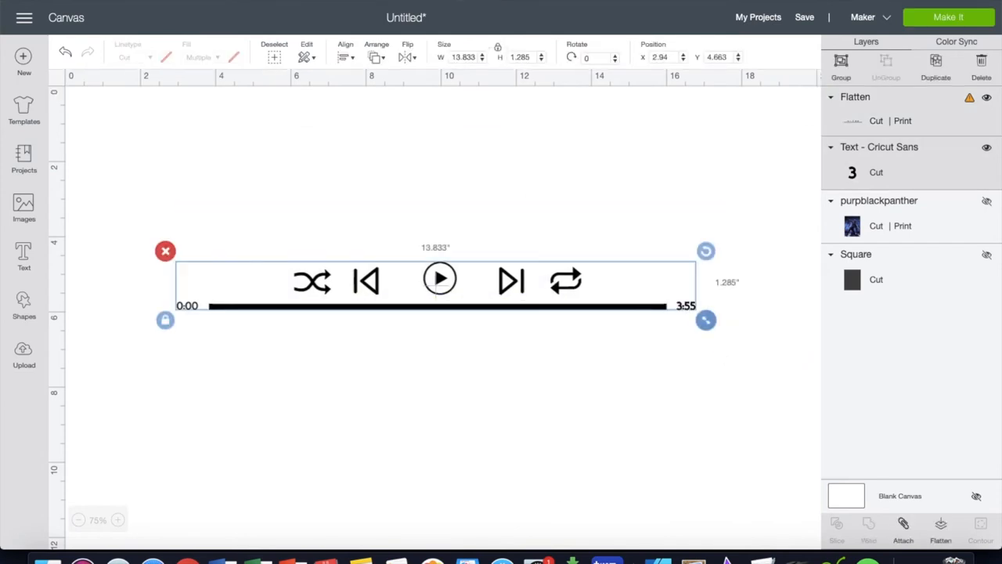
# - Bottom-align the labels, flatten them into the controls and shrink the bar to about 9.9 inches
pyautogui.click(345, 54)
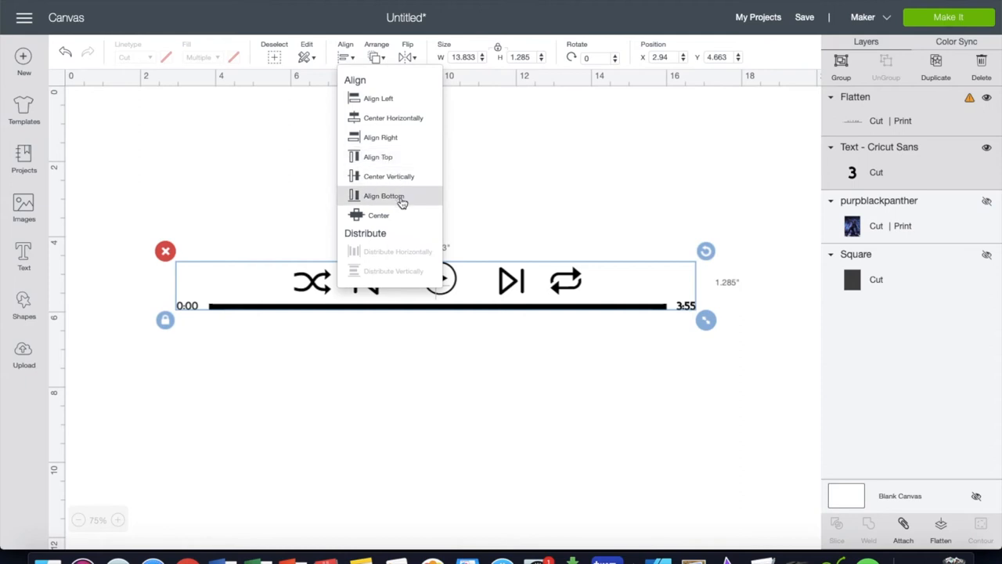
pyautogui.click(384, 194)
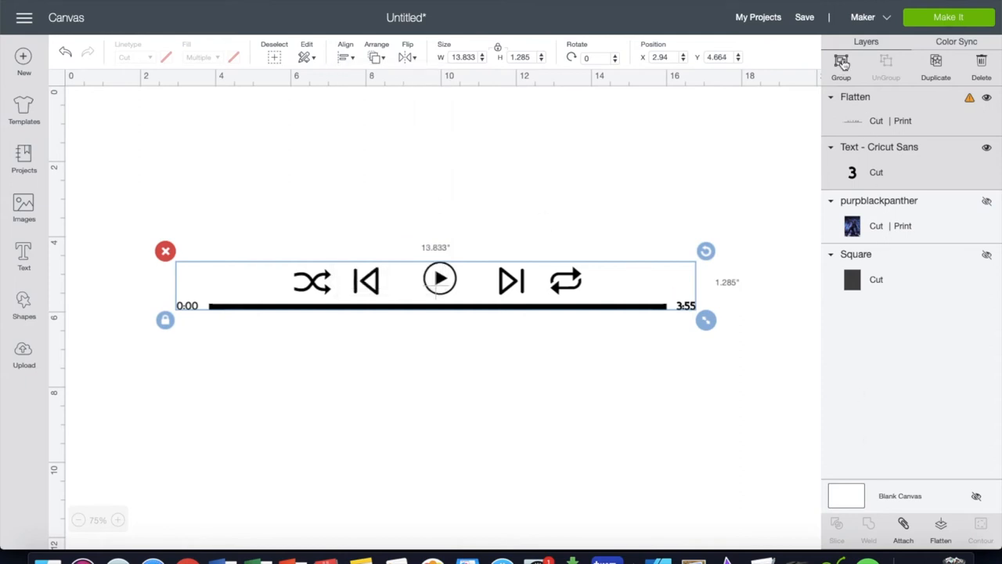
pyautogui.click(939, 529)
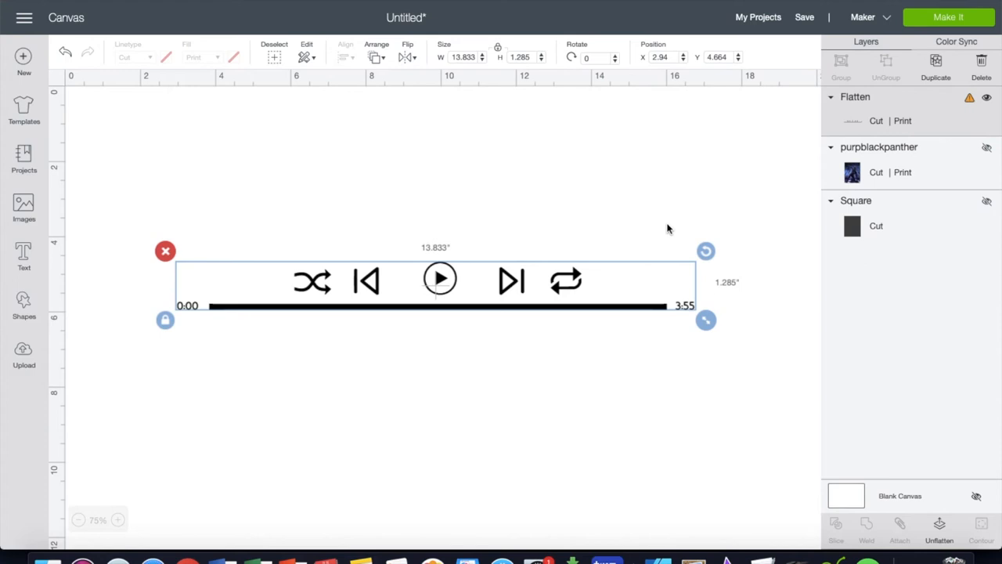
pyautogui.moveTo(704, 320)
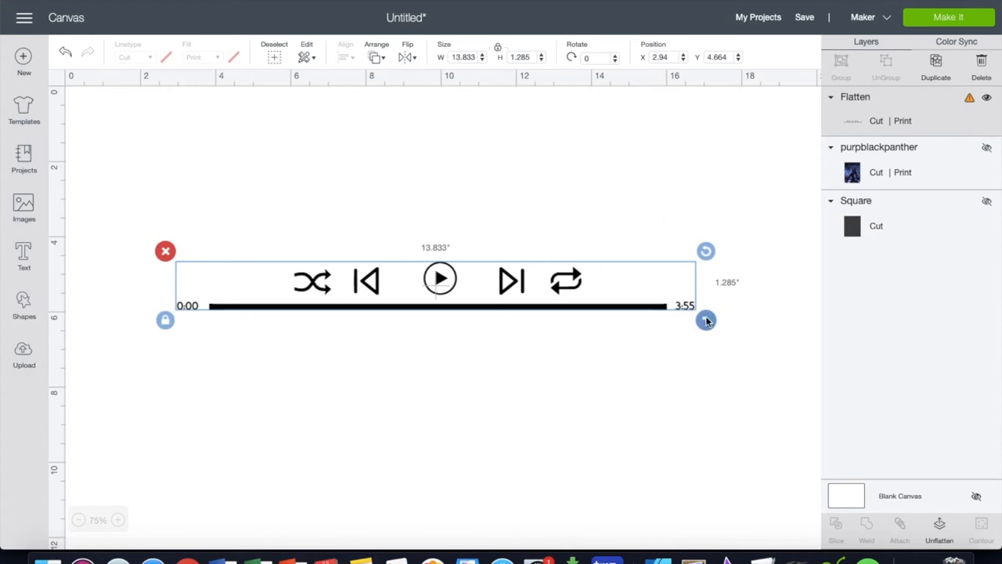
pyautogui.moveTo(705, 319); pyautogui.dragTo(559, 306)
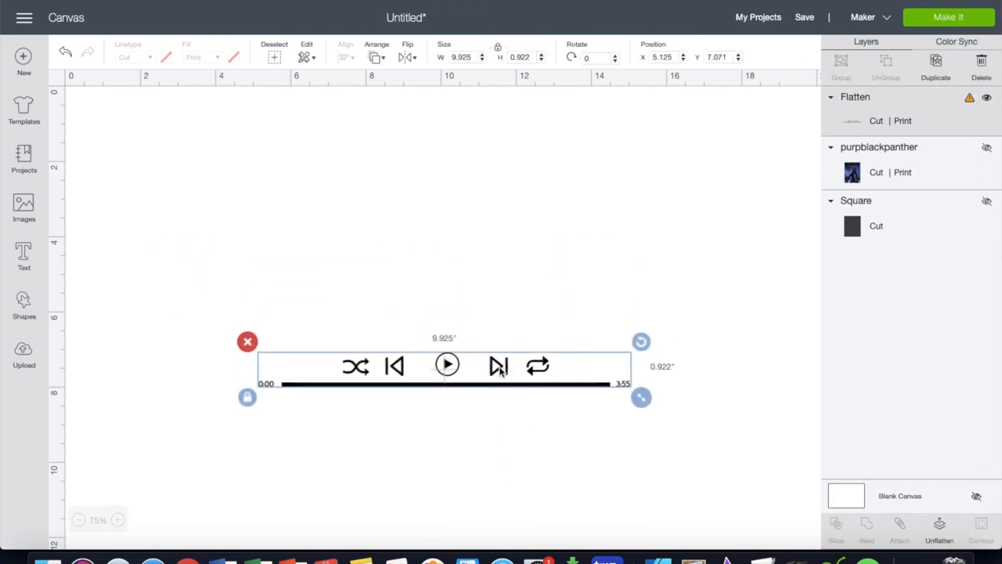
# - Add 'All The Stars' title text and a 'Kendrick Lamar, Sza' artist line below it
pyautogui.click(24, 253)
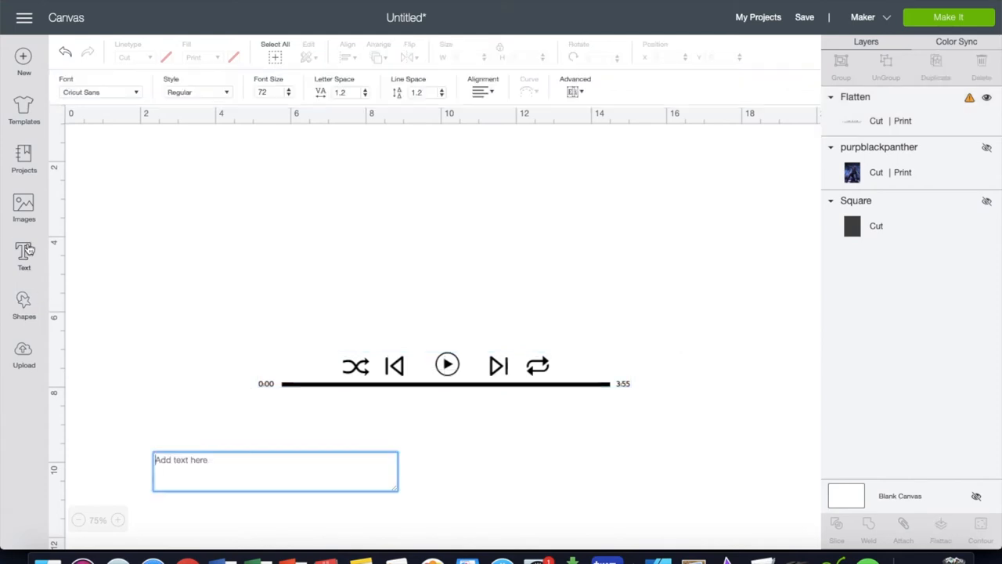
pyautogui.write('A')
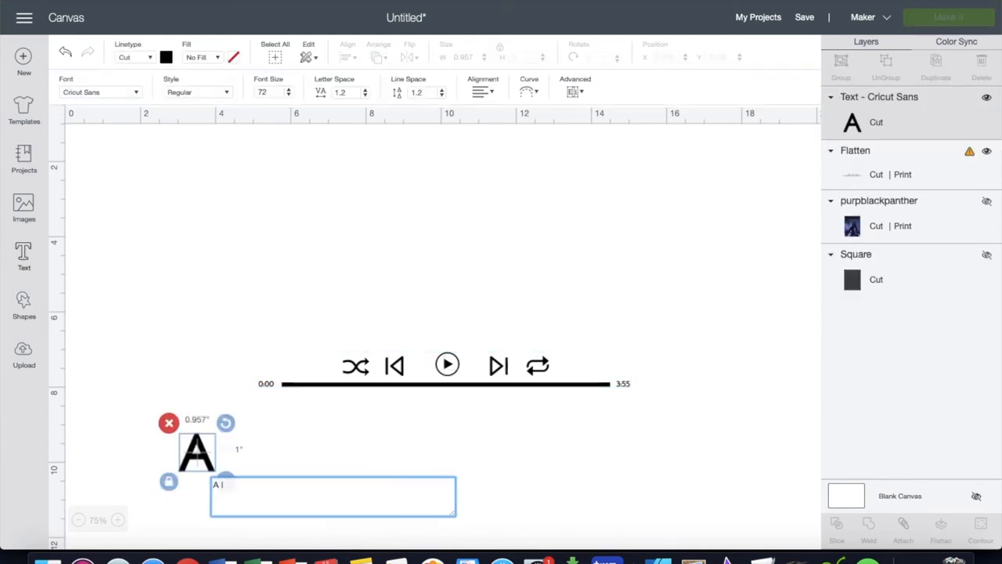
pyautogui.write('ll The Stars')
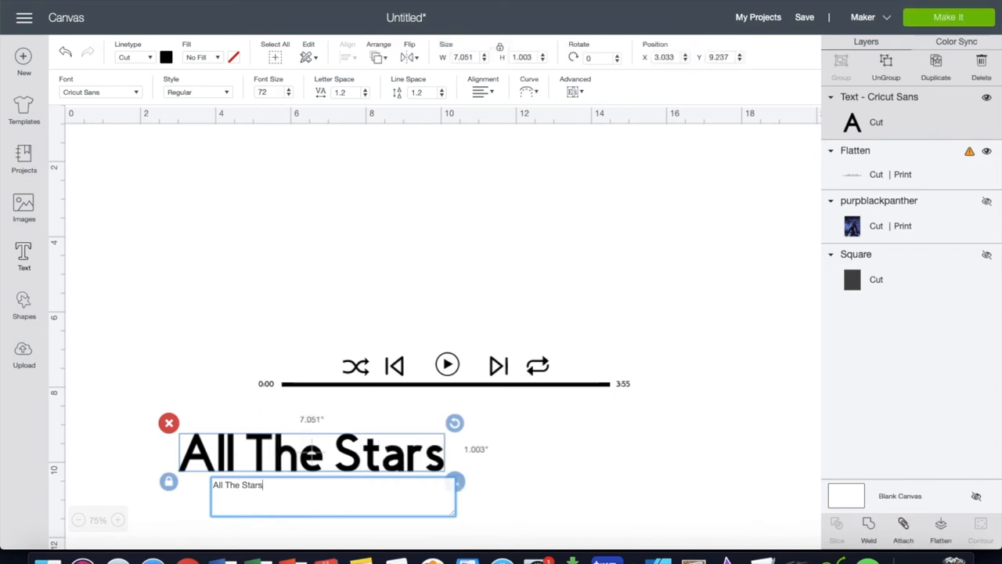
pyautogui.click(488, 419)
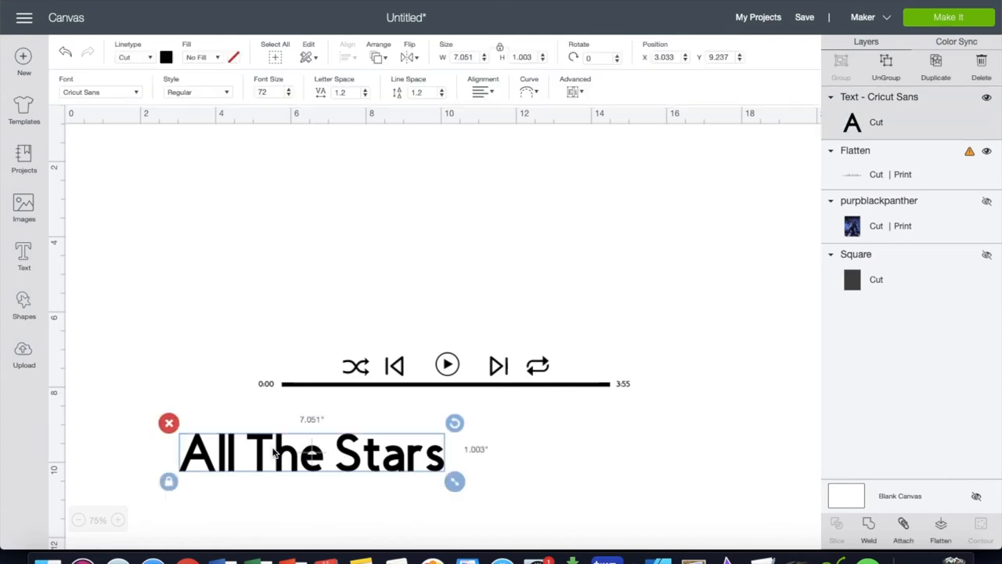
pyautogui.moveTo(133, 329)
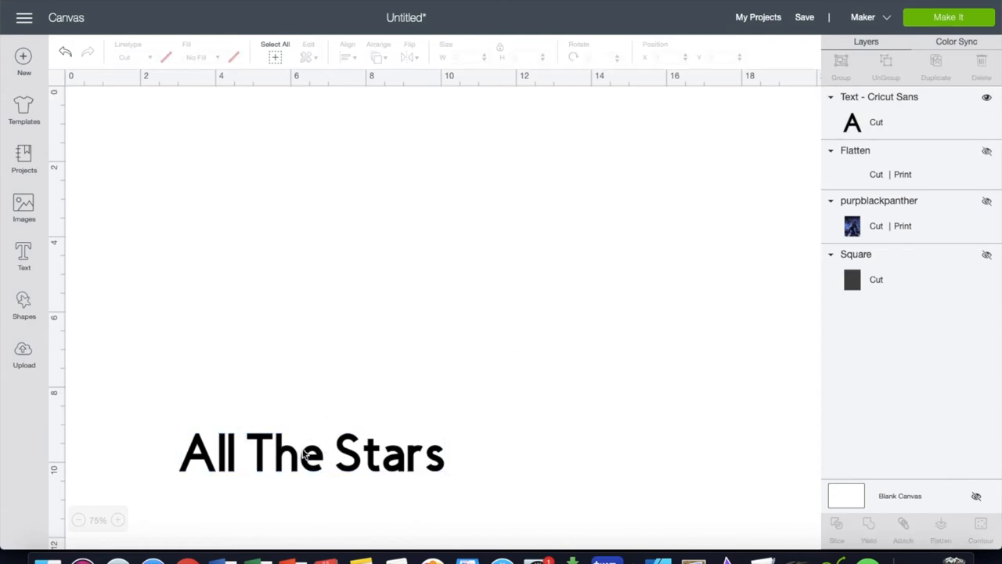
pyautogui.click(23, 258)
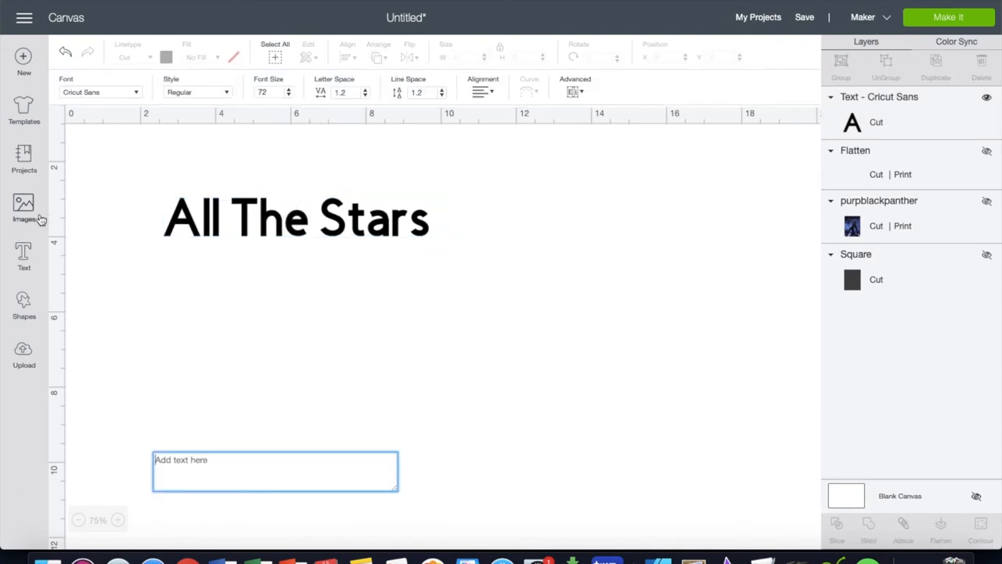
pyautogui.write('Kendrick Lamar, Sza')
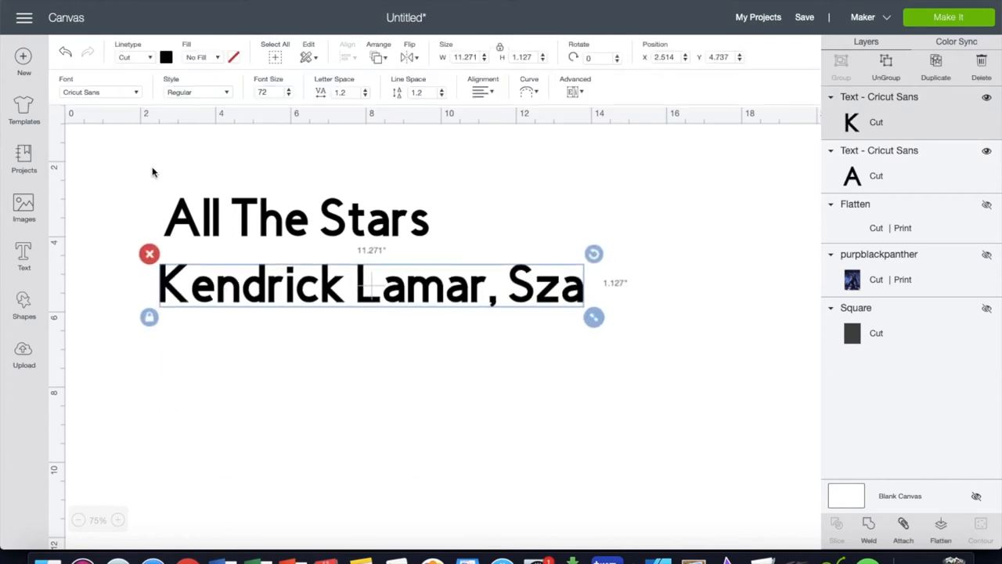
# - Left-align both text lines, group them and shrink the block to about 3 inches wide
pyautogui.click(345, 50)
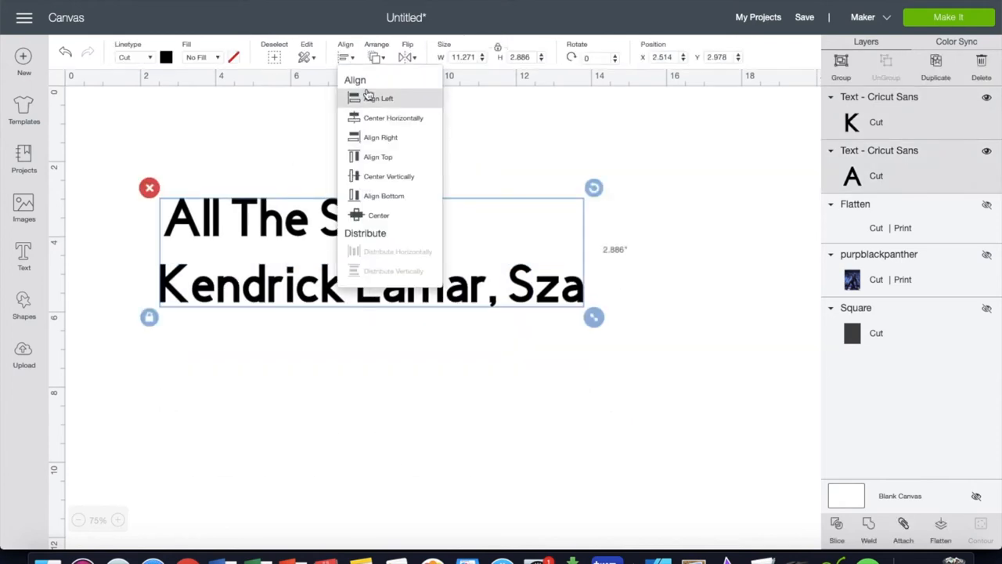
pyautogui.click(369, 106)
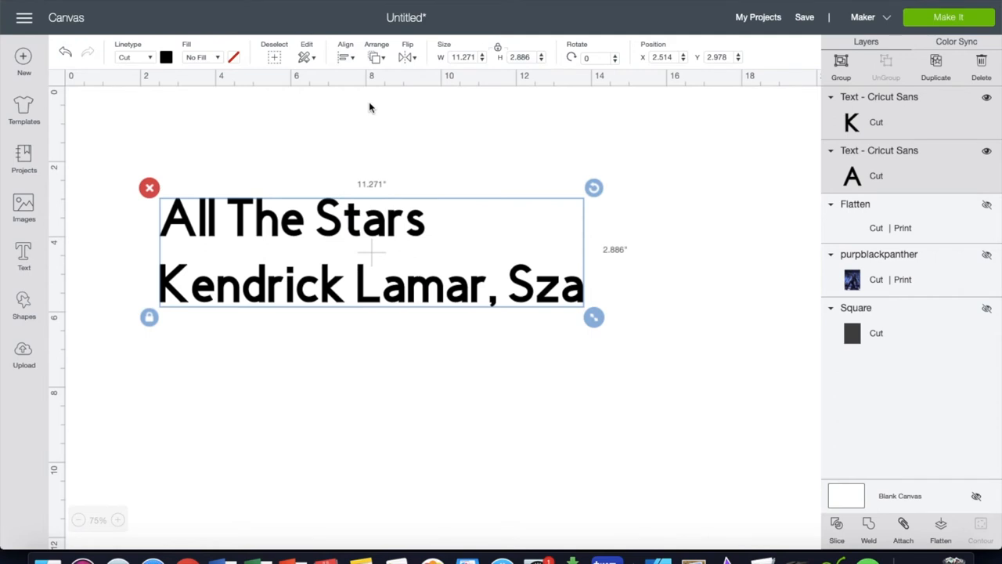
pyautogui.click(839, 66)
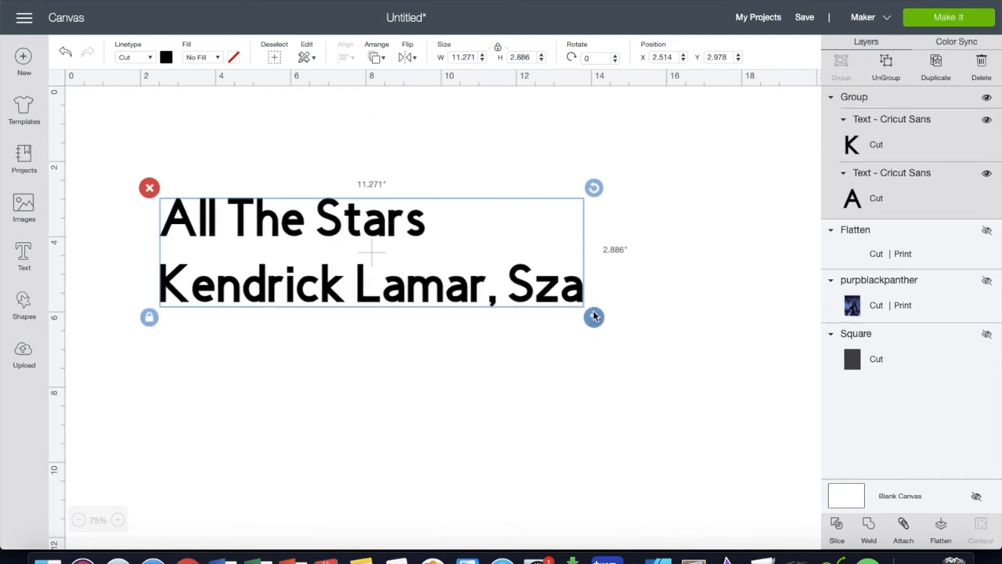
pyautogui.moveTo(595, 316); pyautogui.dragTo(291, 242)
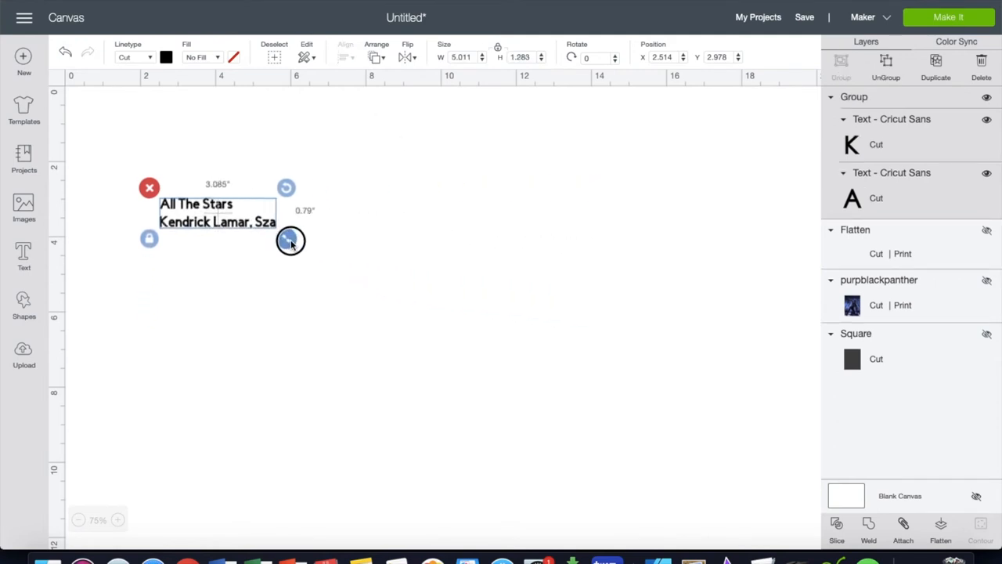
pyautogui.click(939, 529)
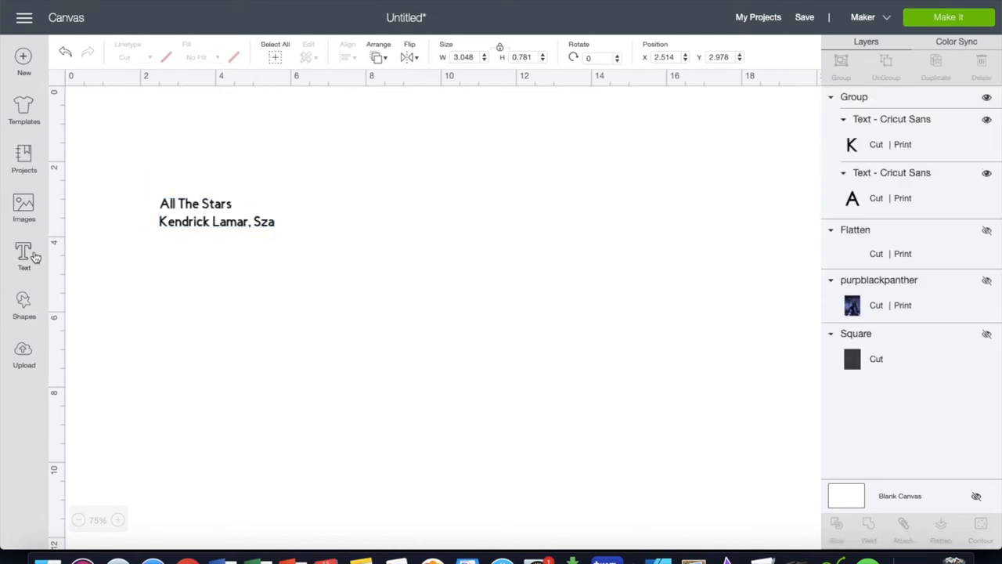
# - Add a Heart from Shapes and shrink it tiny beside the 'All The Stars' title
pyautogui.click(23, 304)
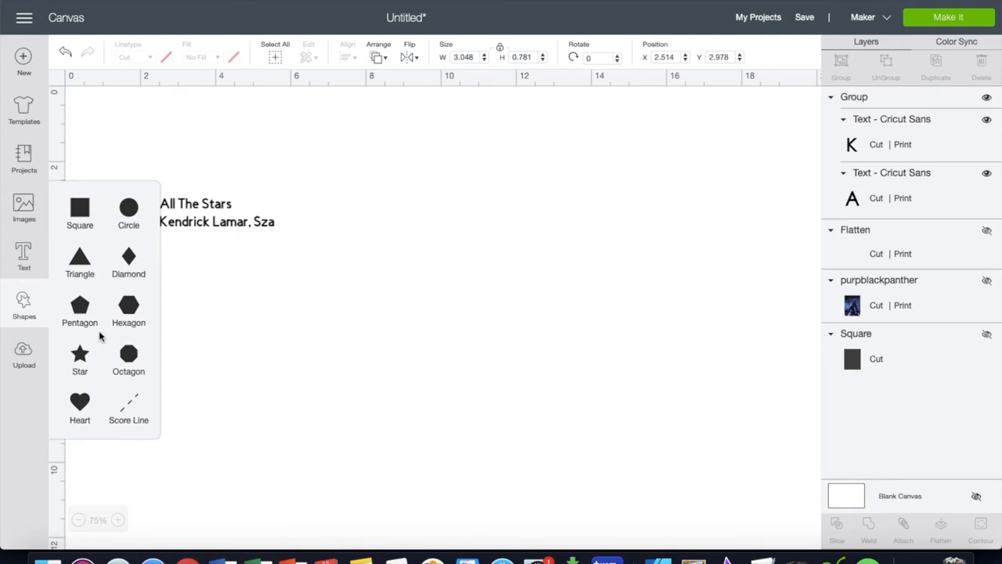
pyautogui.click(78, 401)
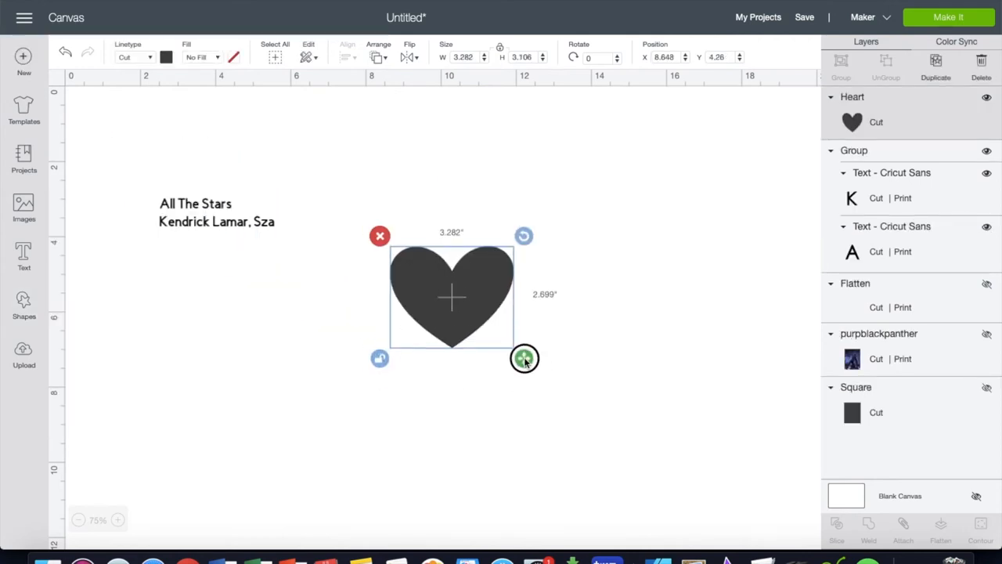
pyautogui.moveTo(525, 357); pyautogui.dragTo(426, 278)
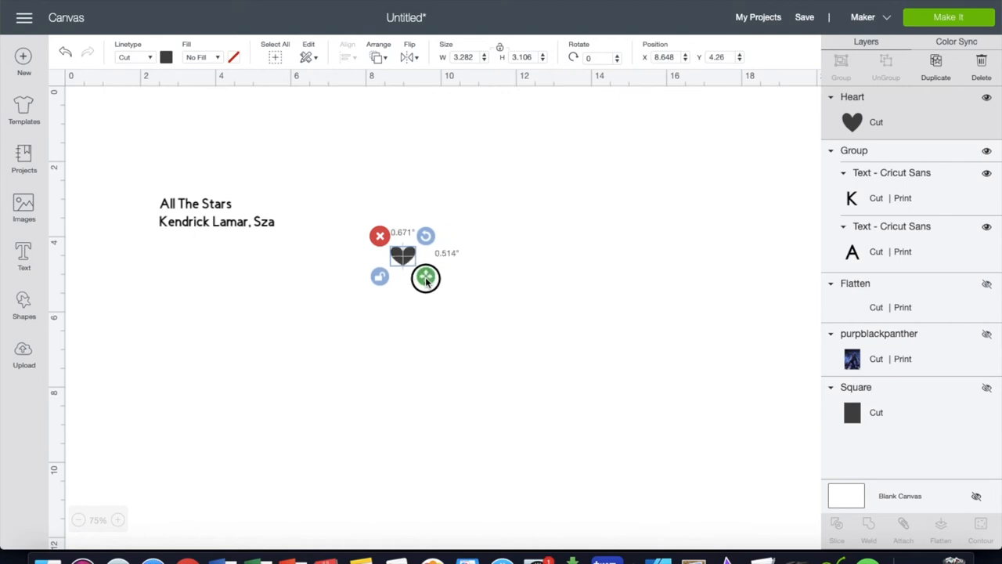
pyautogui.moveTo(426, 279); pyautogui.dragTo(417, 272)
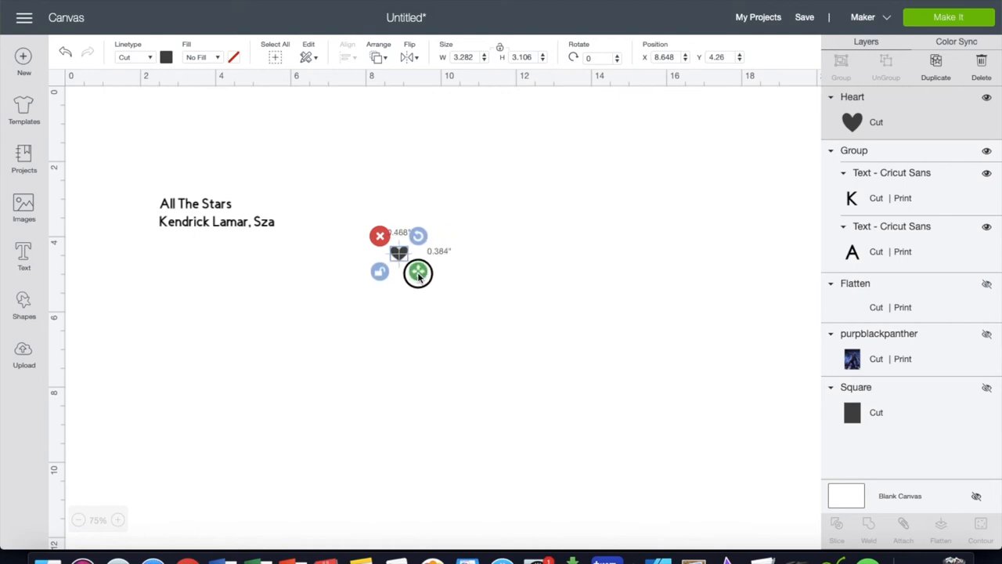
pyautogui.click(482, 285)
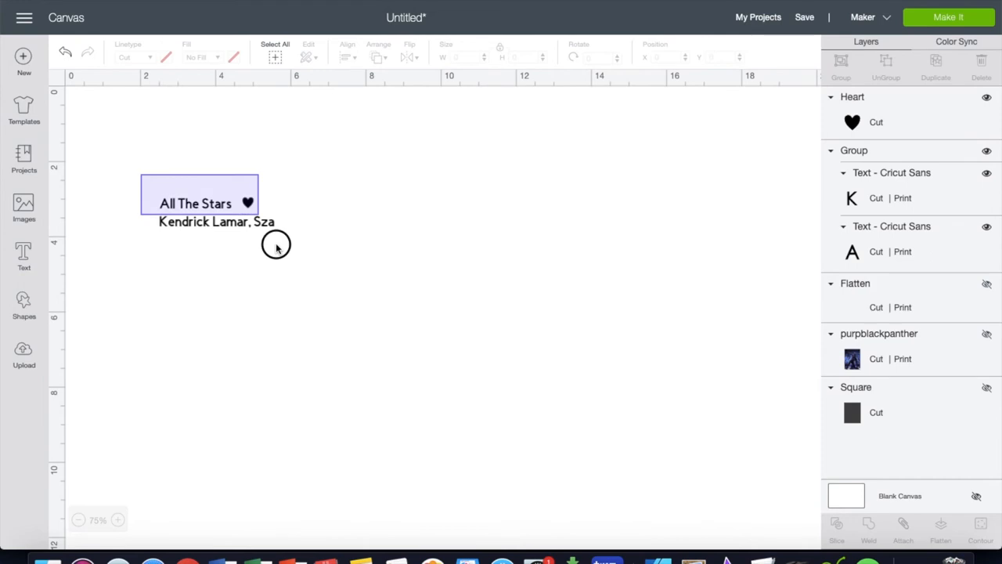
# - Flatten title, artist and heart into one layer and unhide the player controls layer
pyautogui.click(940, 529)
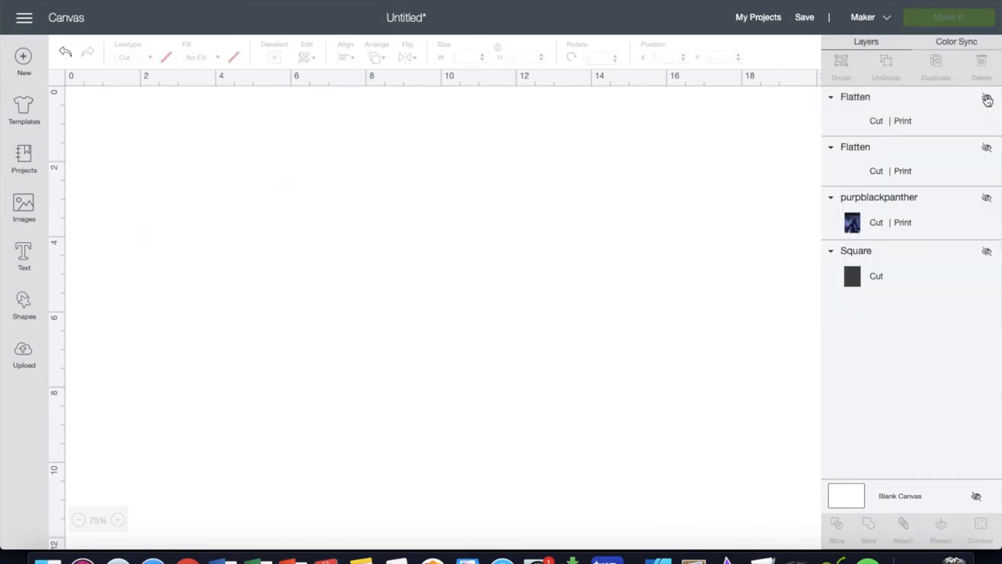
pyautogui.click(986, 97)
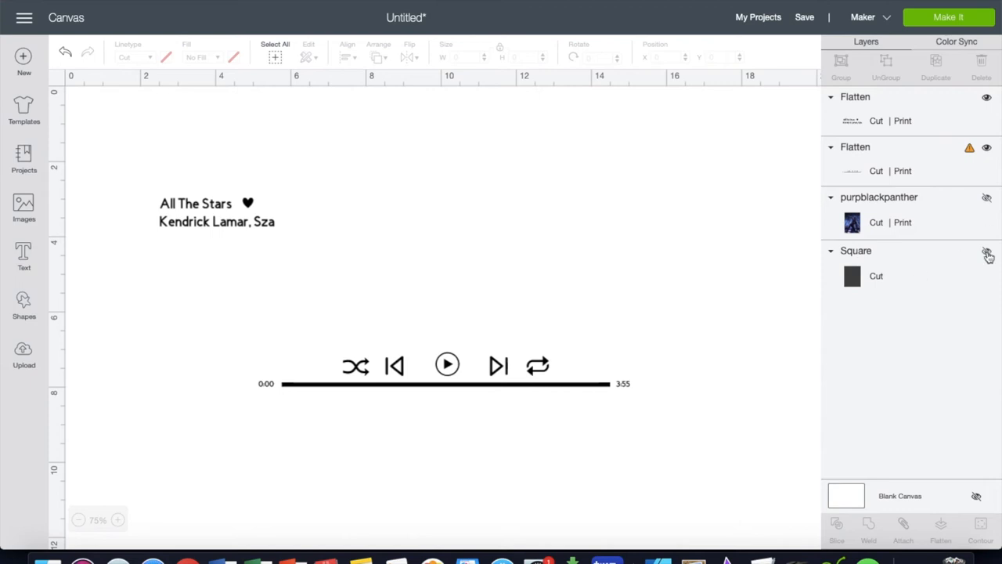
# - Unhide the square and poster, then move controls to the poster bottom with the title block above
pyautogui.click(988, 252)
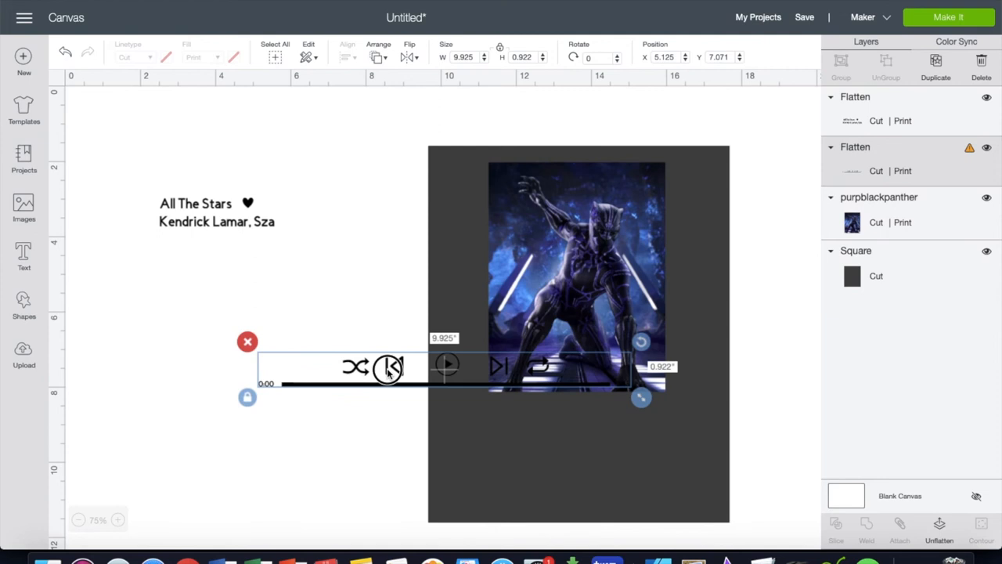
pyautogui.moveTo(446, 367); pyautogui.dragTo(587, 484)
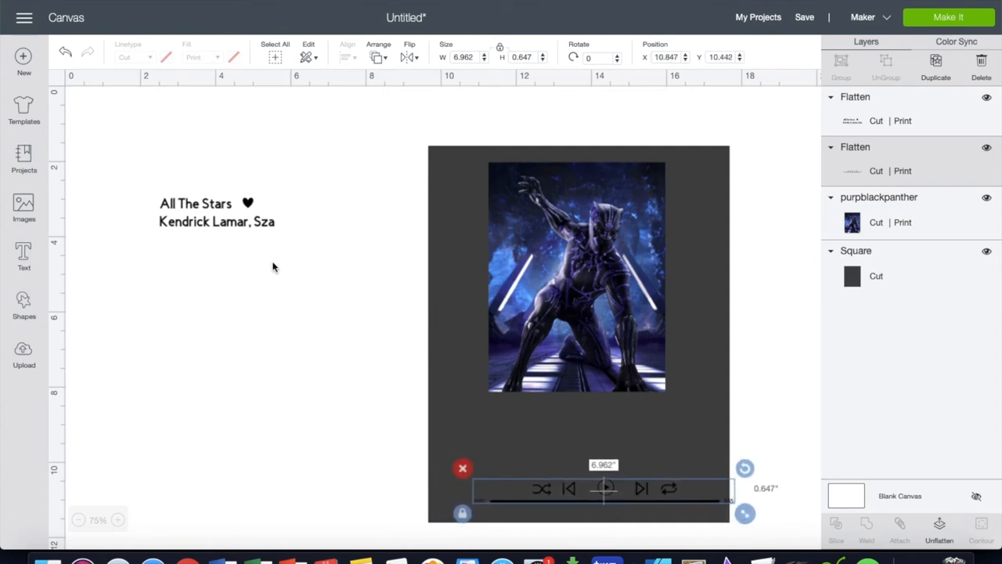
pyautogui.click(216, 211)
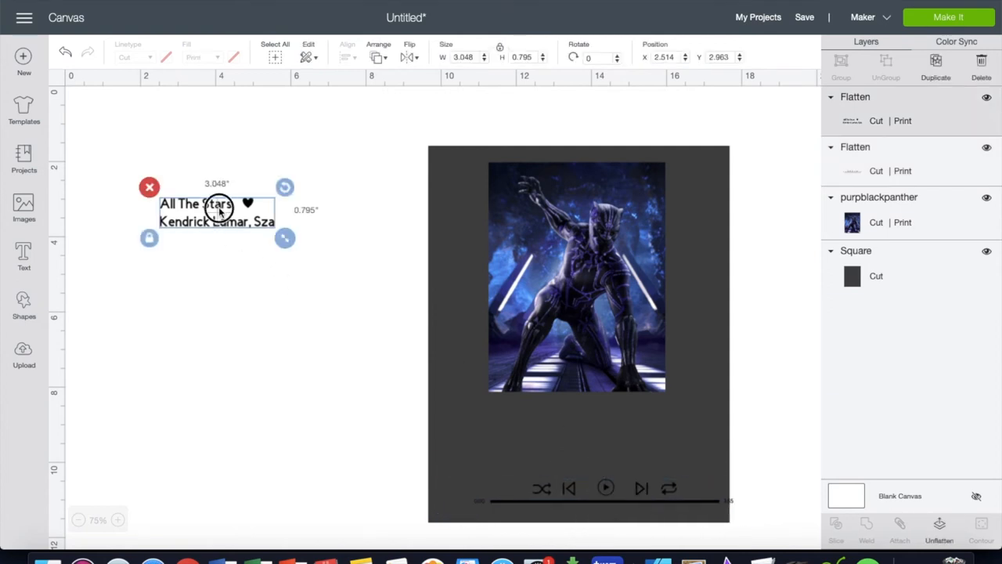
pyautogui.moveTo(216, 211); pyautogui.dragTo(379, 493)
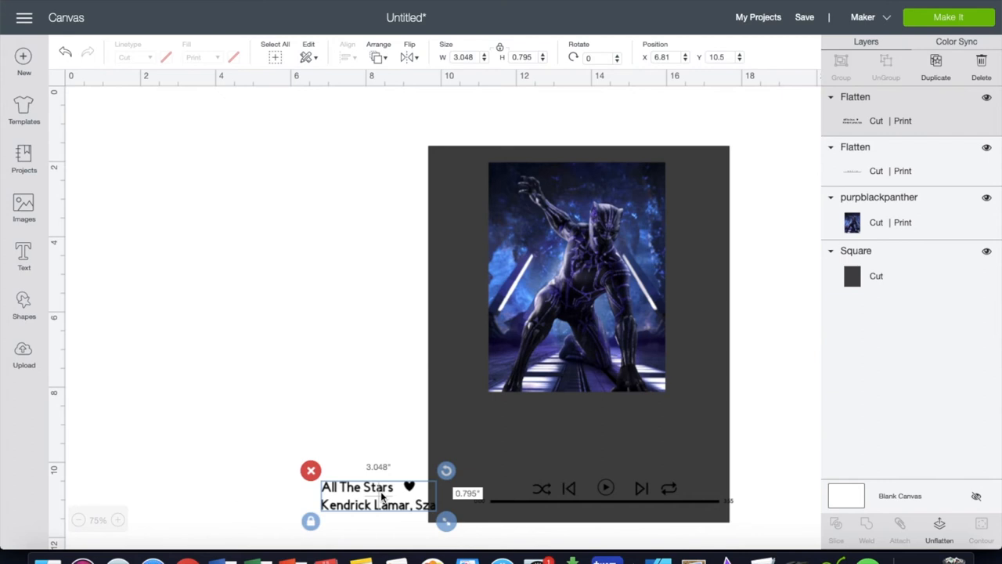
pyautogui.moveTo(467, 489)
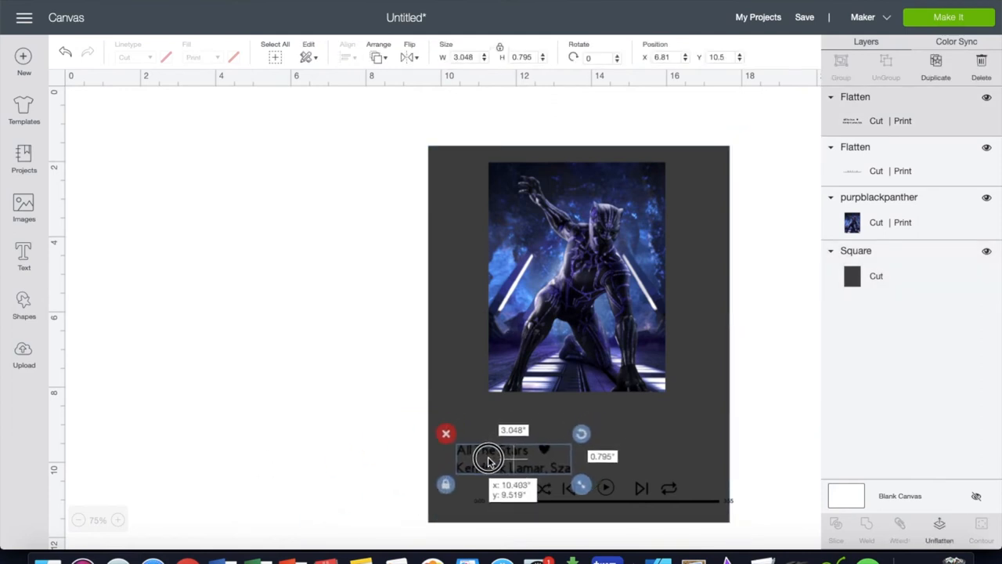
pyautogui.moveTo(488, 457); pyautogui.dragTo(470, 455)
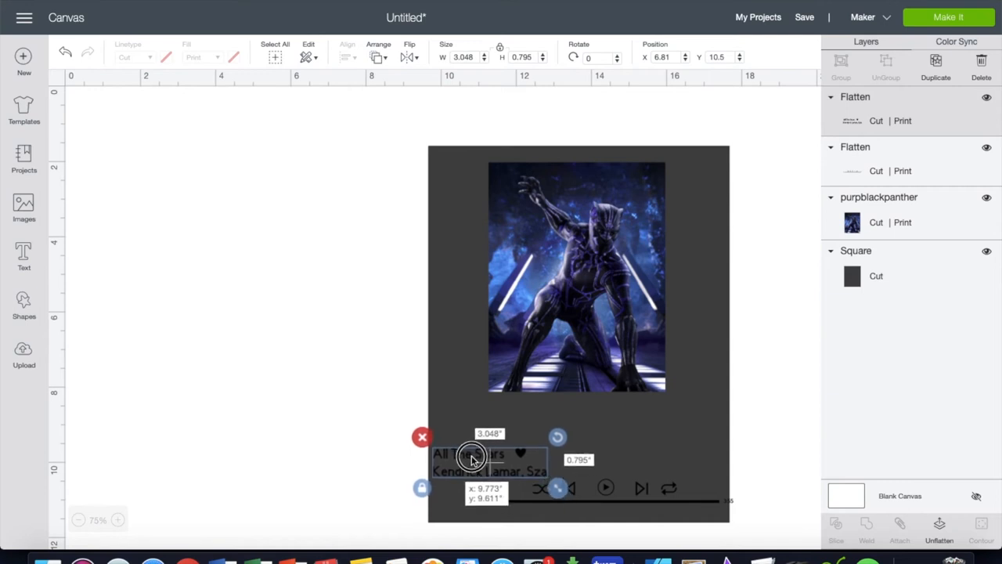
# - Fine-tune the controls and title block positions at the plaque's lower left
pyautogui.click(473, 457)
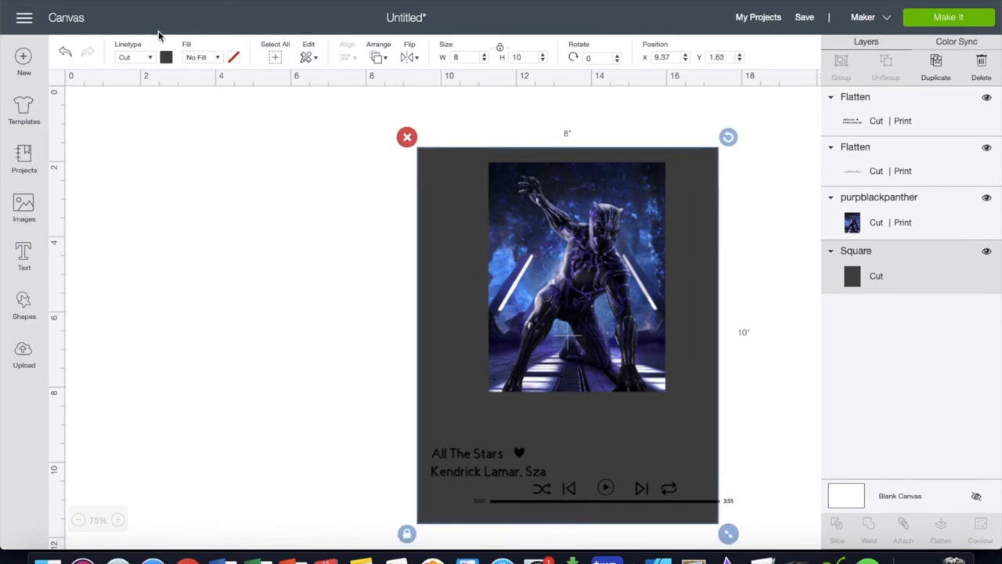
pyautogui.click(39, 6)
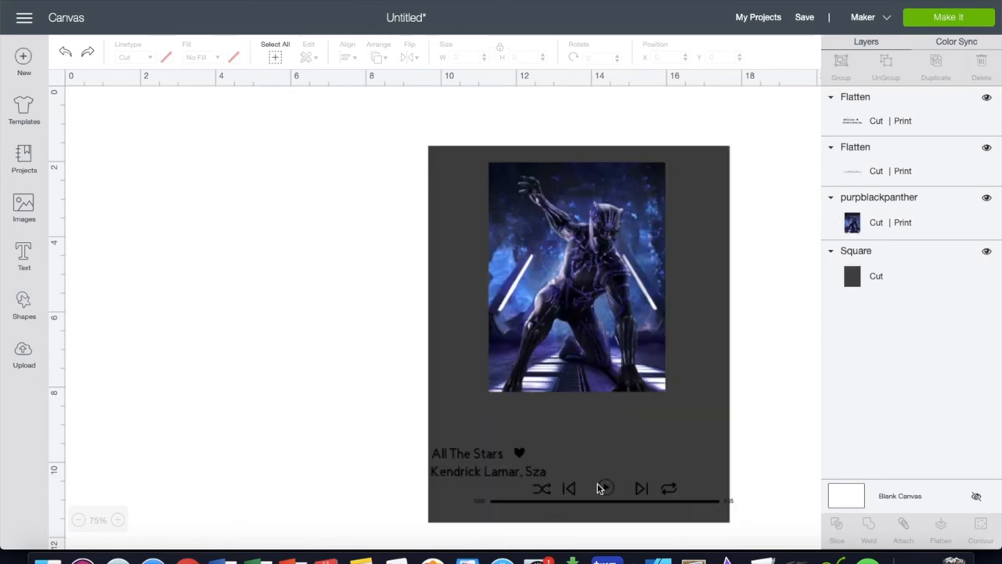
pyautogui.click(583, 492)
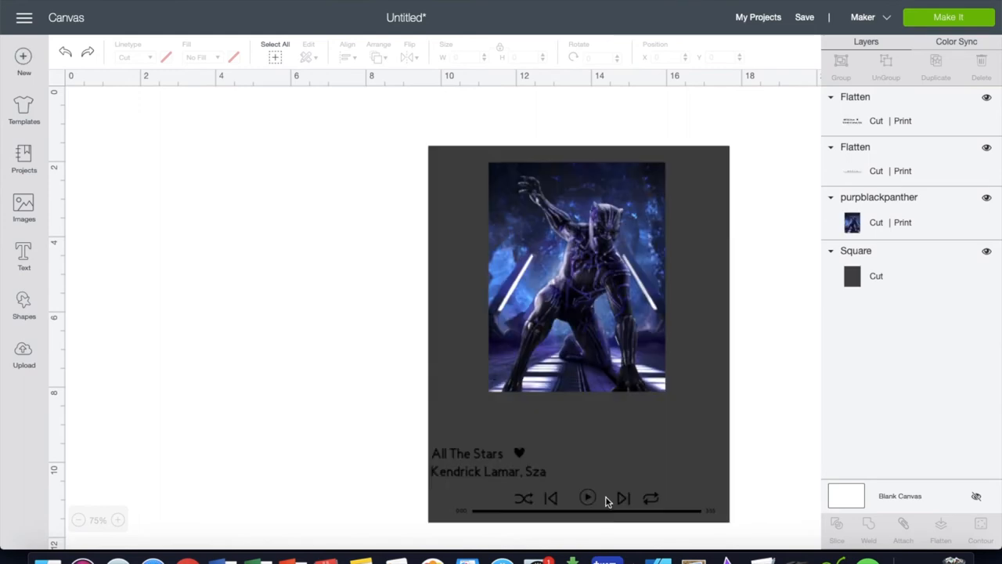
pyautogui.click(587, 498)
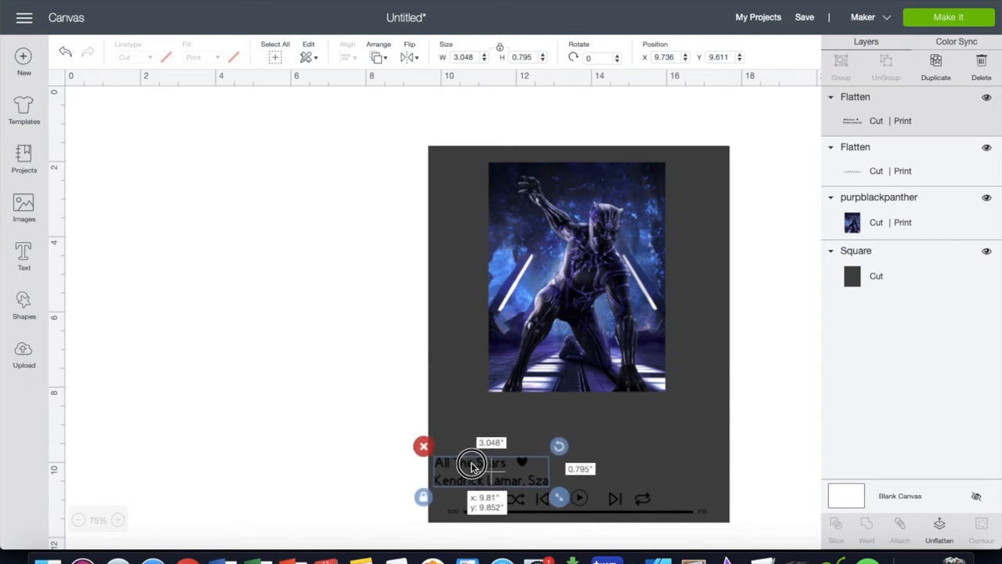
pyautogui.click(311, 446)
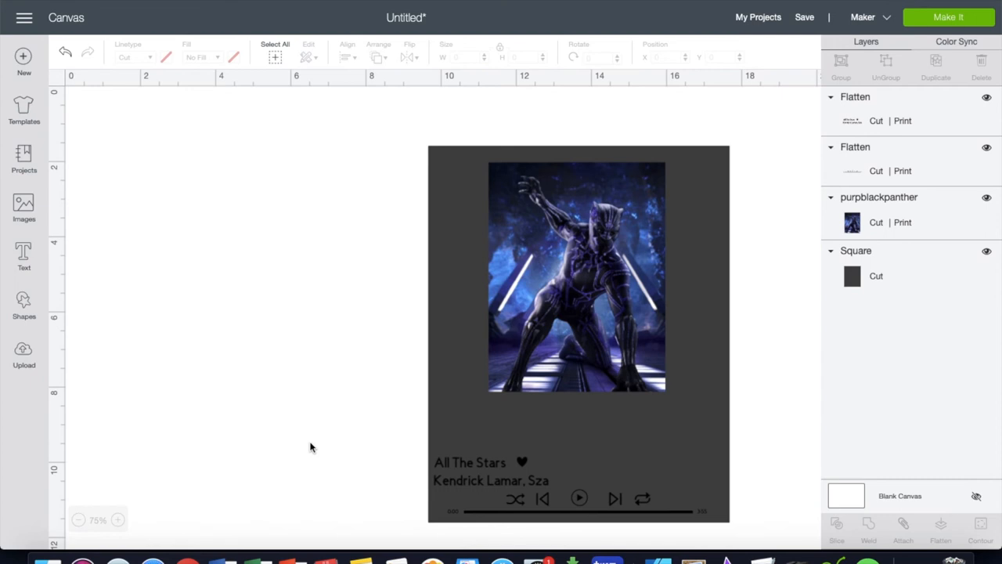
# - Upload BlackPantherTheme.svg from the Desktop as a new image
pyautogui.click(23, 352)
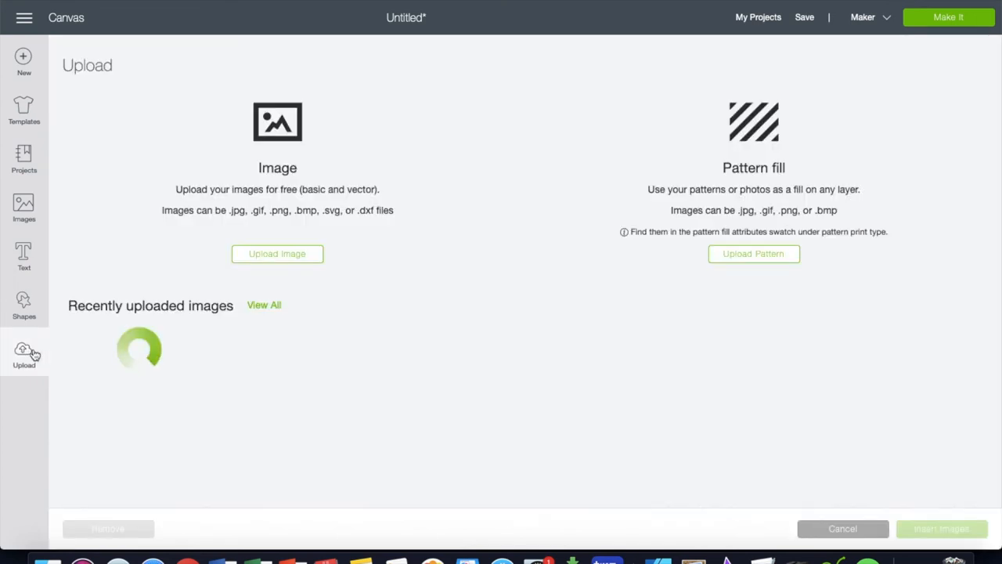
pyautogui.click(278, 254)
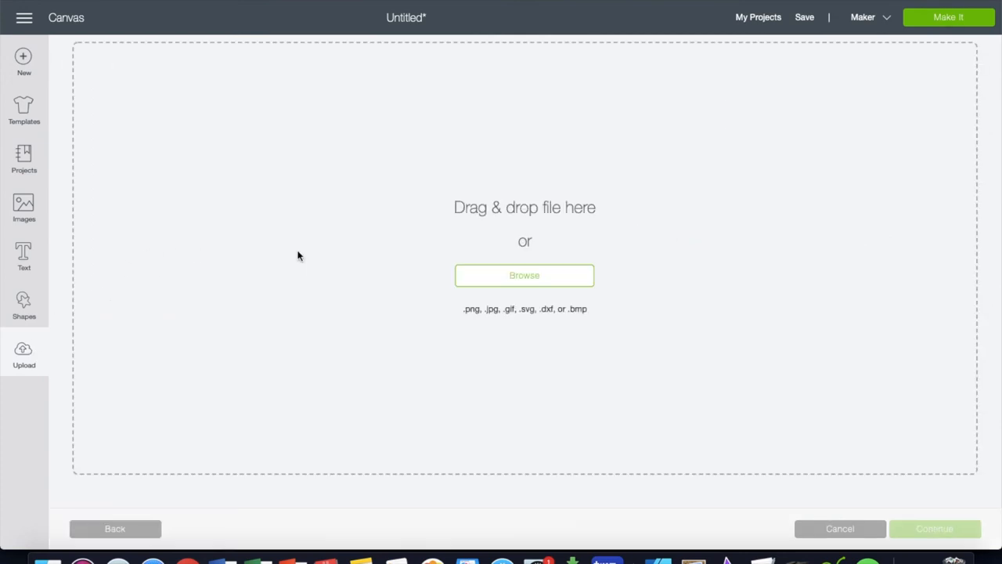
pyautogui.click(523, 275)
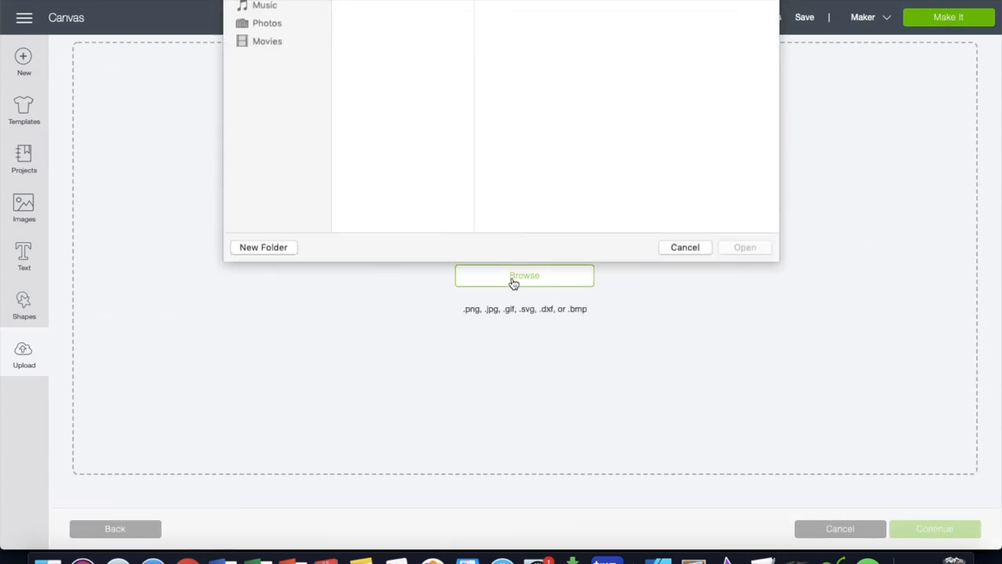
pyautogui.click(523, 276)
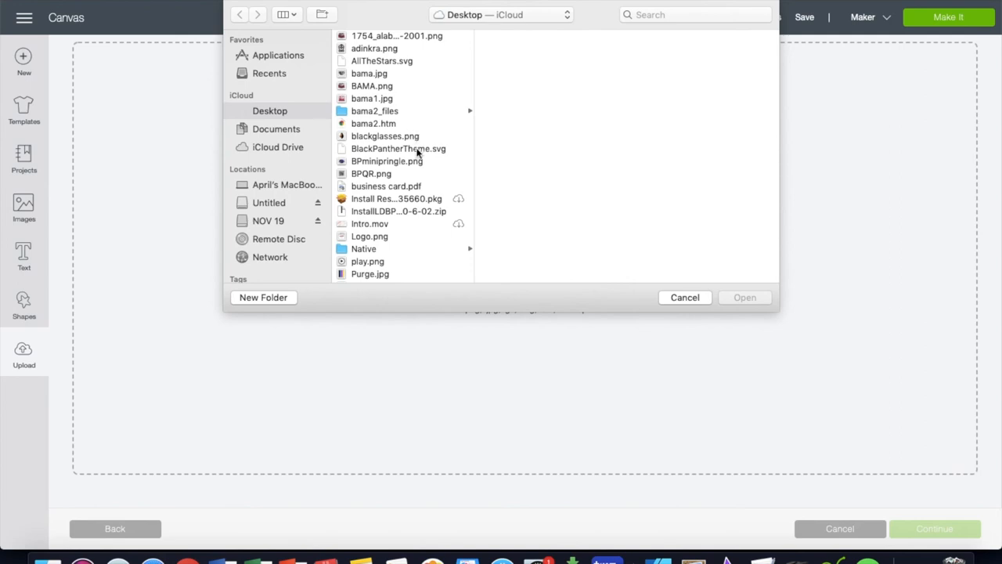
pyautogui.click(397, 148)
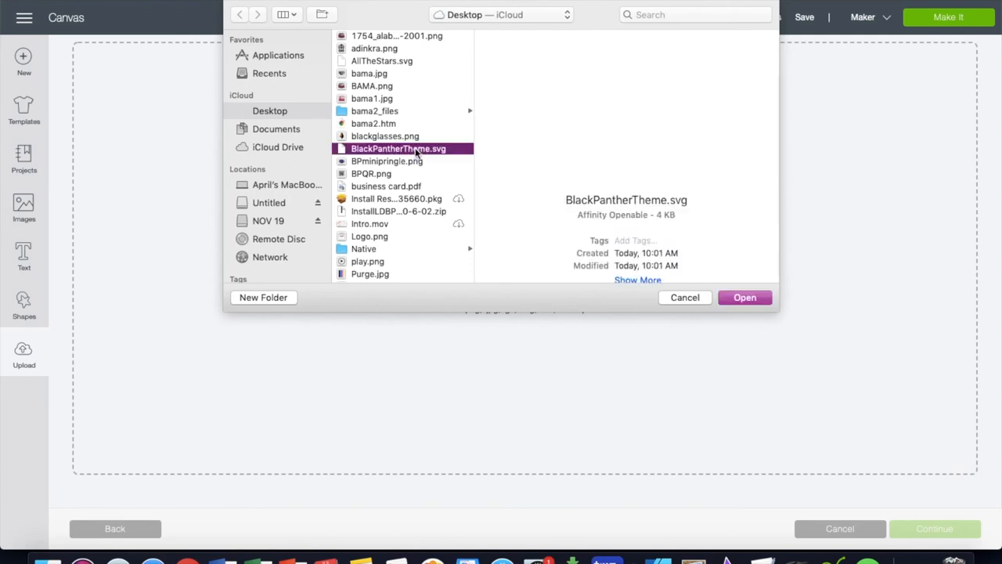
pyautogui.click(744, 298)
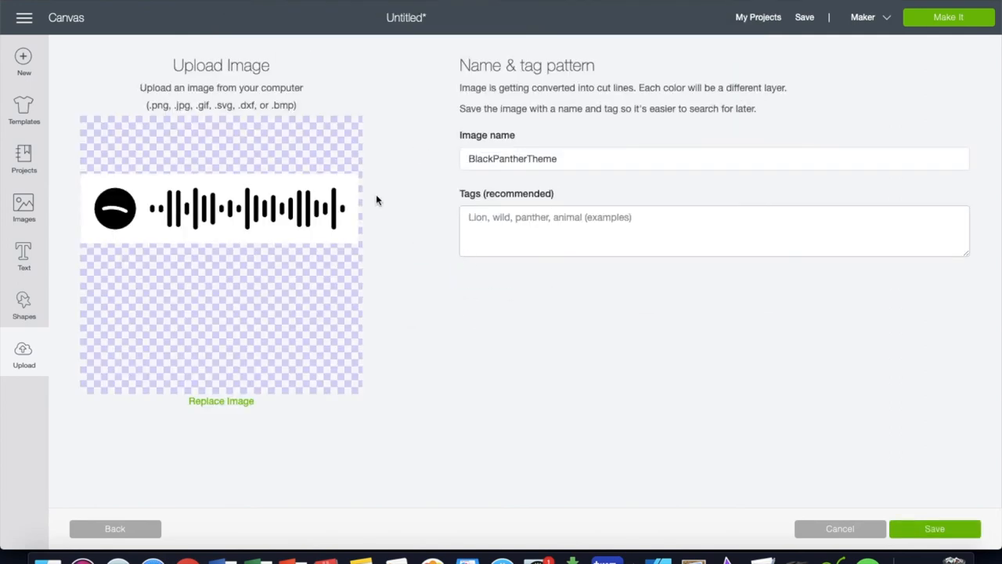
pyautogui.moveTo(895, 406)
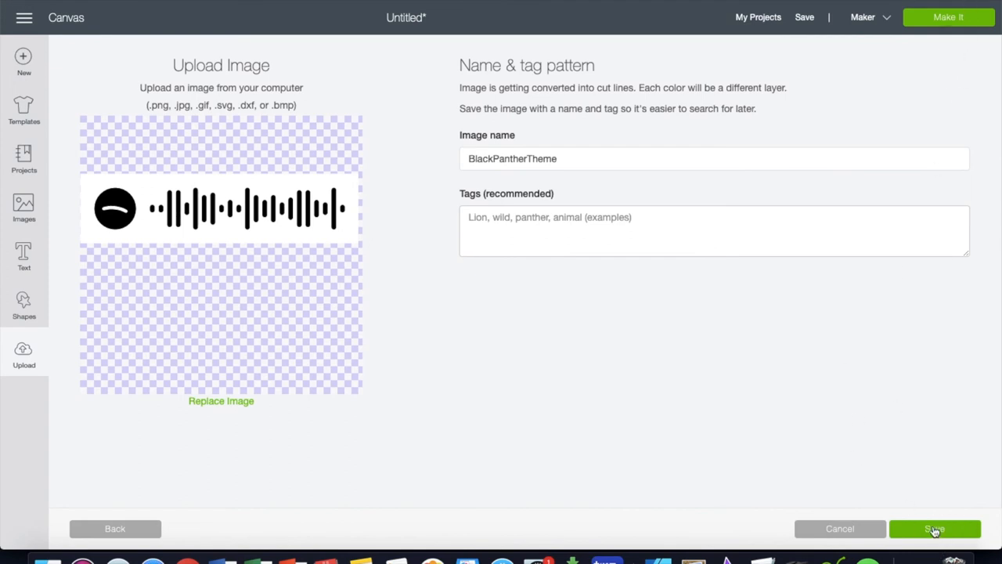
# - Save the upload and insert the Spotify code image onto the canvas
pyautogui.click(933, 529)
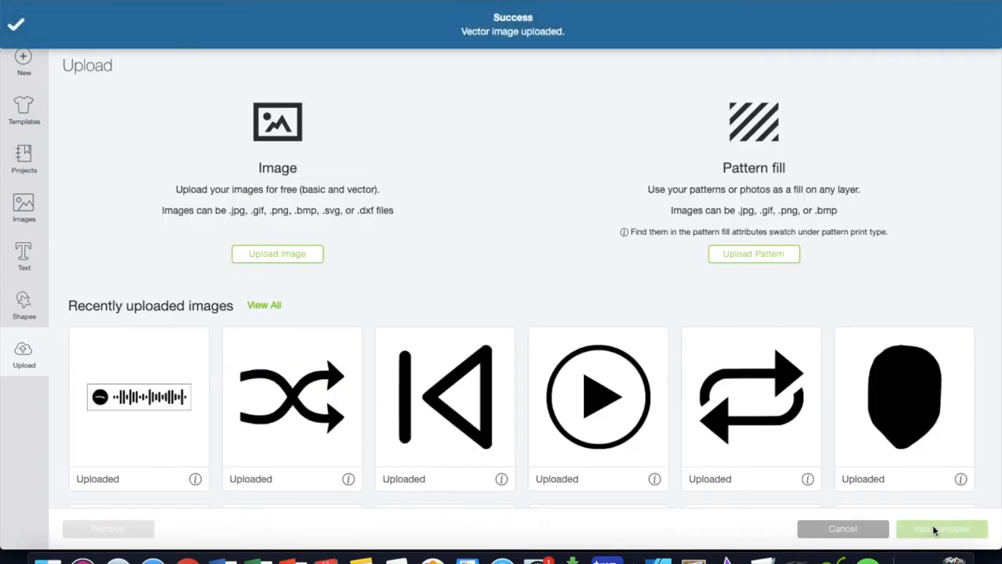
pyautogui.click(138, 394)
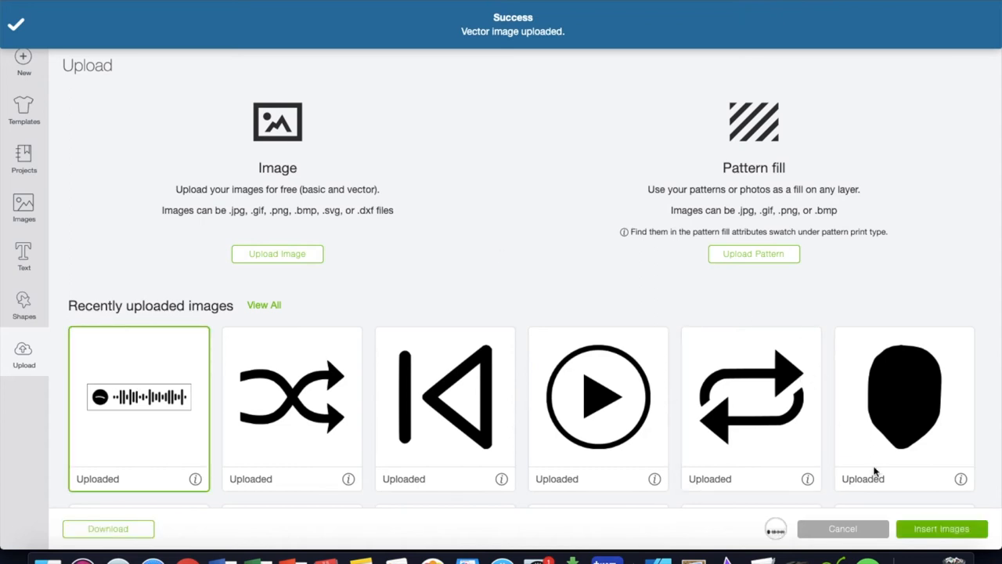
pyautogui.moveTo(949, 532)
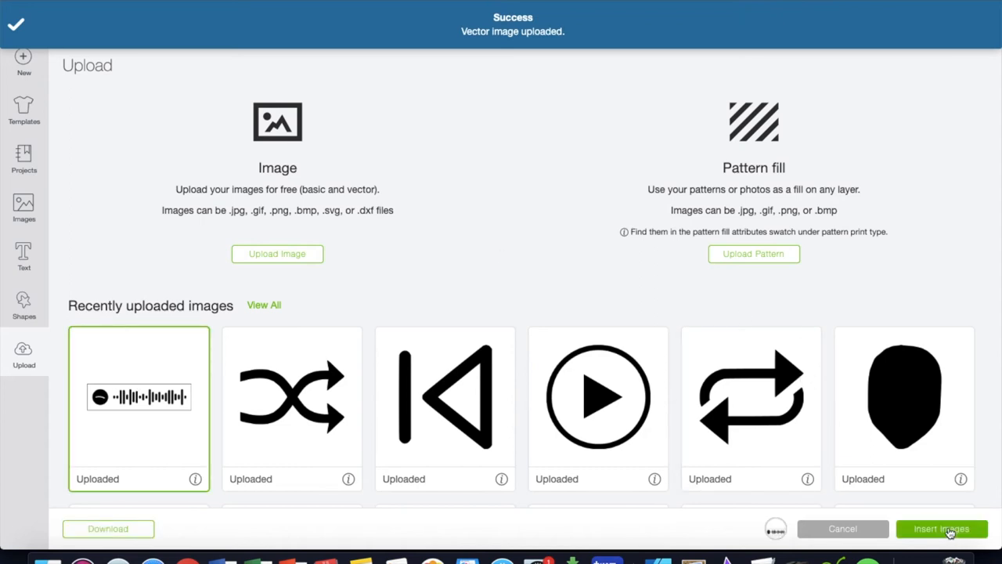
pyautogui.click(941, 529)
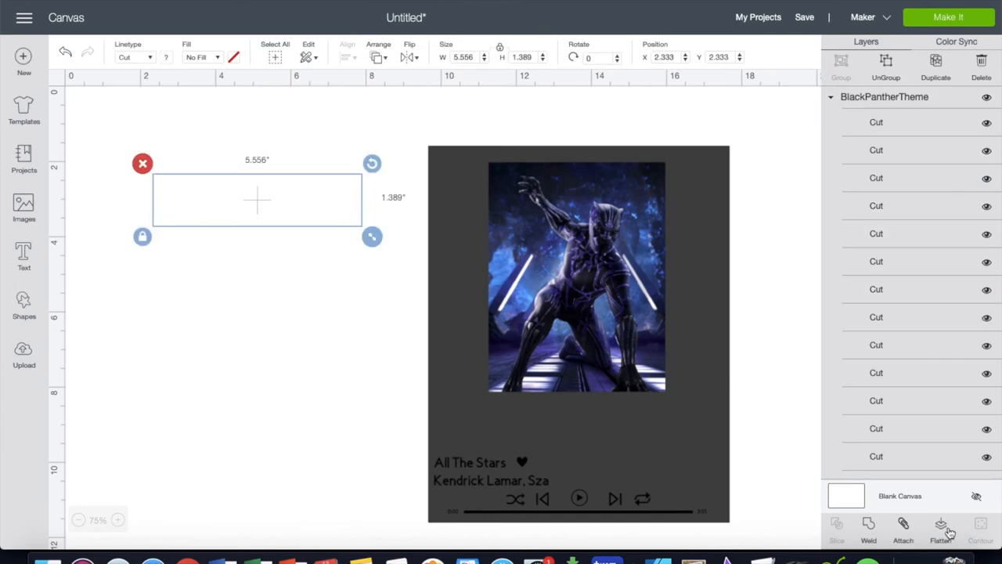
# - Flatten the Spotify code bars into one 5-inch print layer and set it below the poster
pyautogui.click(939, 529)
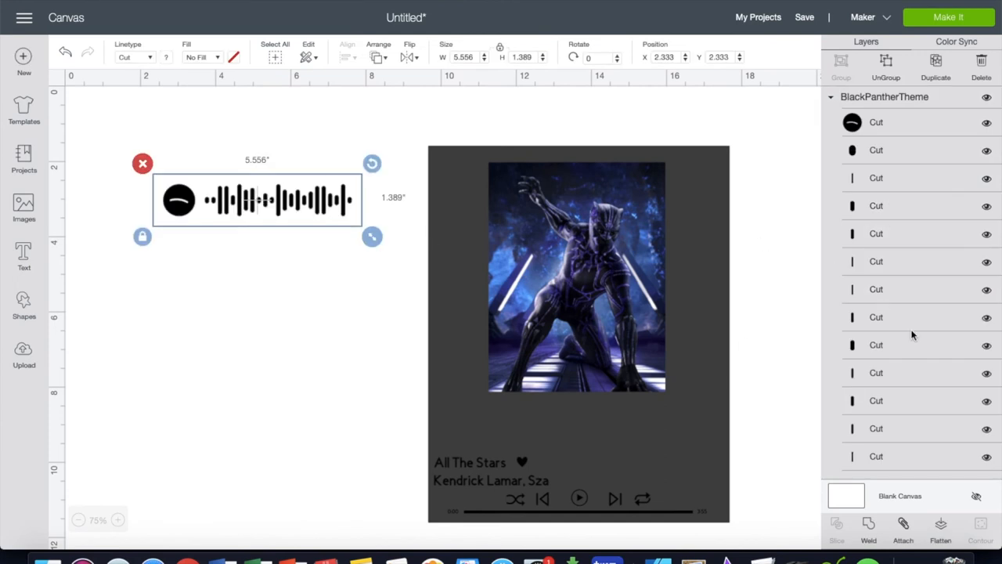
pyautogui.scroll(-3)
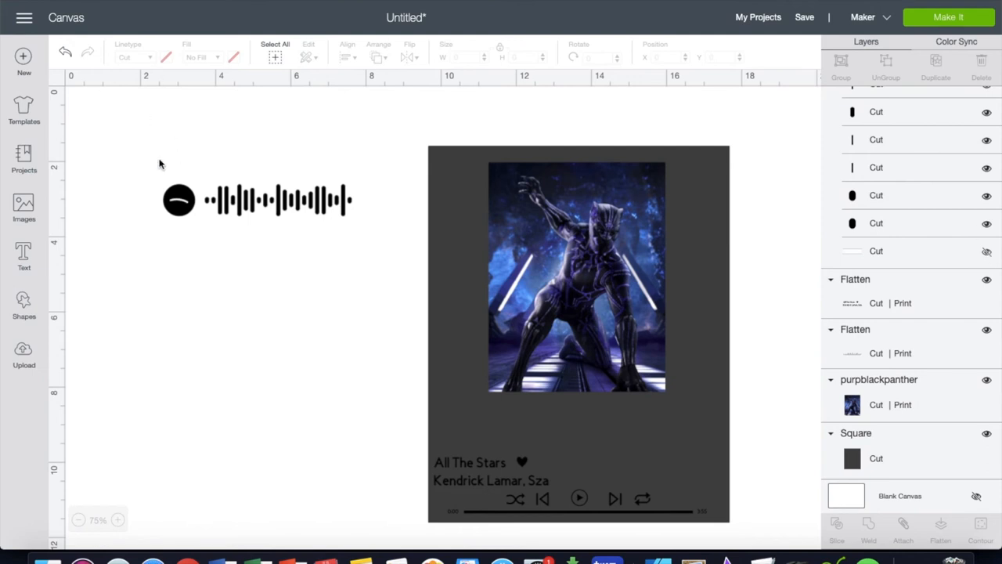
pyautogui.click(259, 200)
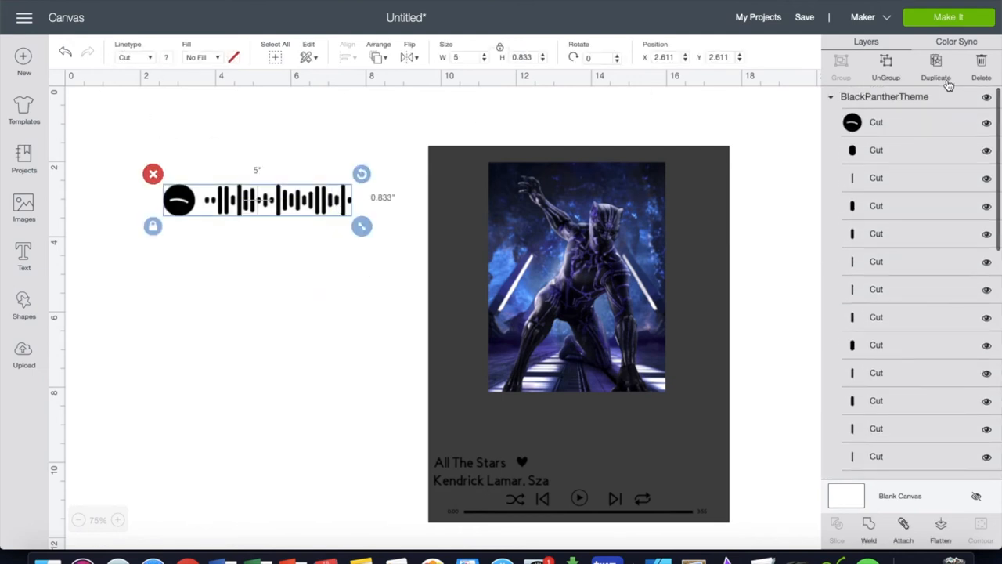
pyautogui.moveTo(953, 530)
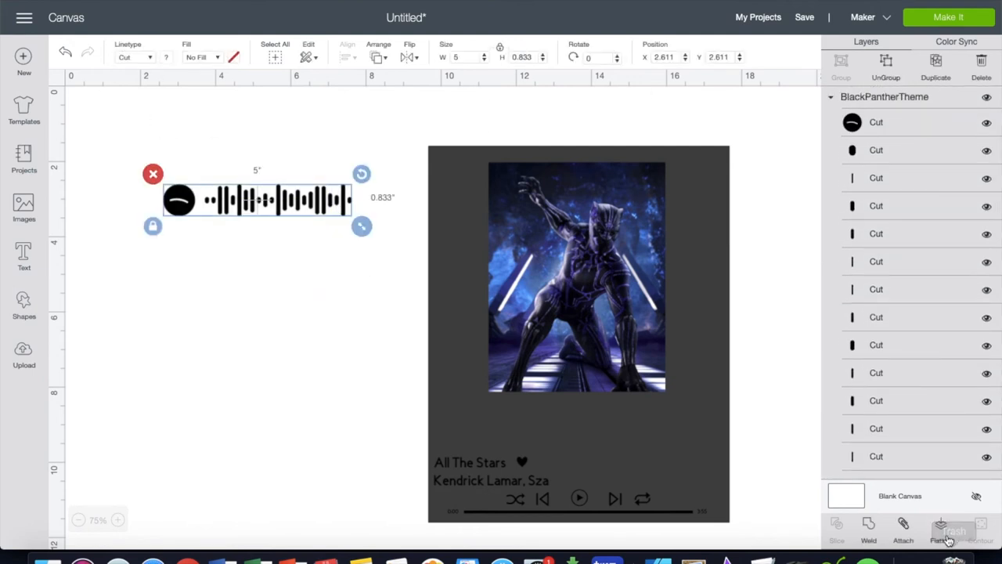
pyautogui.click(940, 530)
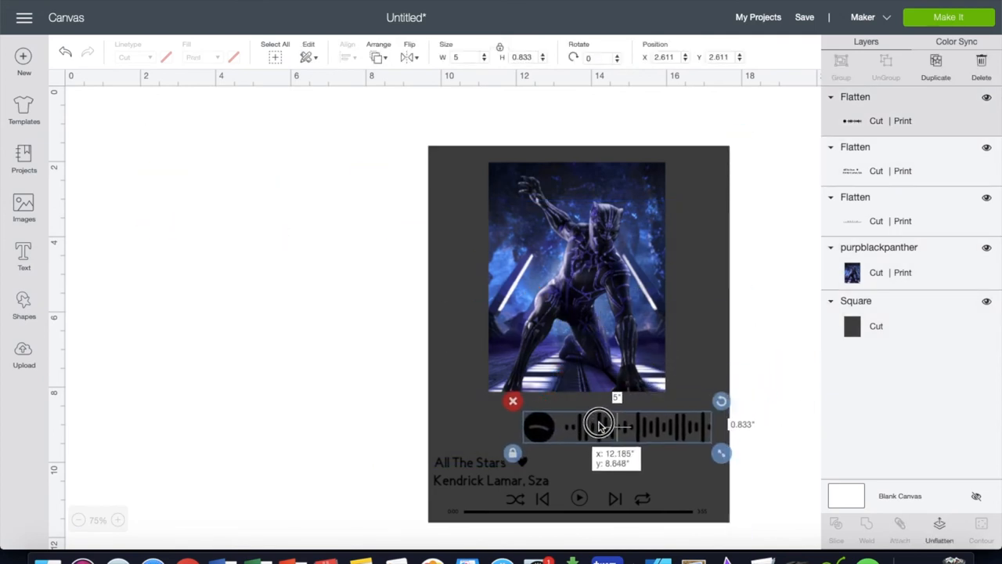
pyautogui.moveTo(598, 423); pyautogui.dragTo(566, 414)
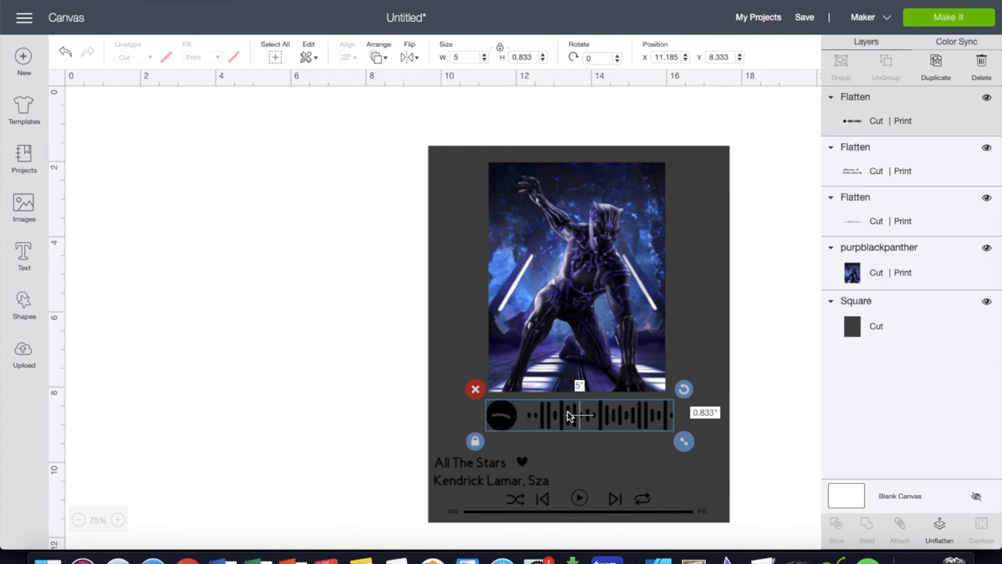
pyautogui.moveTo(172, 538)
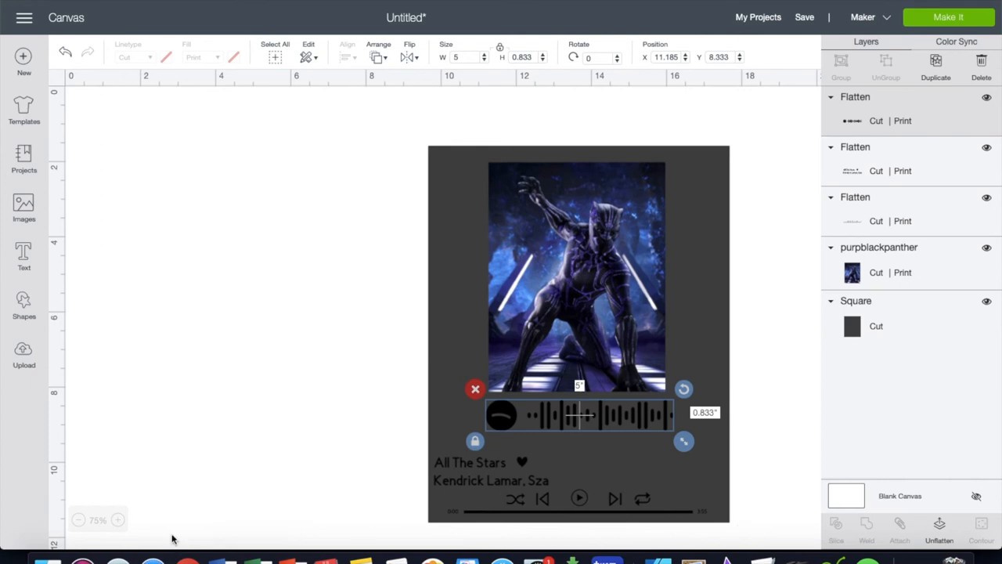
# - Start a new image upload and browse to the BPQR.png QR code file
pyautogui.click(24, 354)
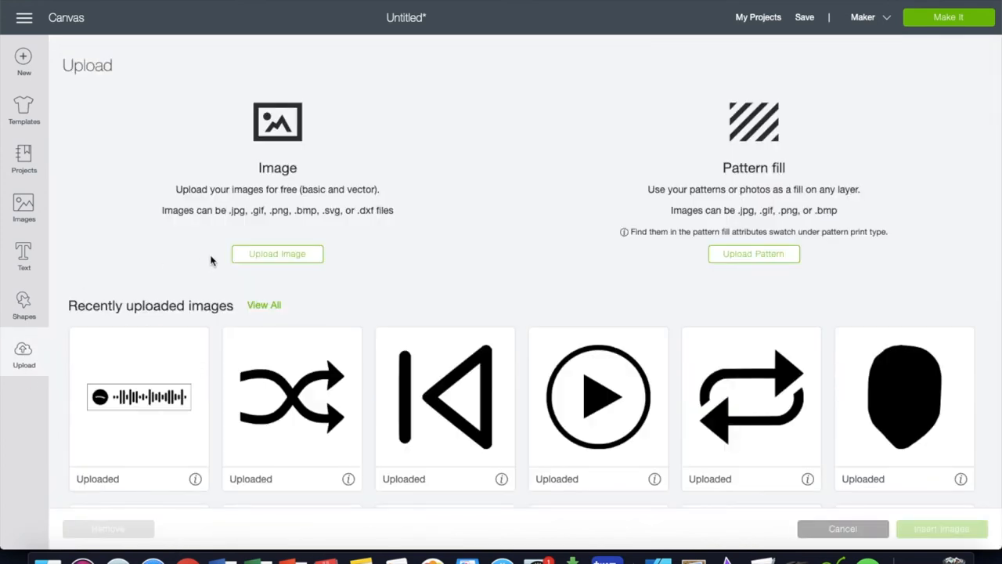
pyautogui.click(277, 254)
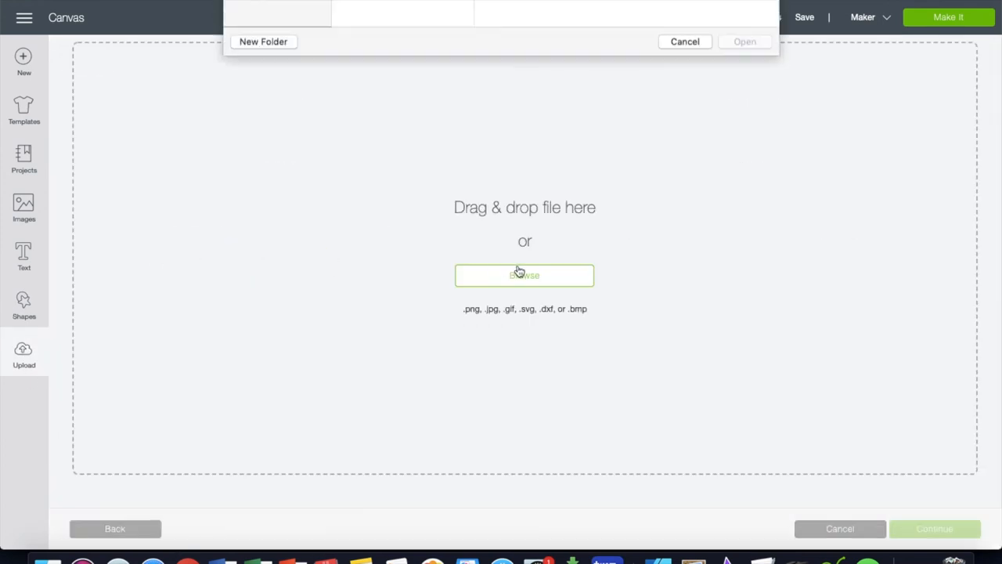
pyautogui.click(523, 276)
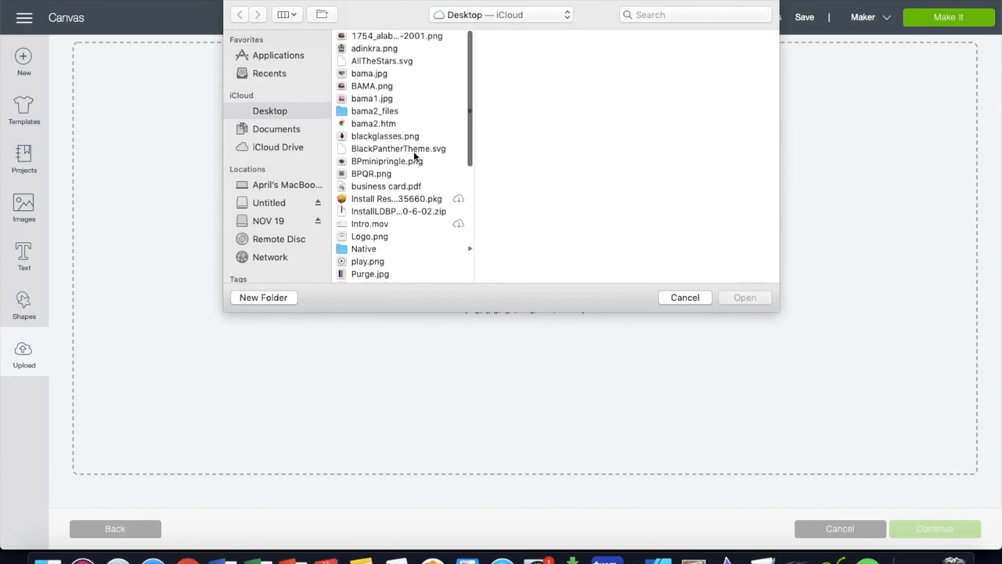
pyautogui.scroll(-3)
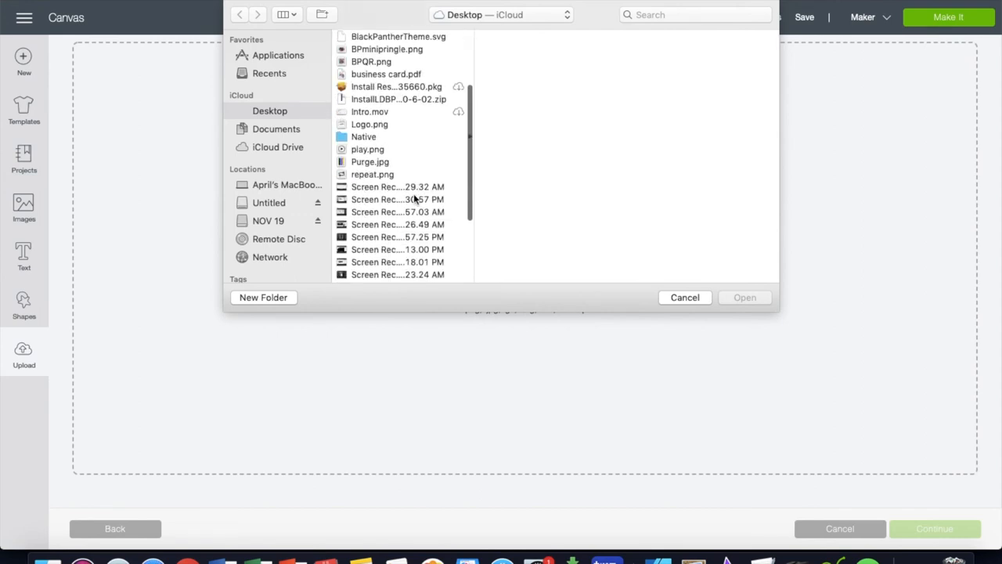
pyautogui.scroll(3)
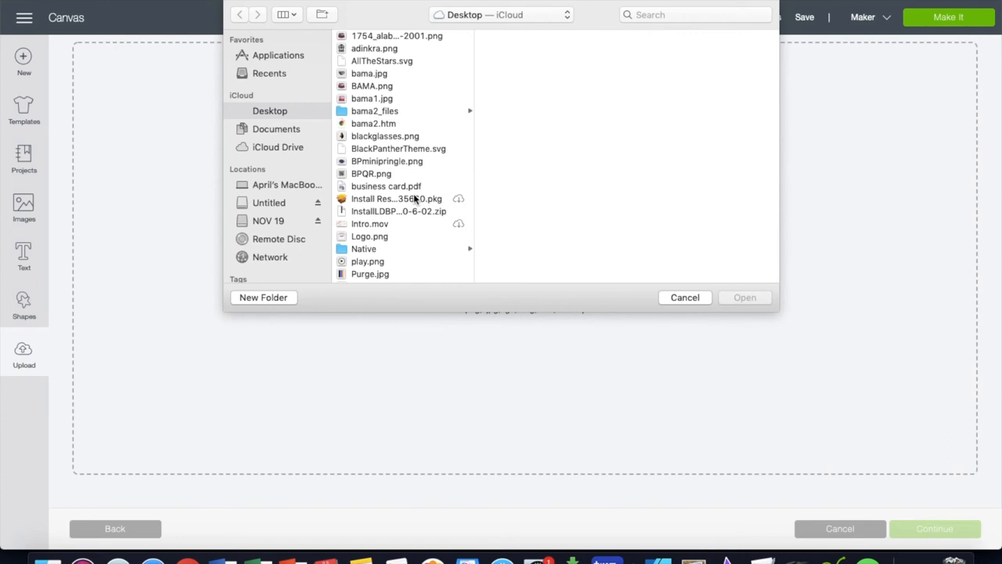
pyautogui.scroll(-3)
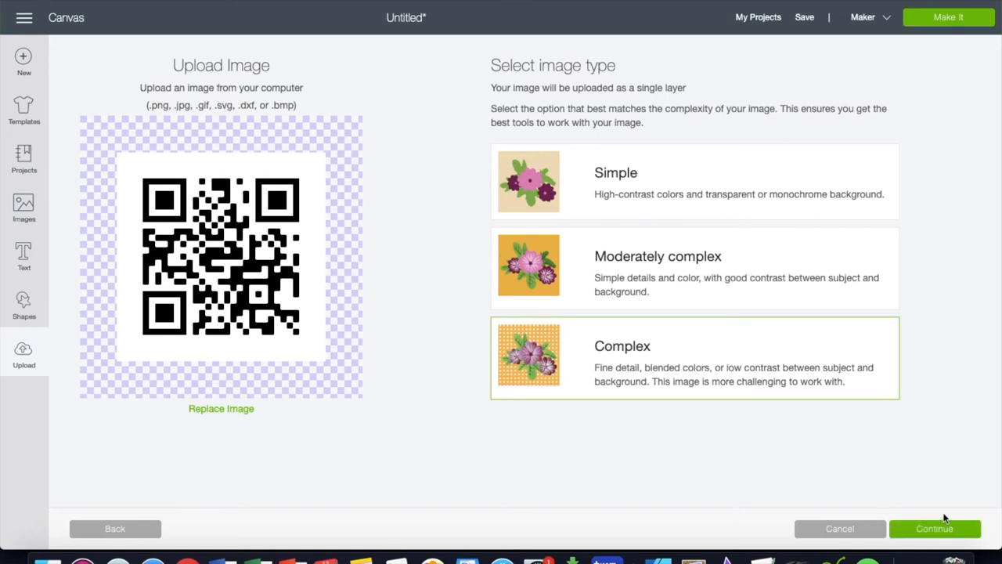
# - Accept the Complex image type and save BPQR as a Print Then Cut image
pyautogui.click(935, 528)
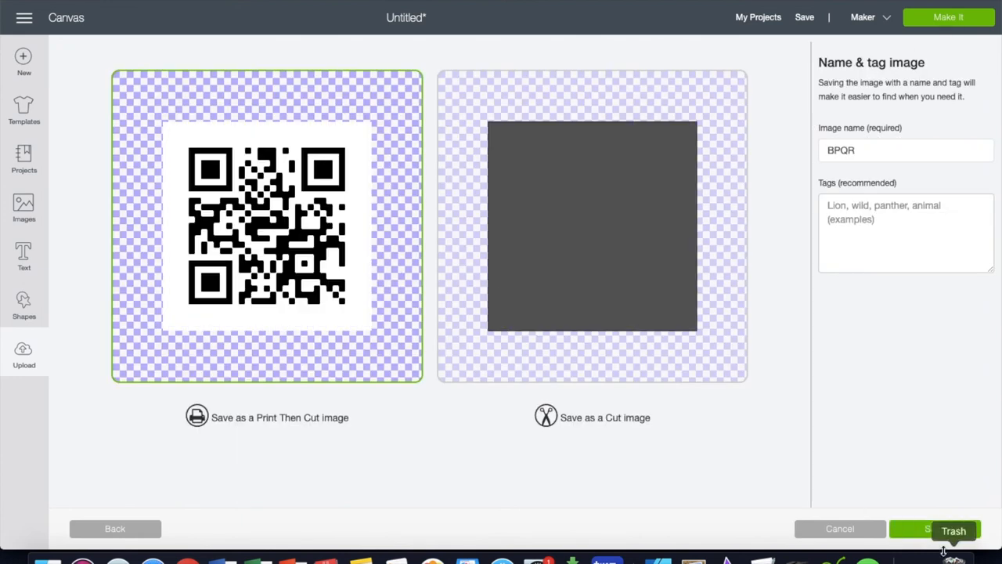
pyautogui.click(947, 529)
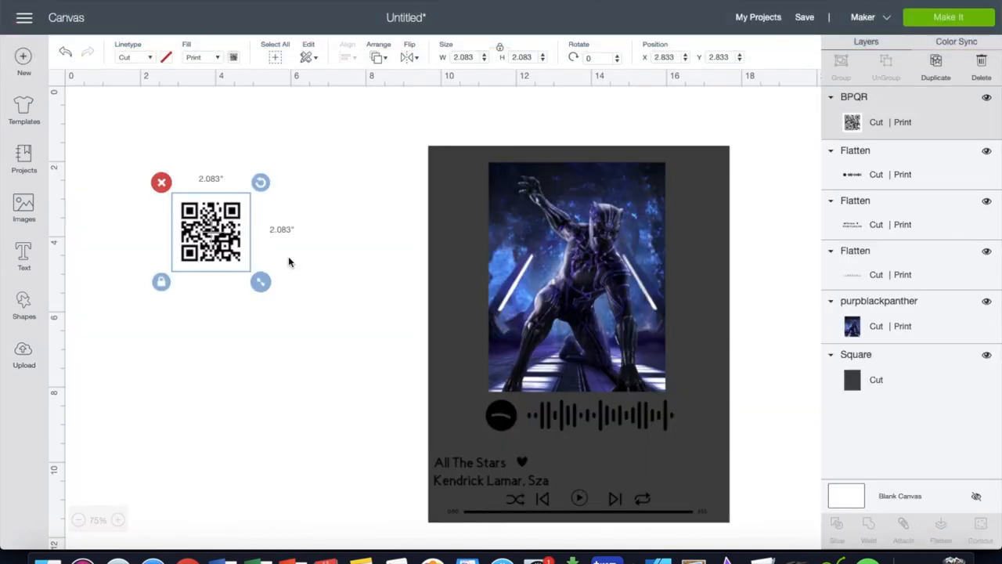
# - Shrink the QR code to about 1.32 inches and place it at the poster's lower left
pyautogui.moveTo(209, 232); pyautogui.dragTo(529, 357)
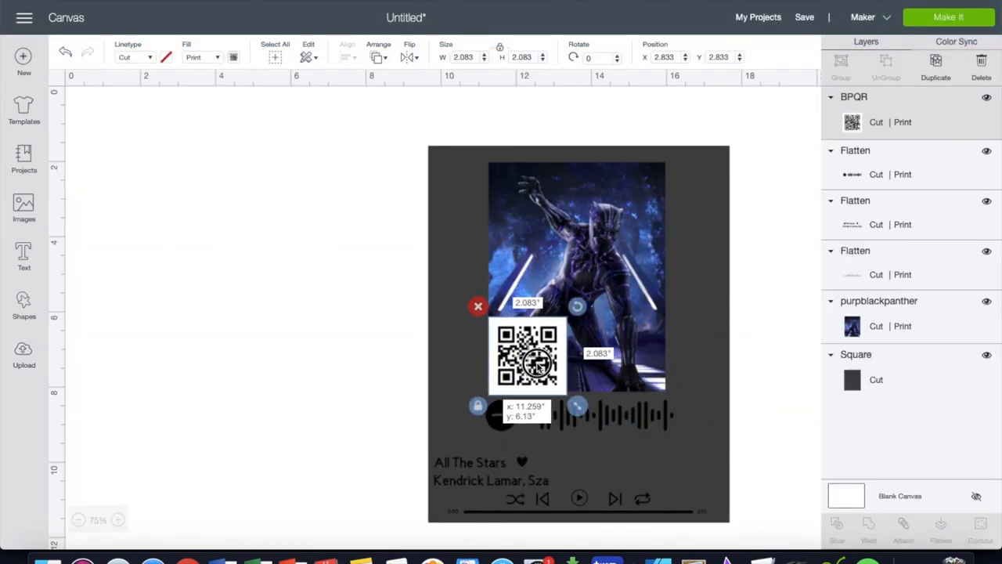
pyautogui.moveTo(536, 364); pyautogui.dragTo(579, 411)
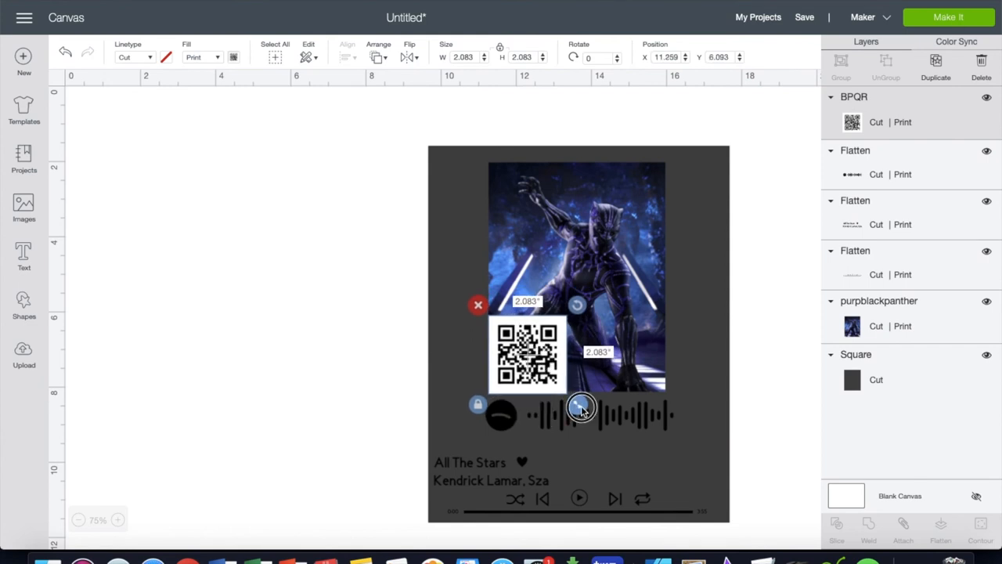
pyautogui.moveTo(581, 410); pyautogui.dragTo(624, 270)
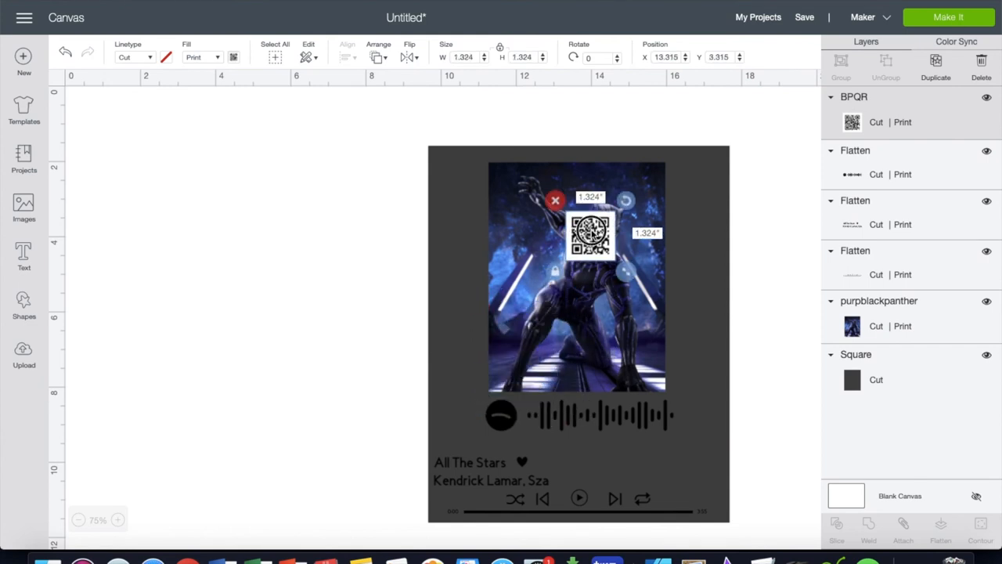
pyautogui.moveTo(588, 235); pyautogui.dragTo(513, 368)
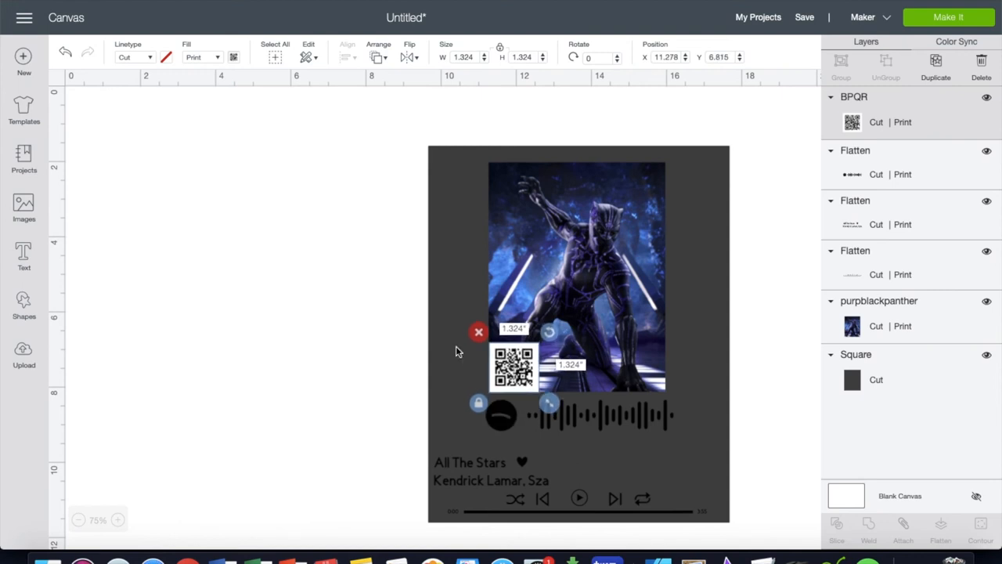
pyautogui.click(280, 368)
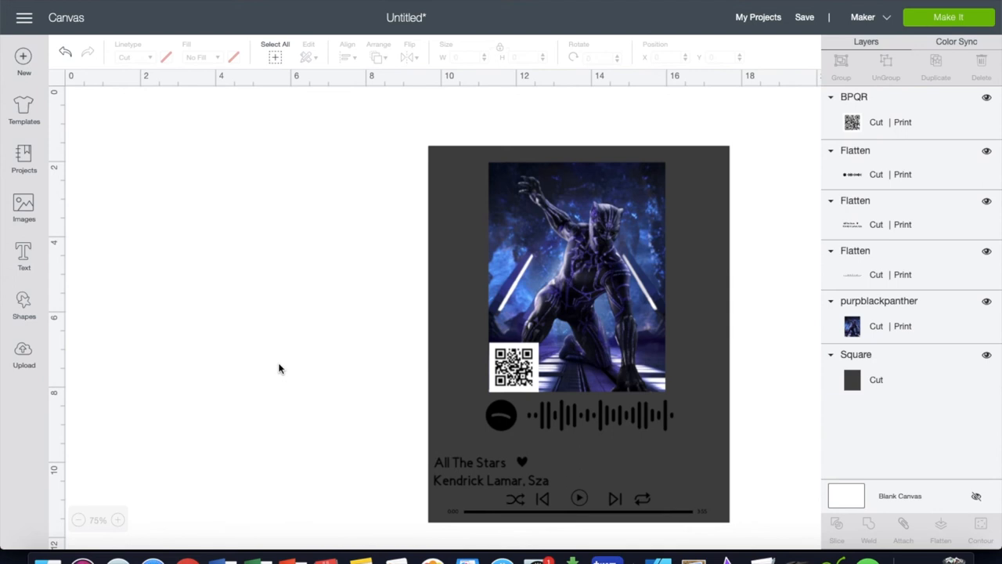
pyautogui.click(986, 354)
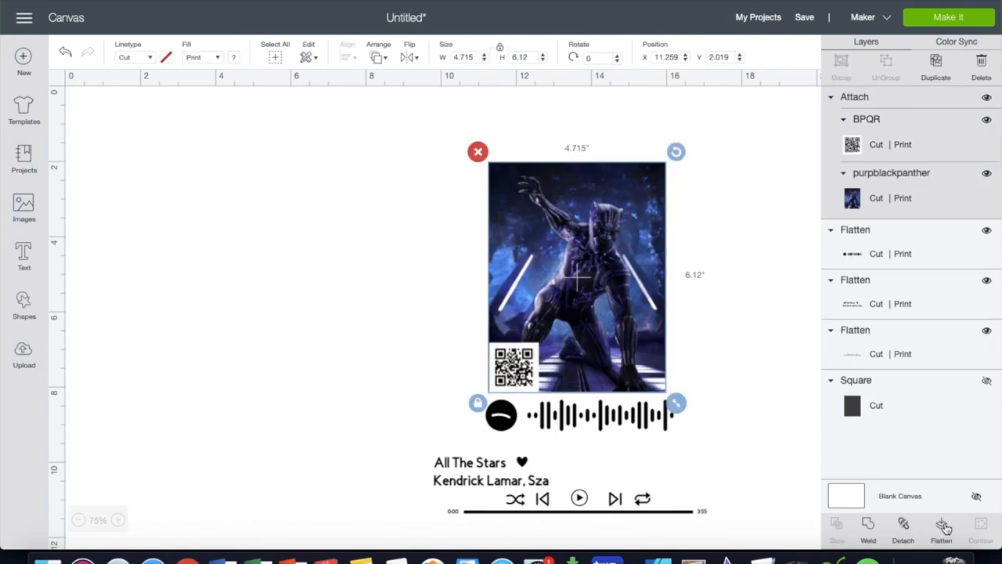
# - Flatten the attached poster image and QR code into one print layer
pyautogui.click(943, 530)
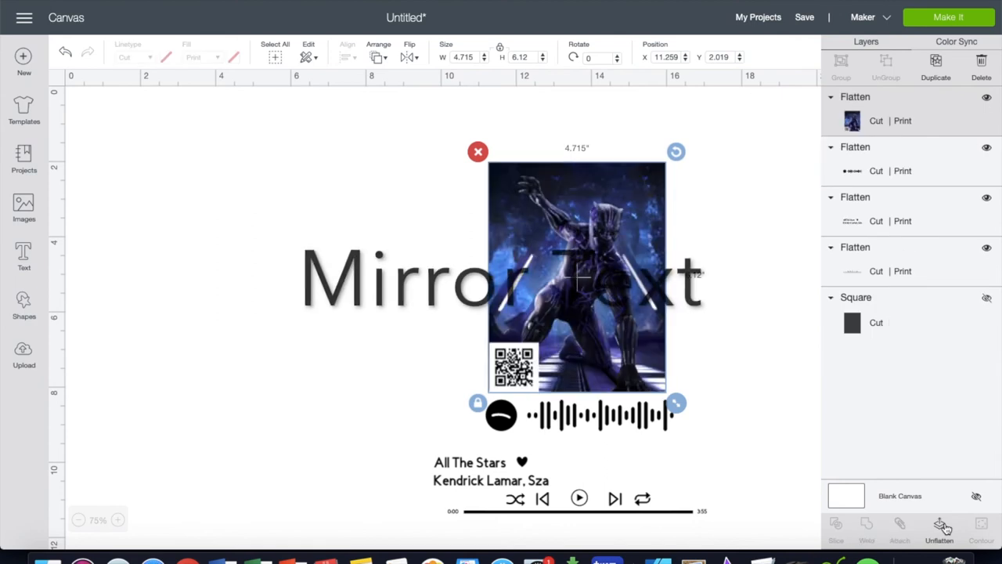